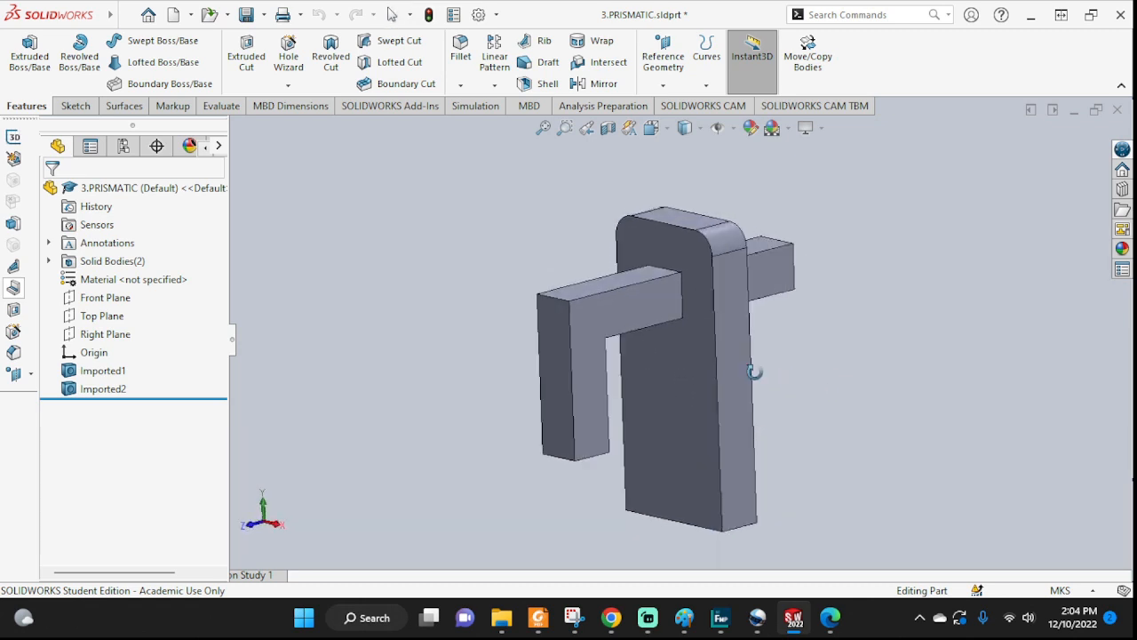
Step: Orbit the two-body prismatic part in SOLIDWORKS to view it from another angle
{"action": "left_click_drag", "start_coordinate": [755, 372], "coordinate": [787, 340]}
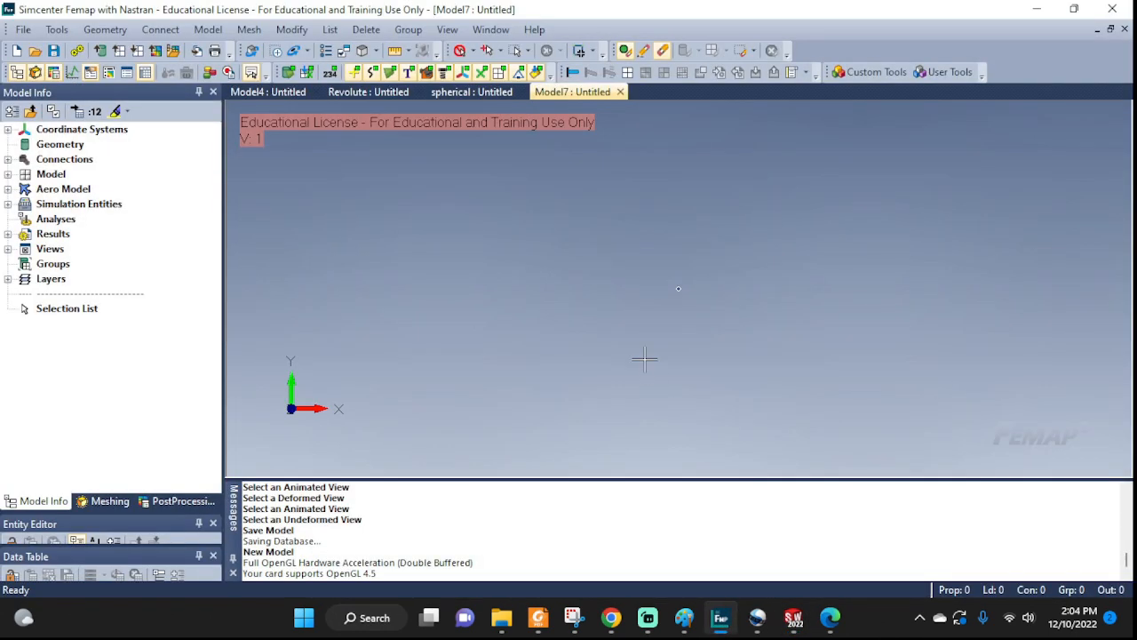
Step: Import 3.PRISMATIC.sldprt with default solid model read options, then orbit to inspect both solids
{"action": "left_click", "coordinate": [23, 30]}
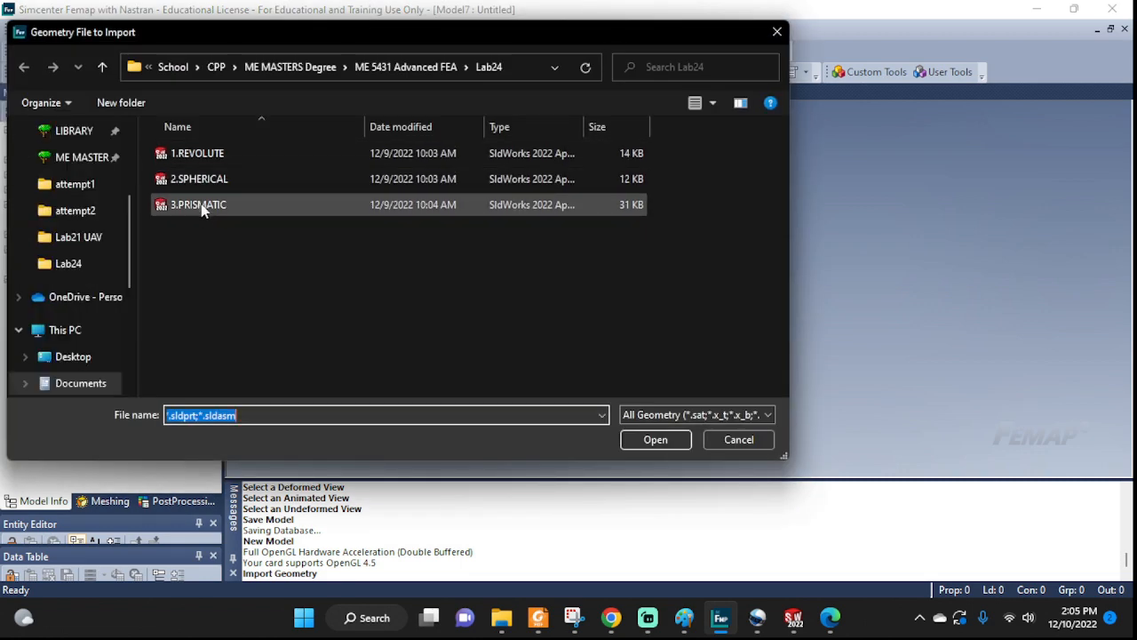
{"action": "left_click", "coordinate": [656, 439]}
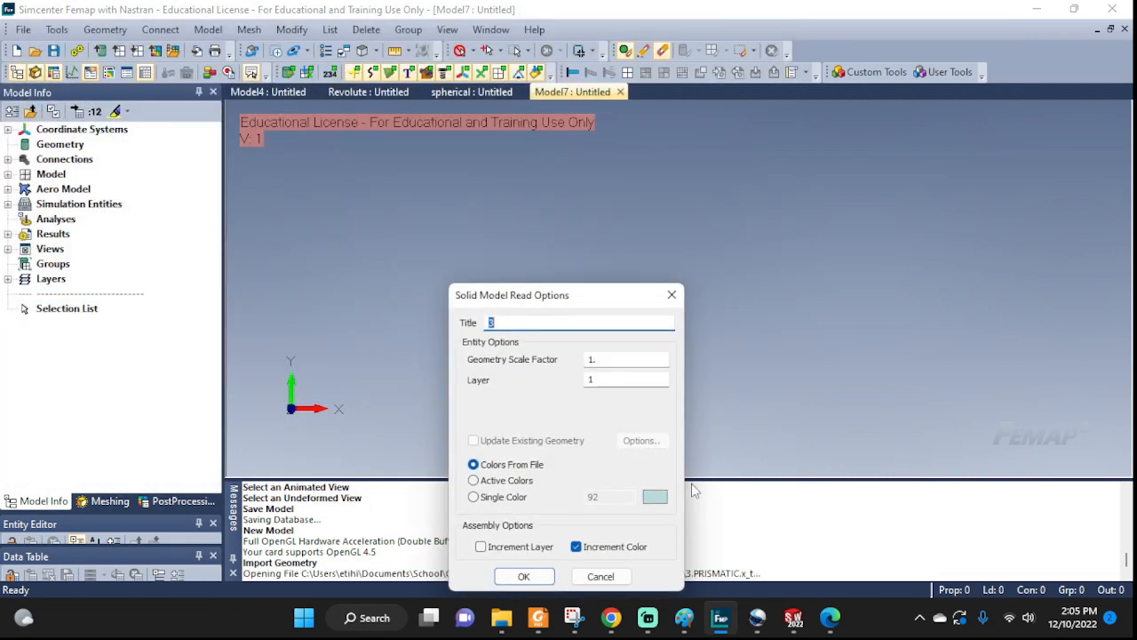
{"action": "mouse_move", "coordinate": [514, 425]}
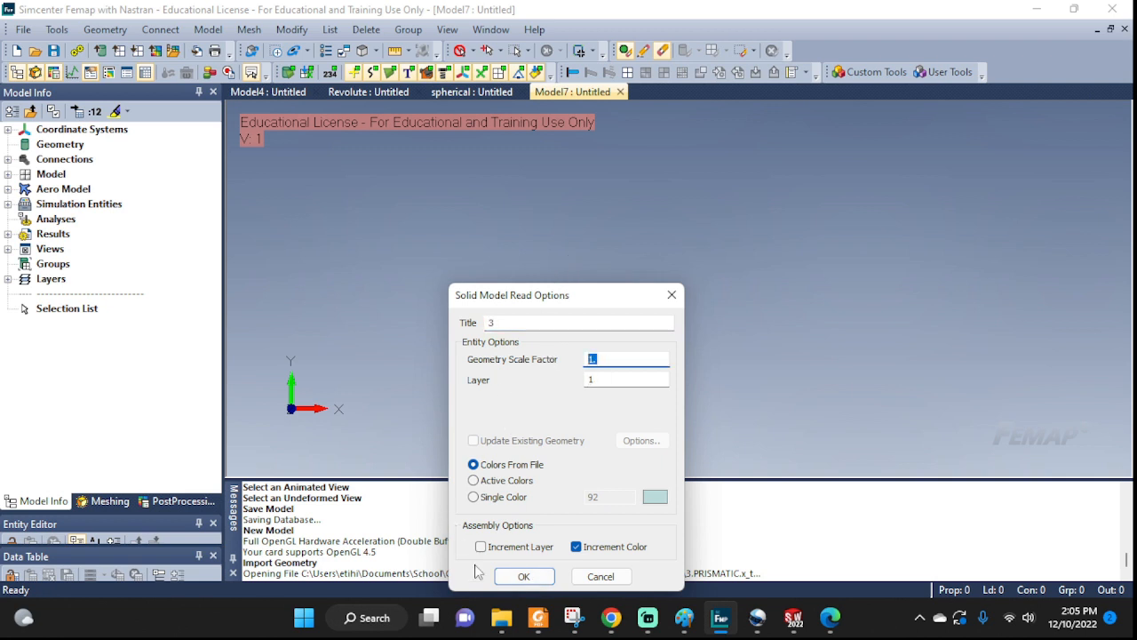
{"action": "left_click", "coordinate": [525, 576]}
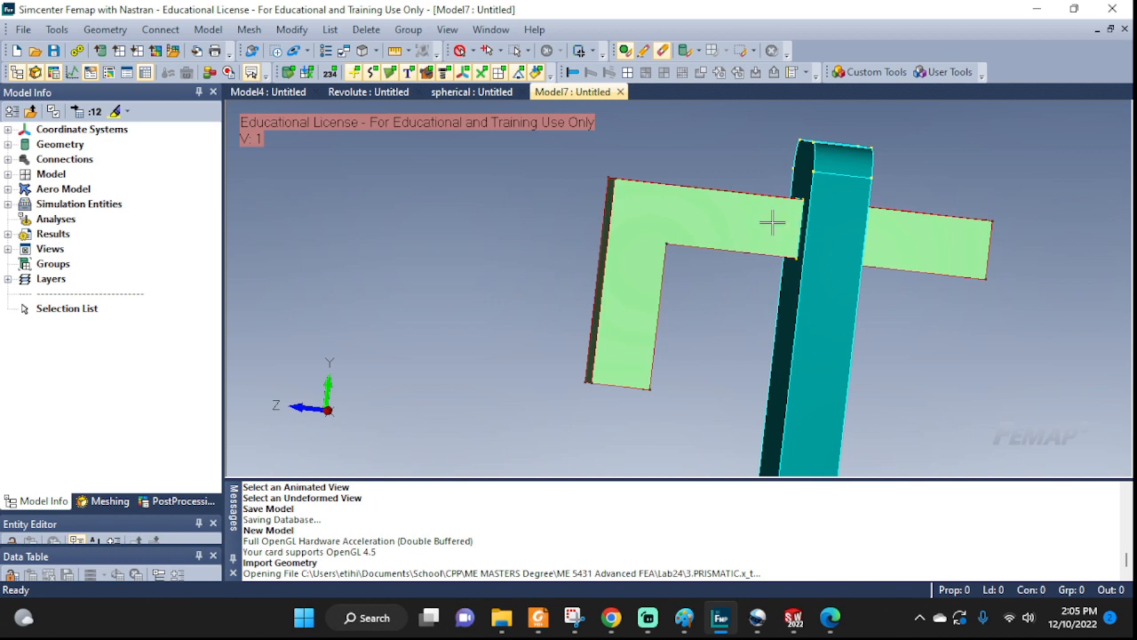
{"action": "mouse_move", "coordinate": [920, 249]}
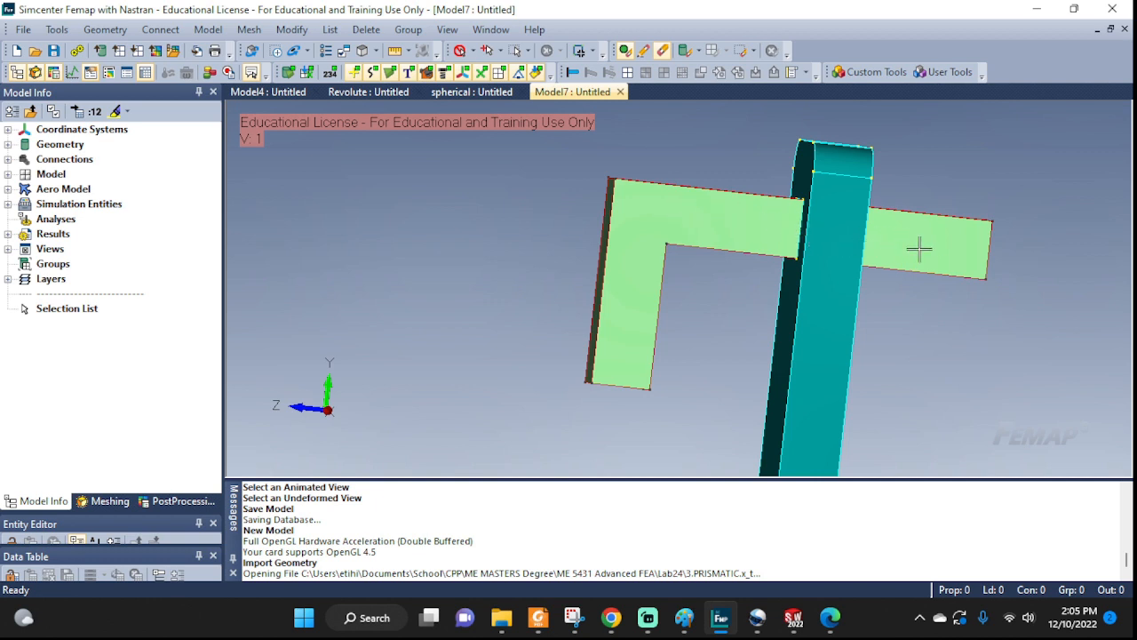
{"action": "mouse_move", "coordinate": [931, 253]}
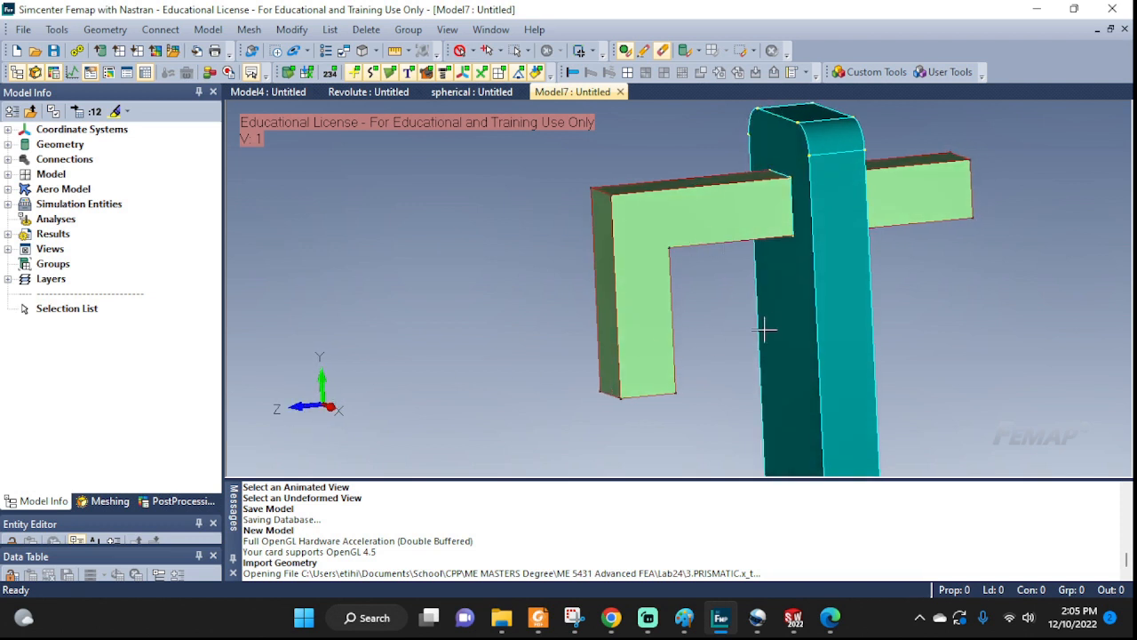
{"action": "mouse_move", "coordinate": [658, 340]}
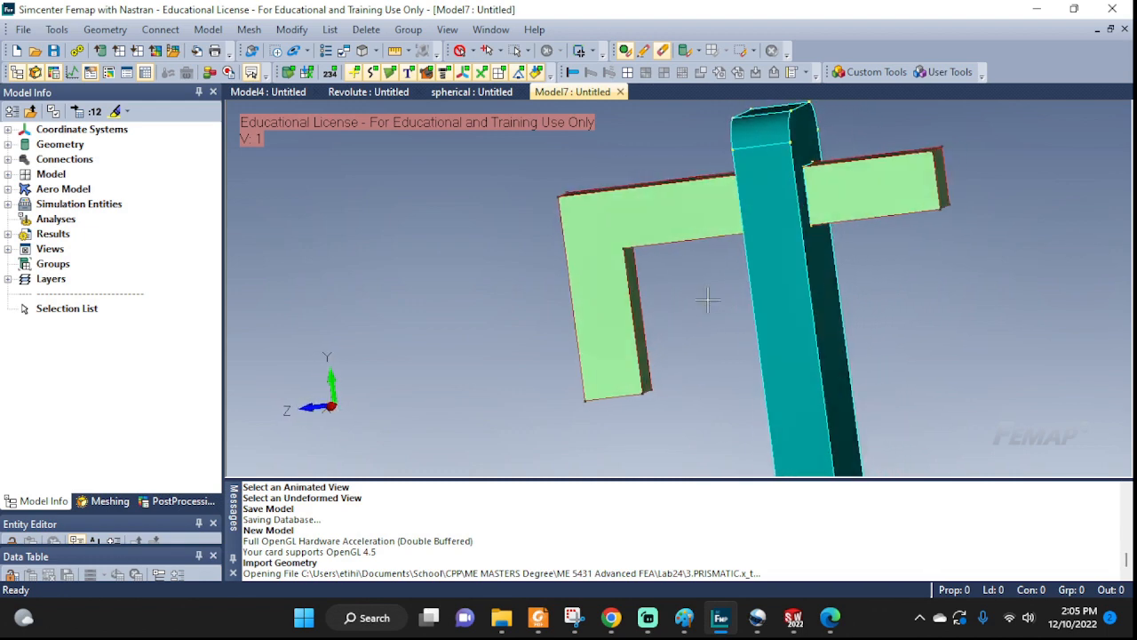
{"action": "left_click_drag", "start_coordinate": [708, 300], "coordinate": [767, 288]}
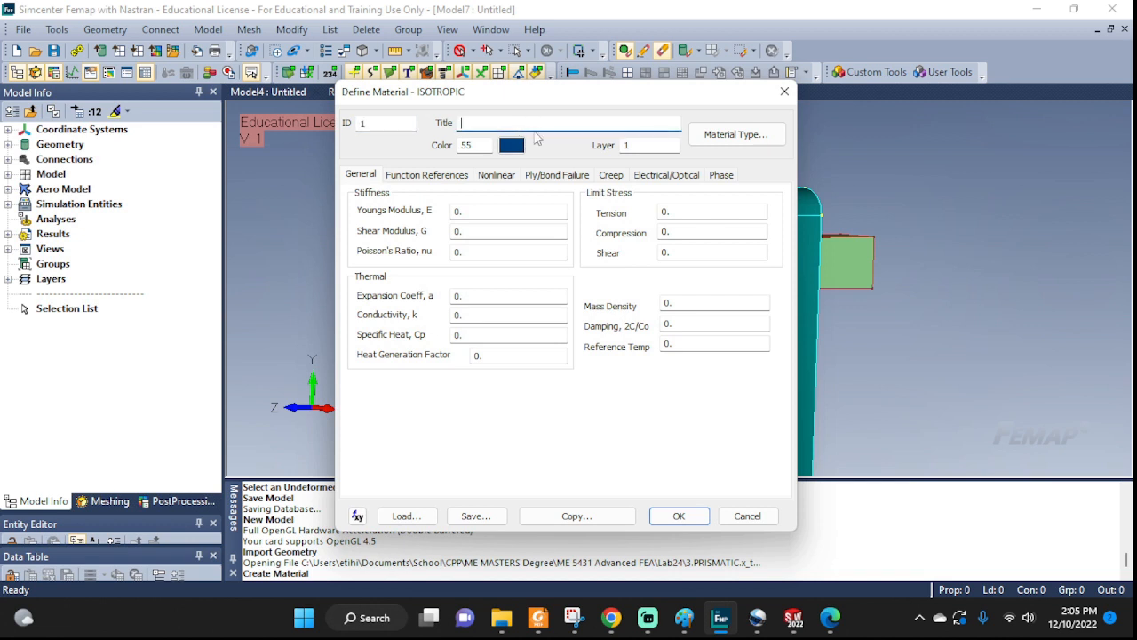
Step: Create isotropic material M123 with E 60e9, Poisson's ratio 0.33 and density 250
{"action": "type", "text": "M!@#"}
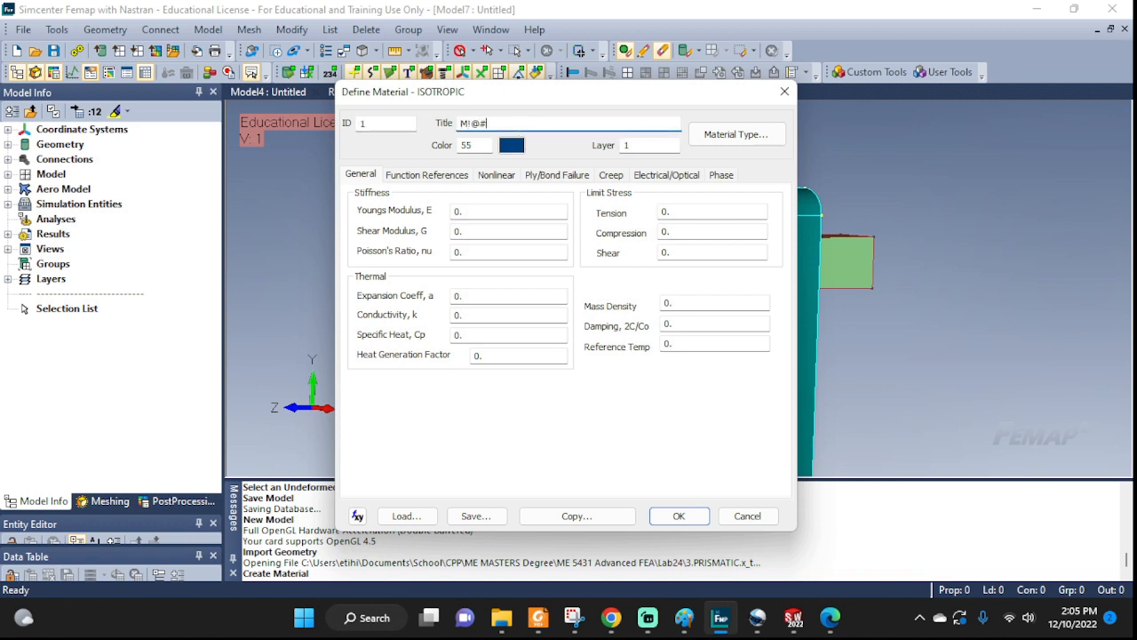
{"action": "key", "text": "BackSpace"}
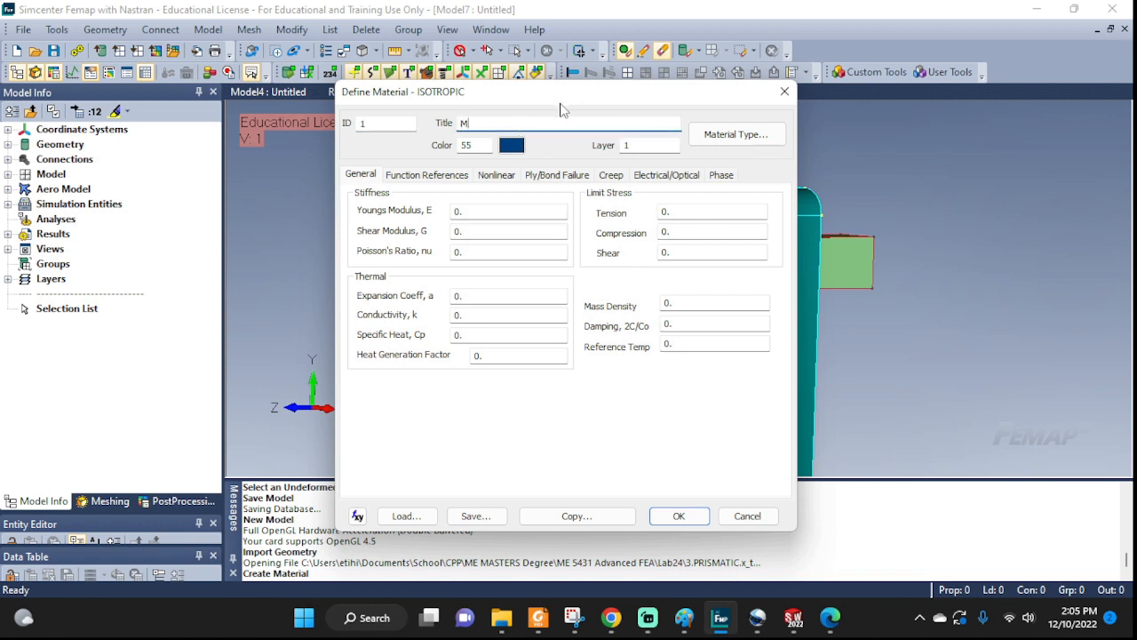
{"action": "type", "text": "123"}
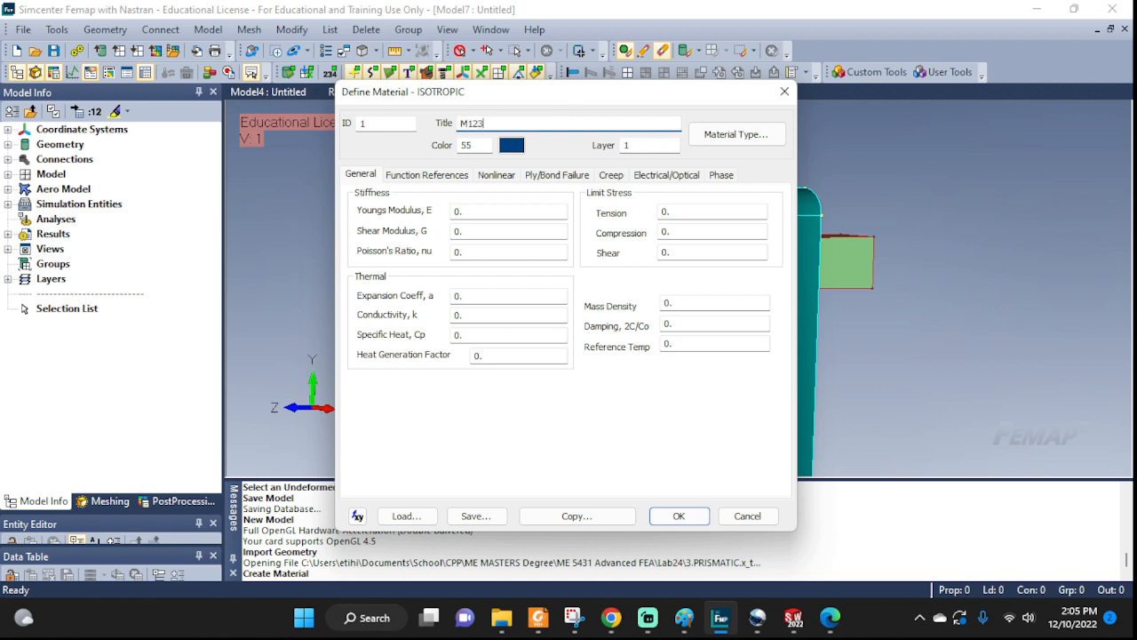
{"action": "left_click", "coordinate": [508, 210]}
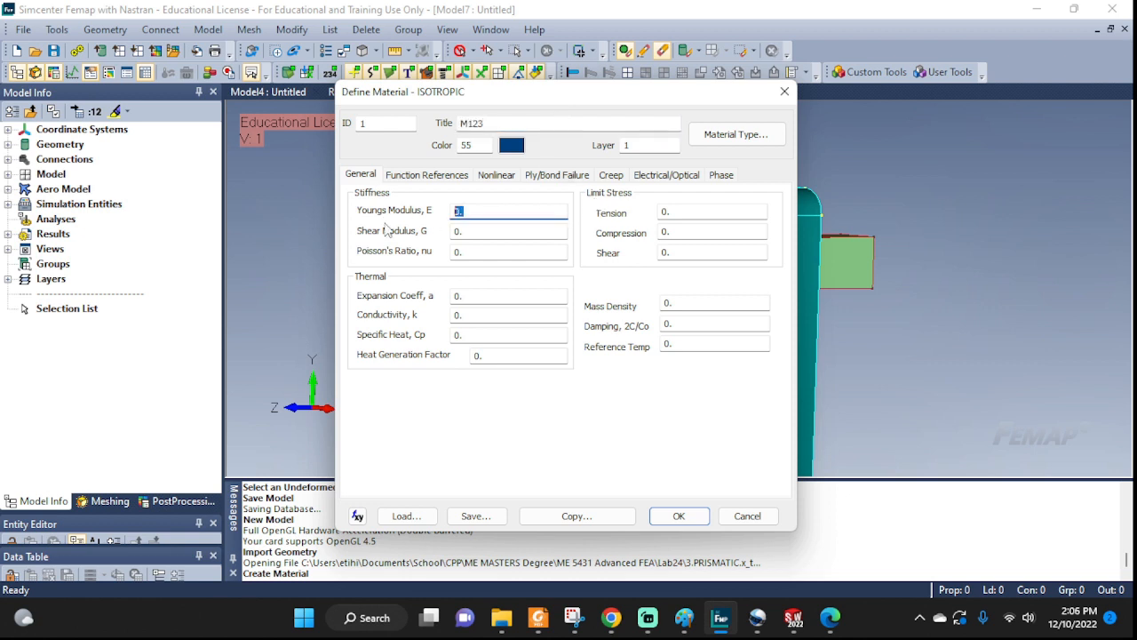
{"action": "type", "text": "60e9"}
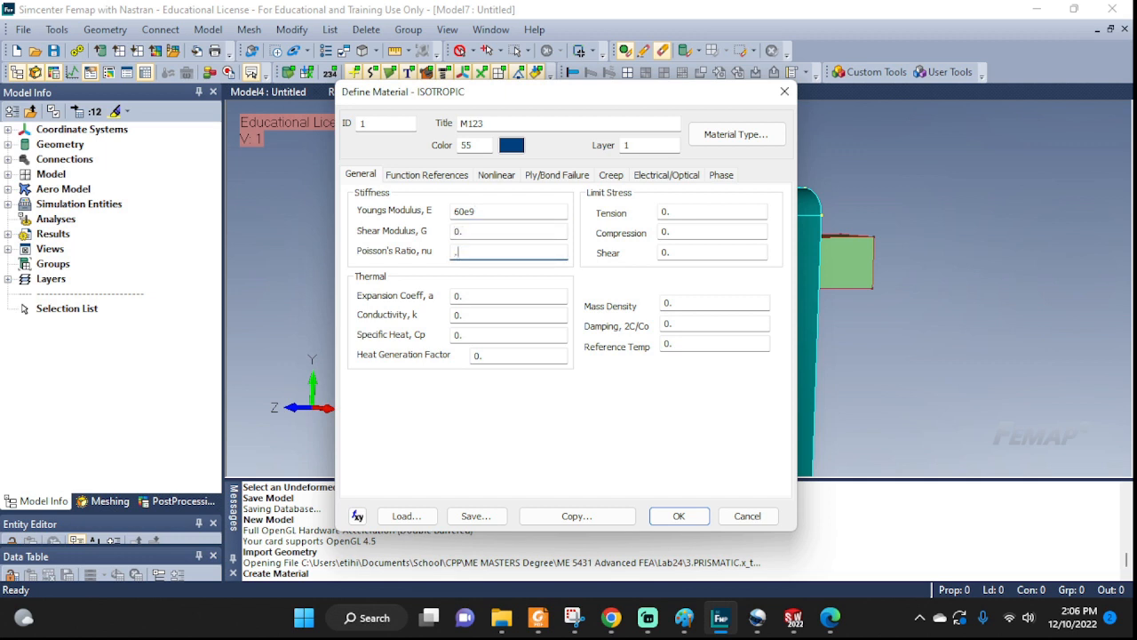
{"action": "type", "text": "33"}
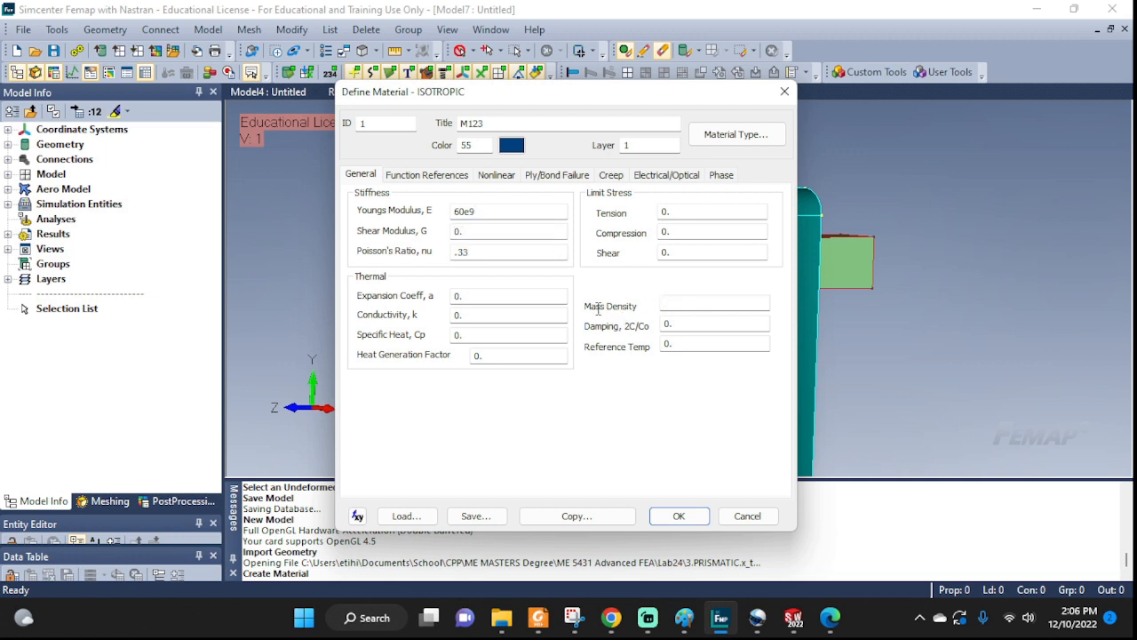
{"action": "type", "text": "250"}
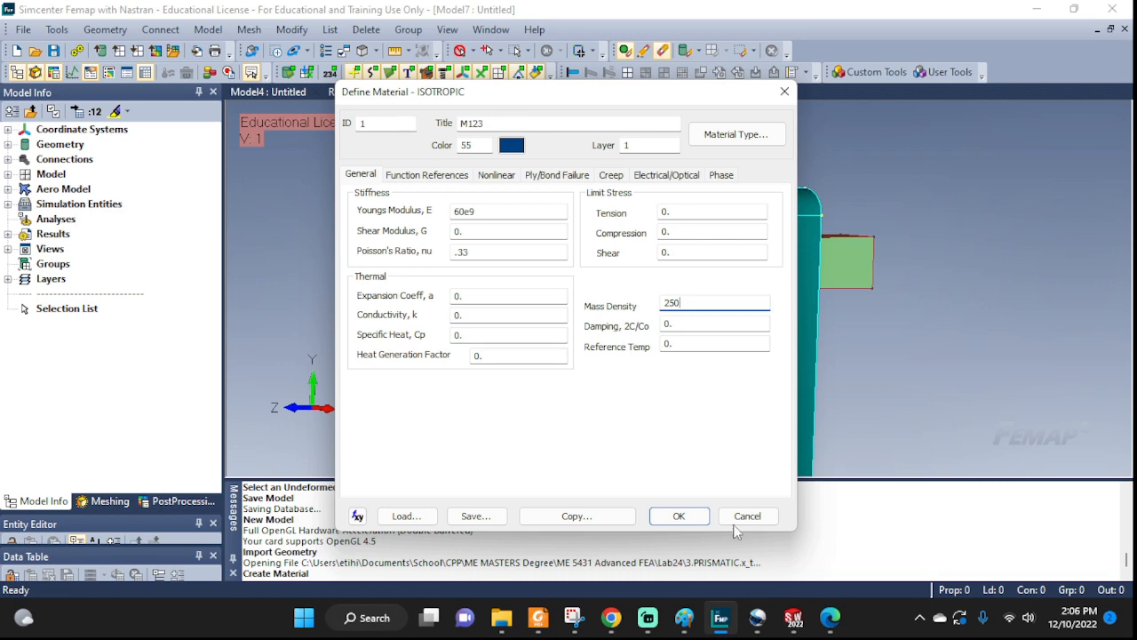
{"action": "left_click", "coordinate": [679, 516]}
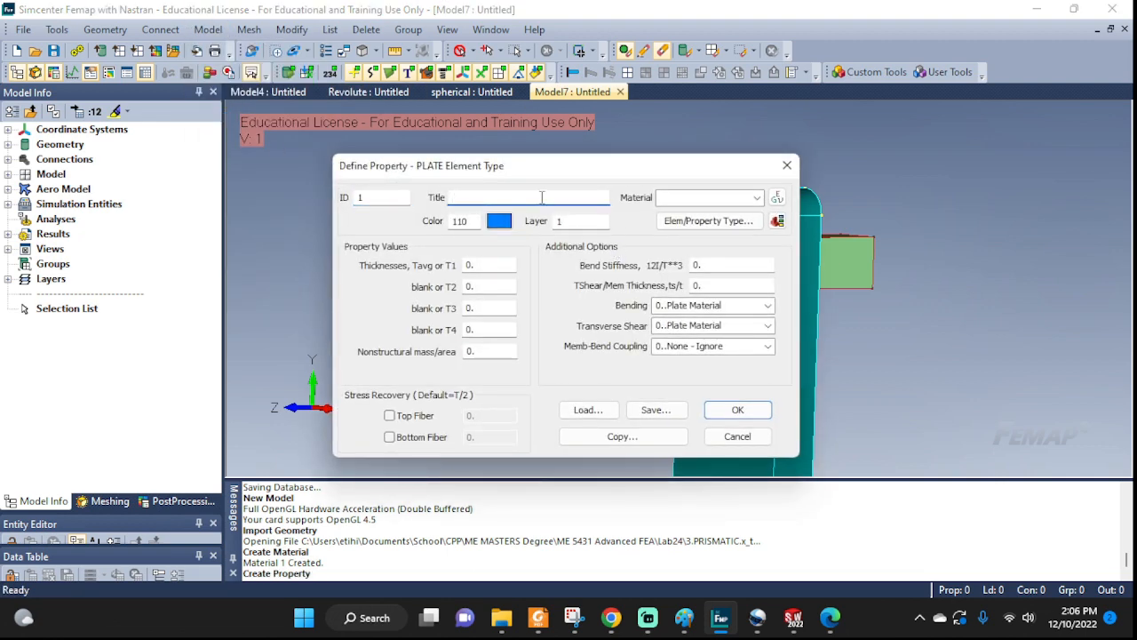
Step: Create solid property 'Solids' using material M123 and close the property dialog
{"action": "type", "text": "Solids"}
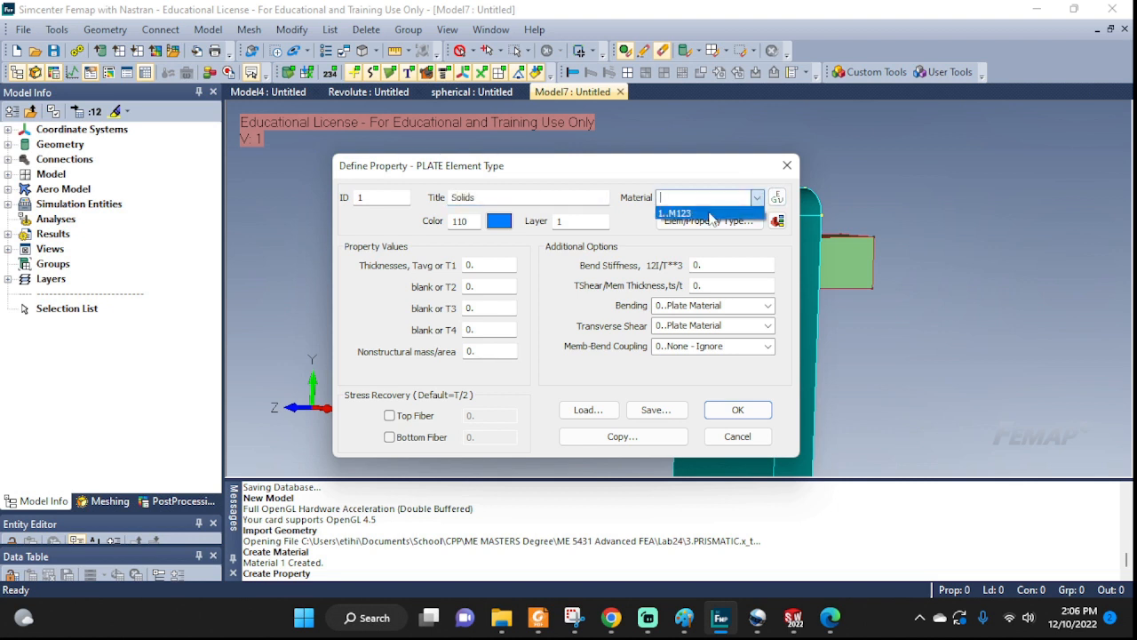
{"action": "left_click", "coordinate": [708, 220]}
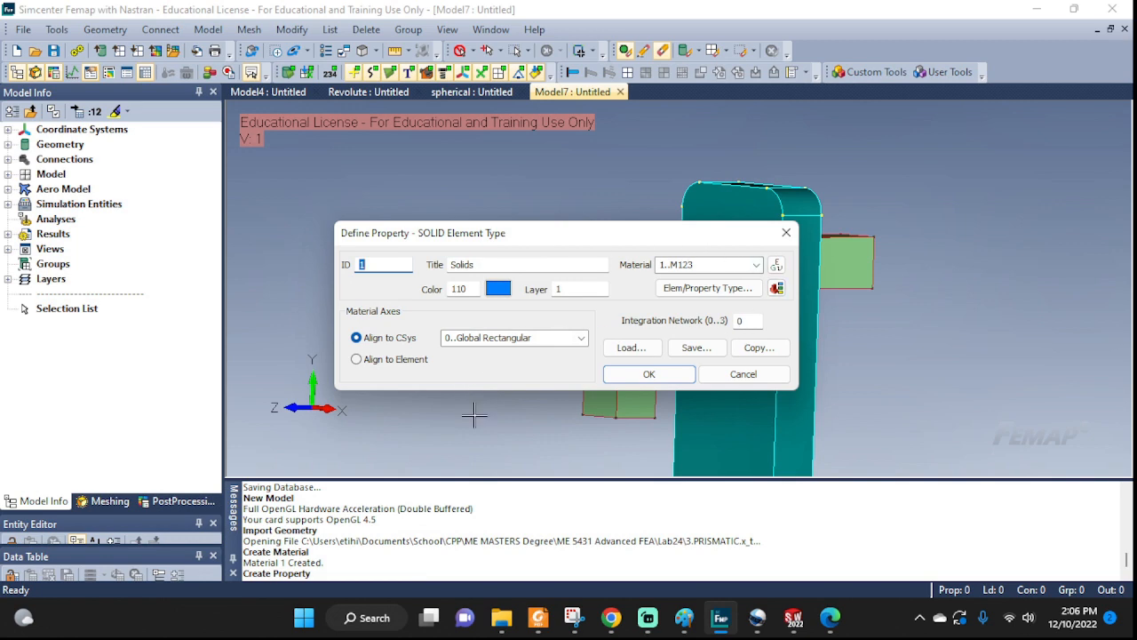
{"action": "left_click", "coordinate": [648, 374]}
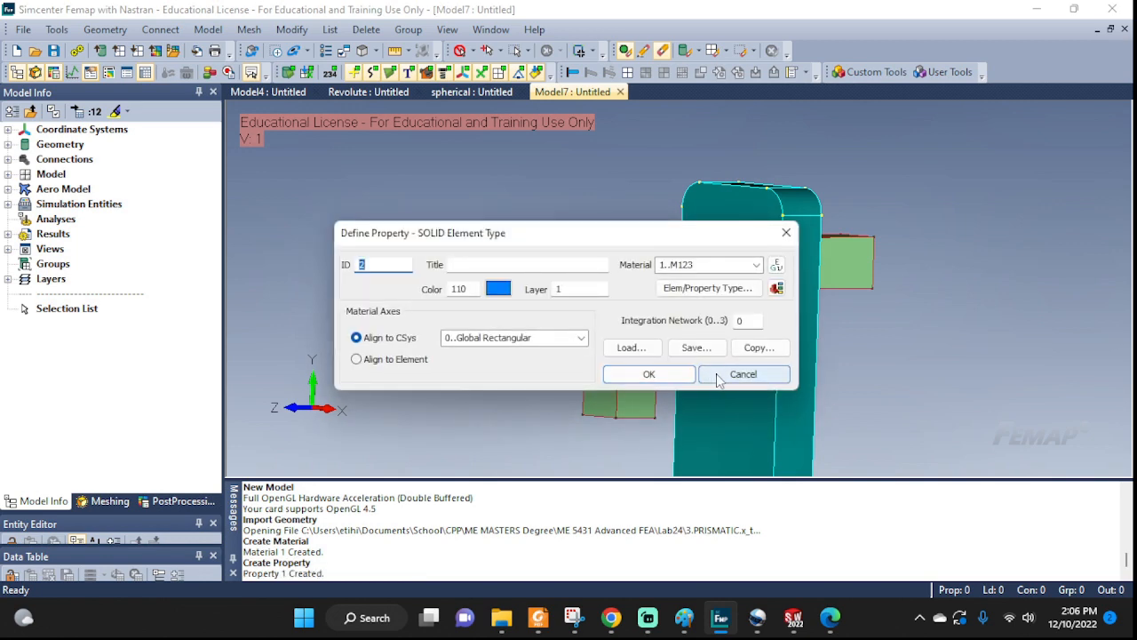
{"action": "left_click", "coordinate": [744, 374]}
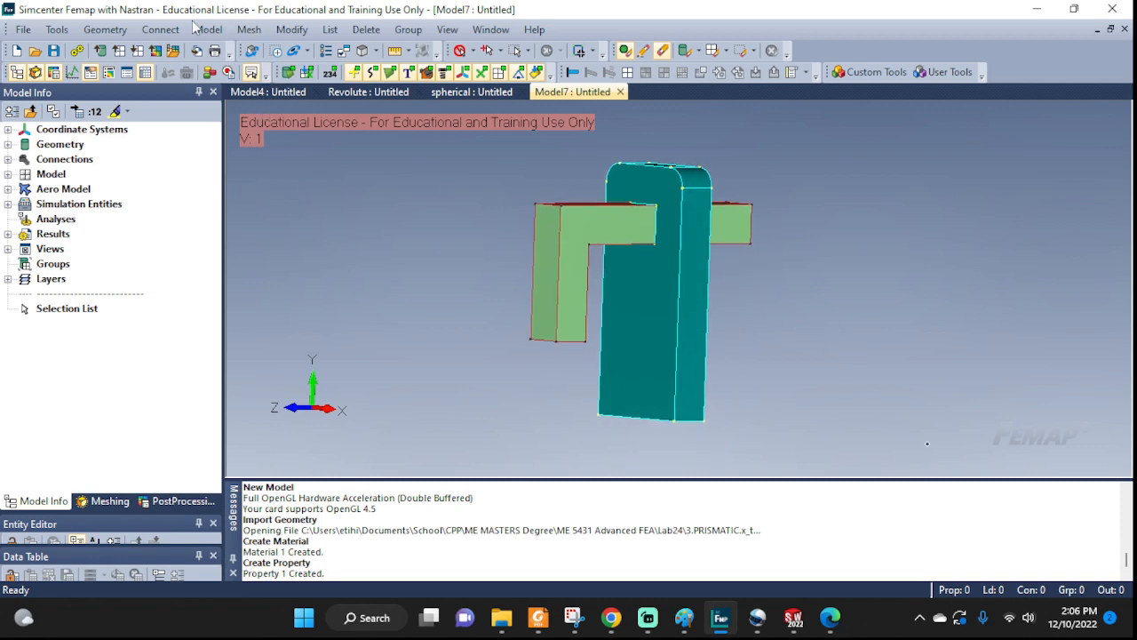
{"action": "mouse_move", "coordinate": [249, 30]}
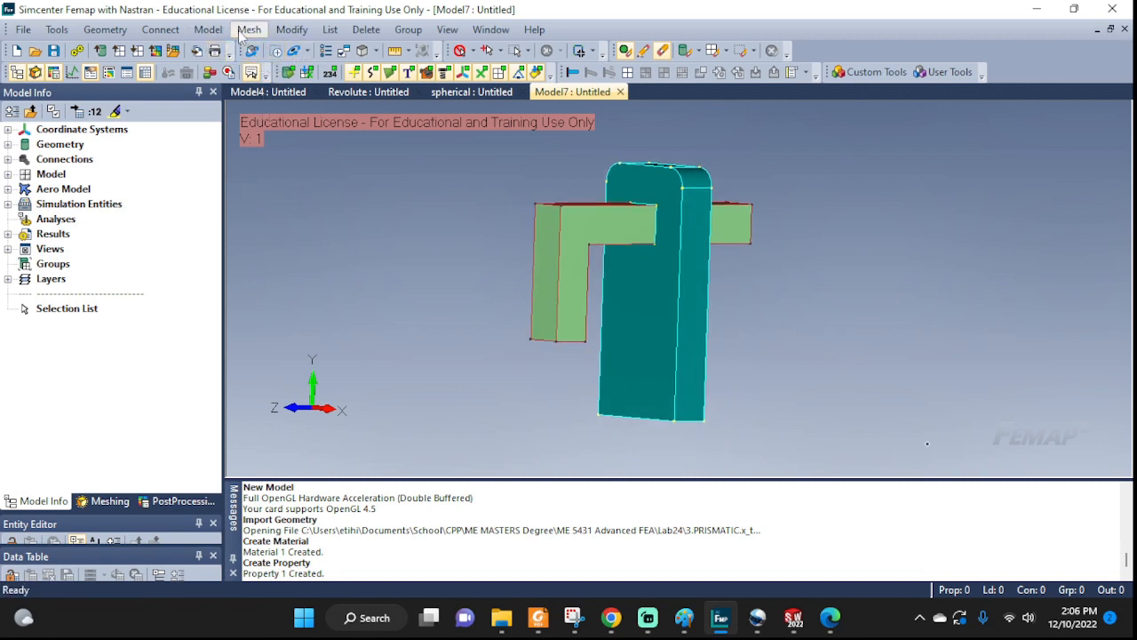
Step: Apply automatic mesh sizing to solids 1 and 2 via Mesh Control > Size On Solid
{"action": "left_click", "coordinate": [248, 29]}
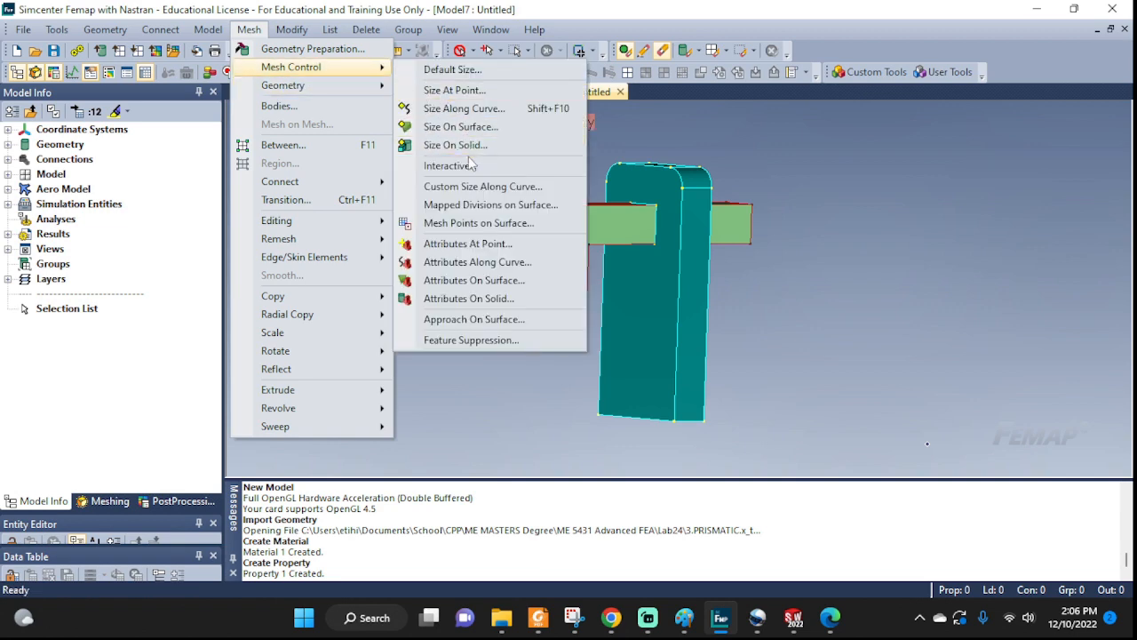
{"action": "left_click", "coordinate": [455, 144]}
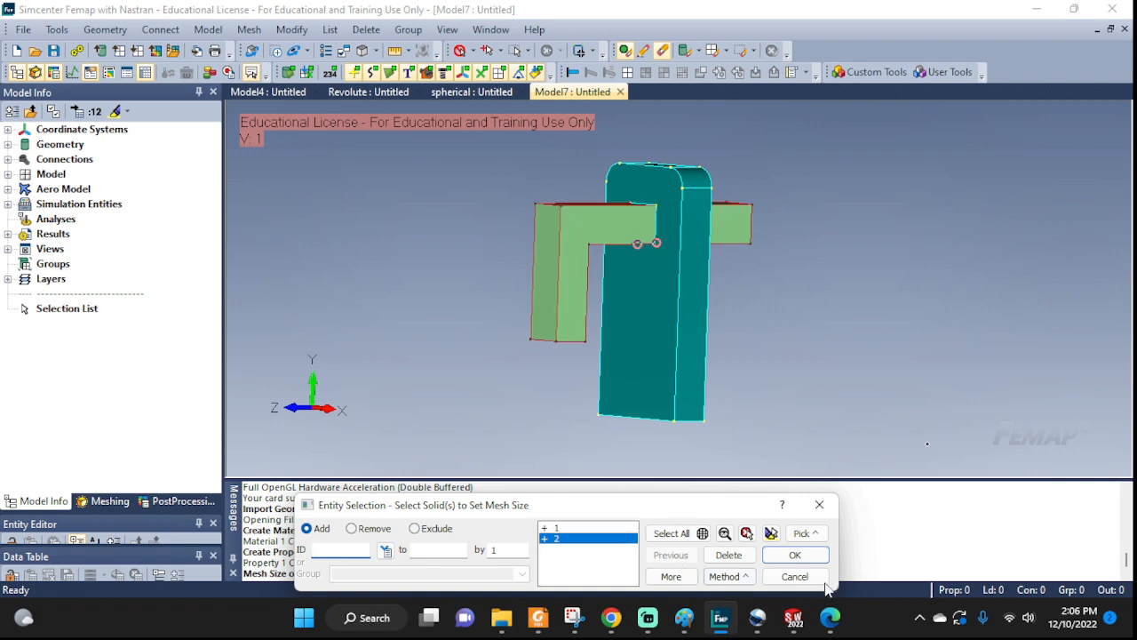
{"action": "left_click", "coordinate": [794, 554]}
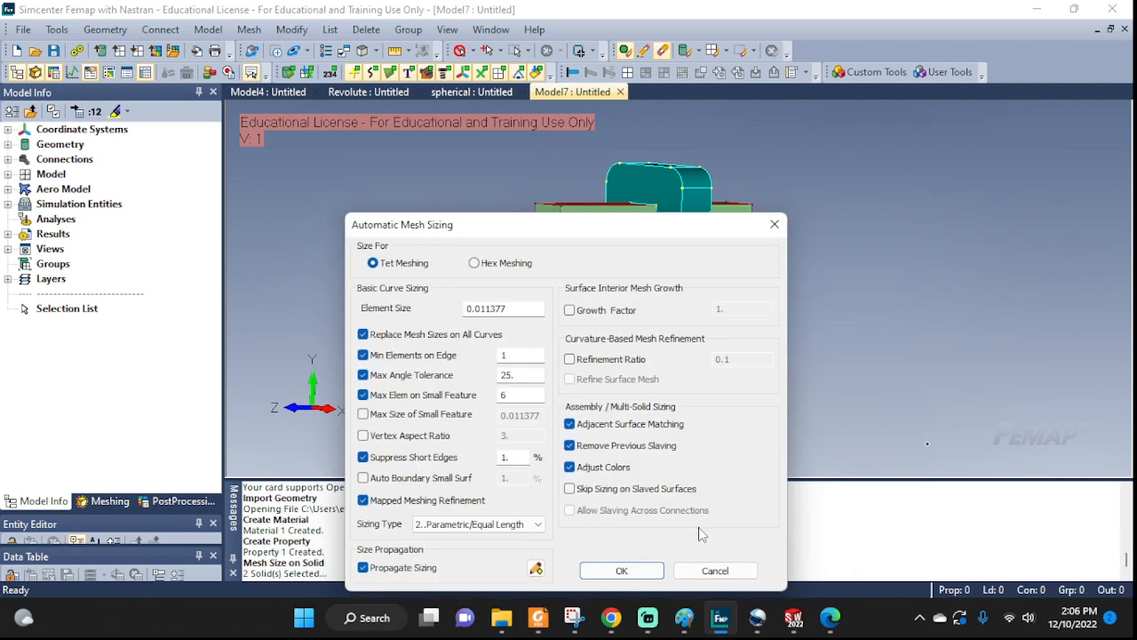
{"action": "left_click", "coordinate": [621, 570]}
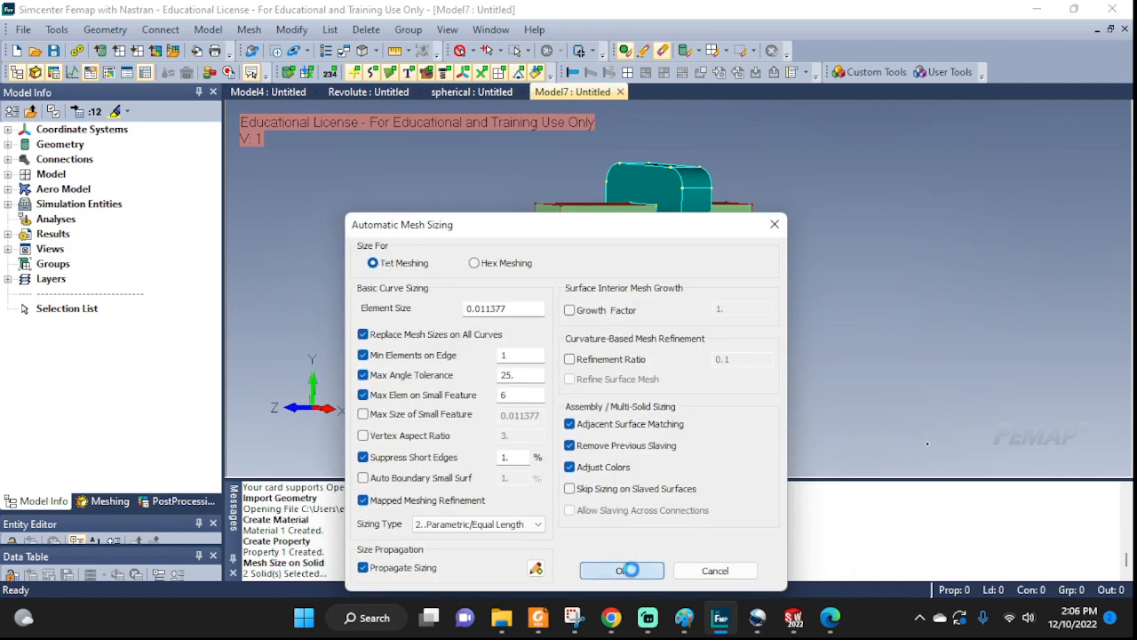
{"action": "left_click", "coordinate": [622, 570]}
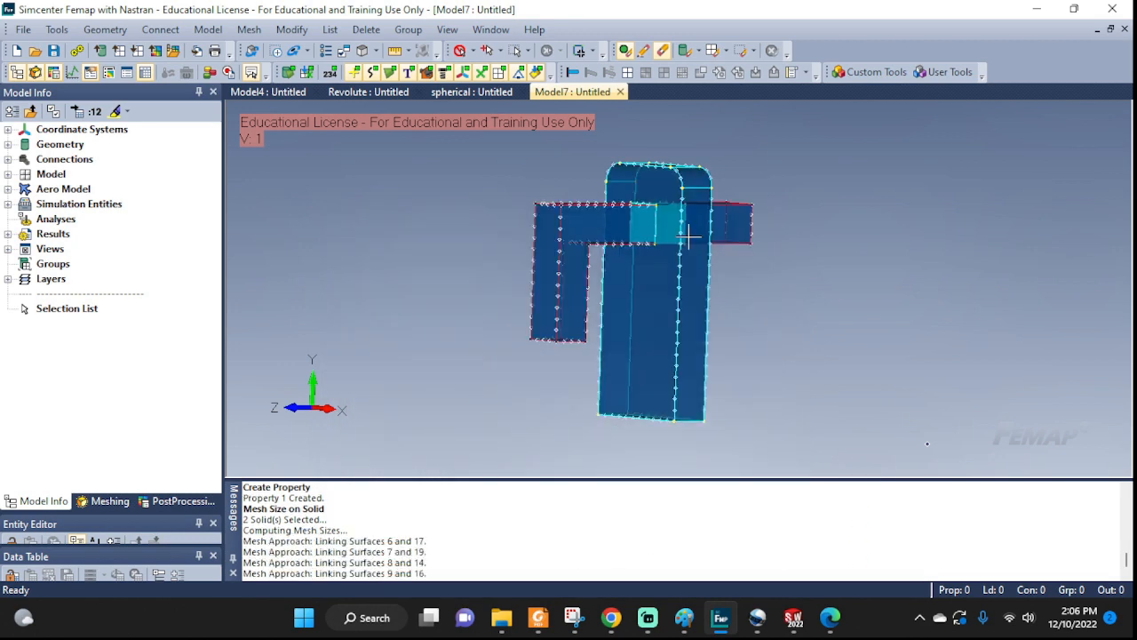
{"action": "left_click", "coordinate": [249, 30]}
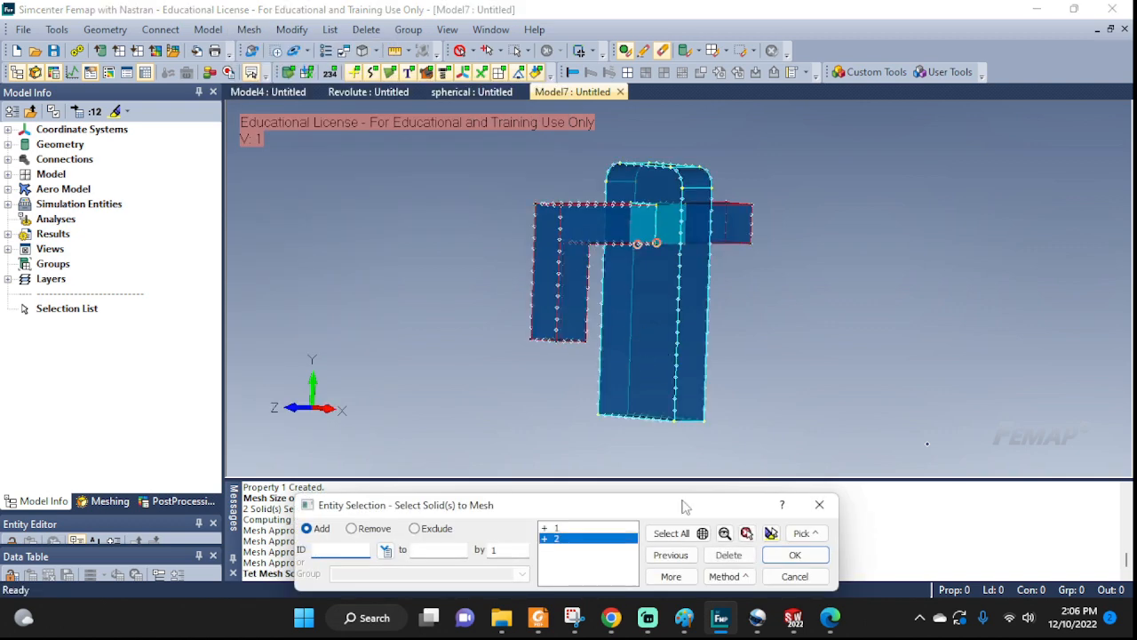
Step: Tet-mesh both solids without midside nodes, producing 1,770 nodes and 7,261 elements
{"action": "left_click", "coordinate": [794, 554]}
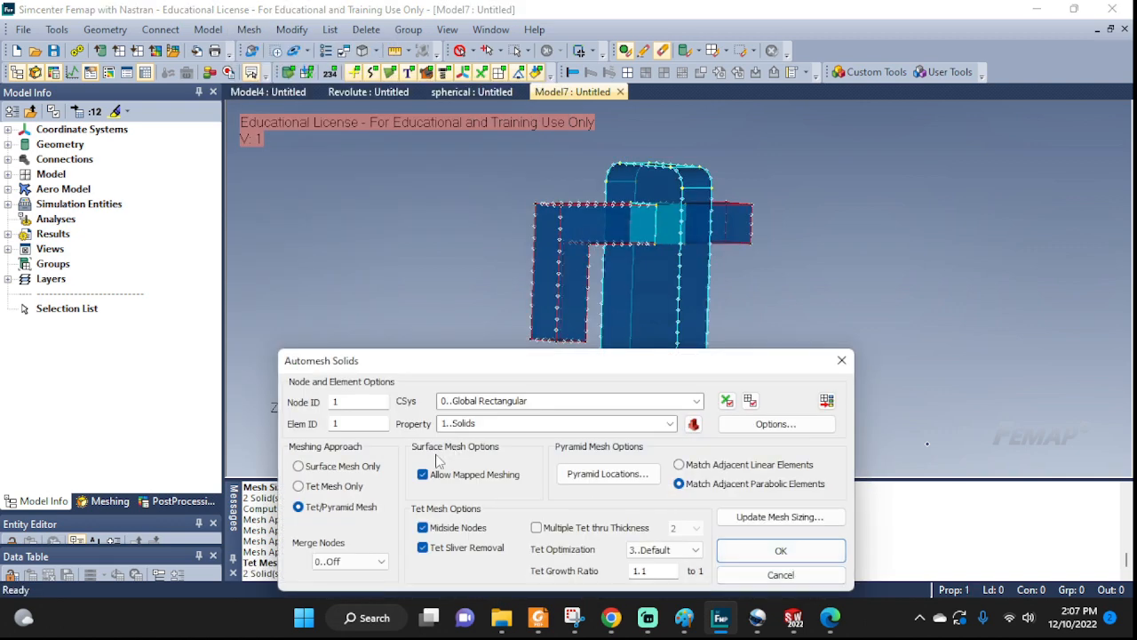
{"action": "left_click", "coordinate": [297, 486]}
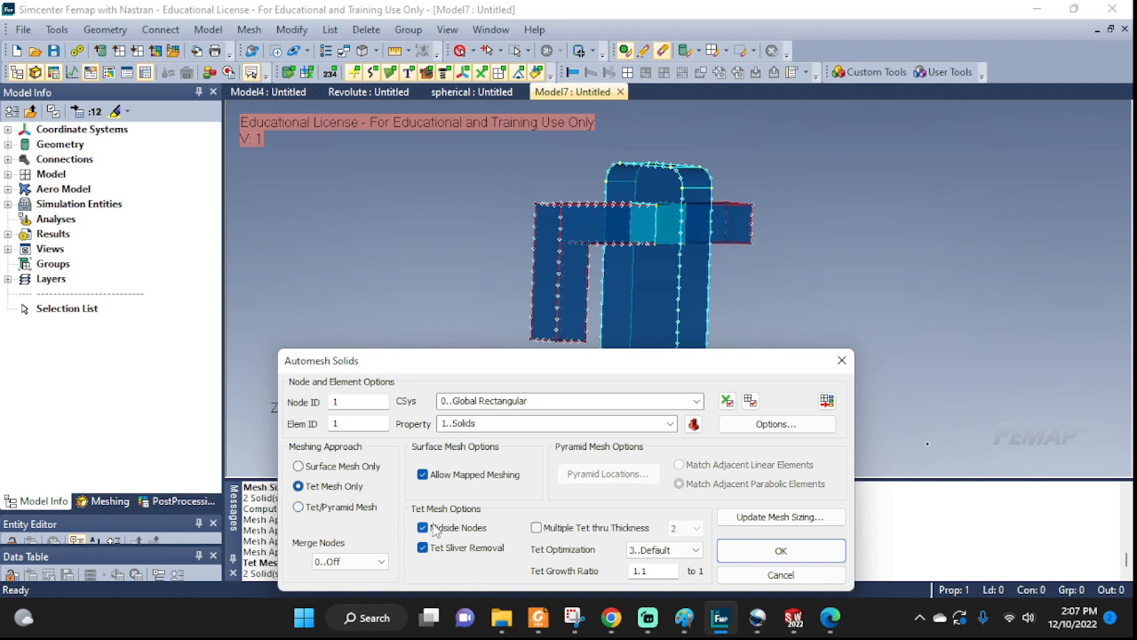
{"action": "left_click", "coordinate": [423, 526]}
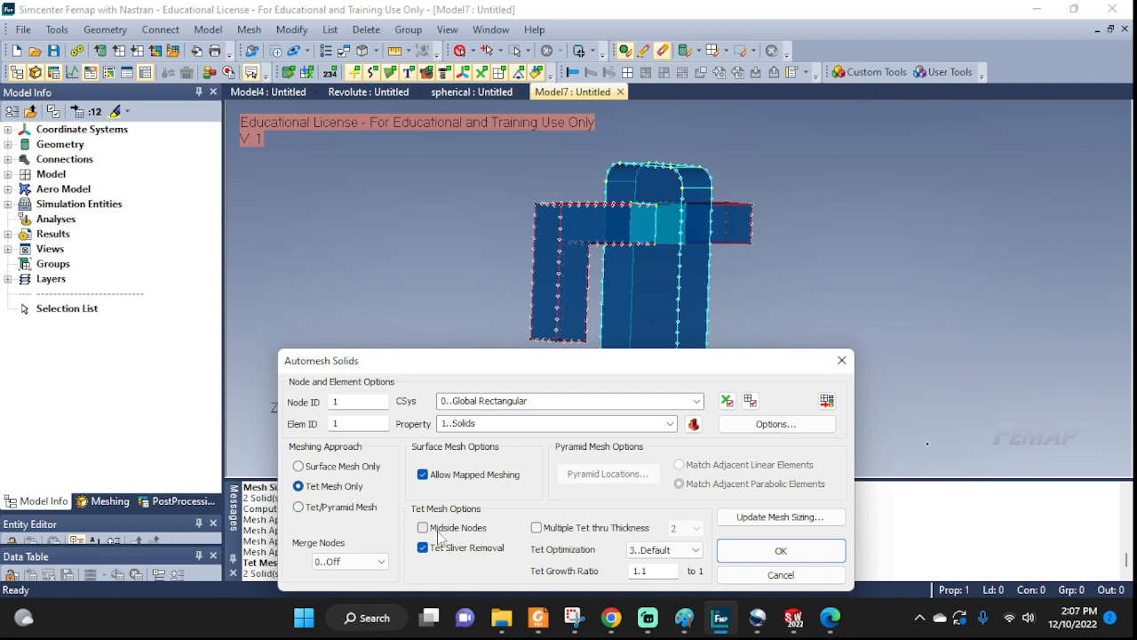
{"action": "mouse_move", "coordinate": [436, 538]}
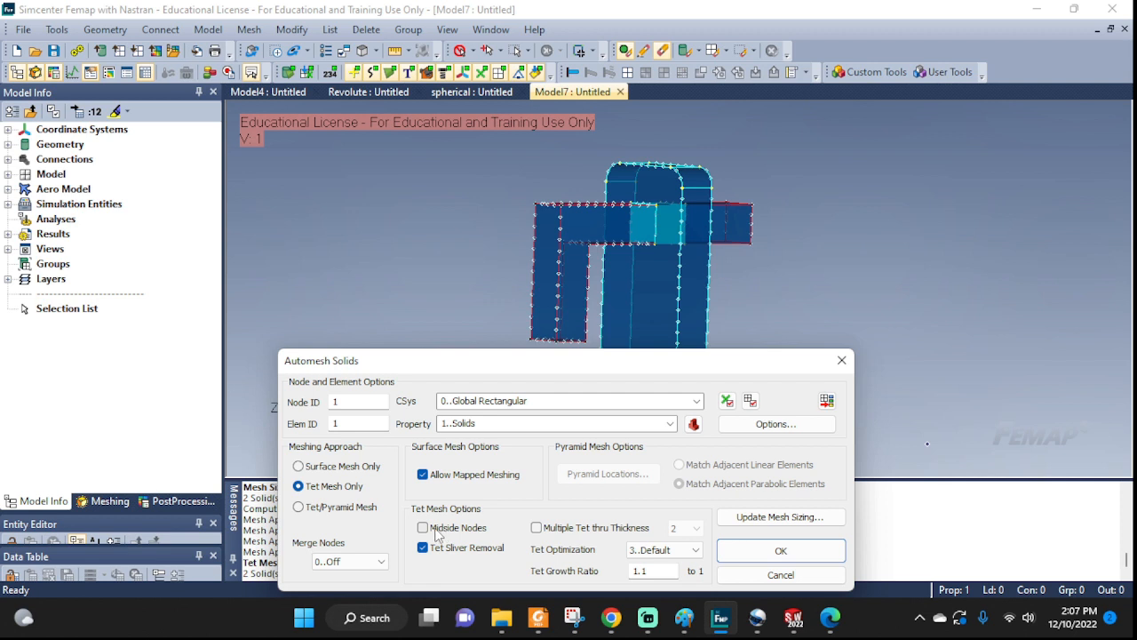
{"action": "left_click", "coordinate": [423, 527]}
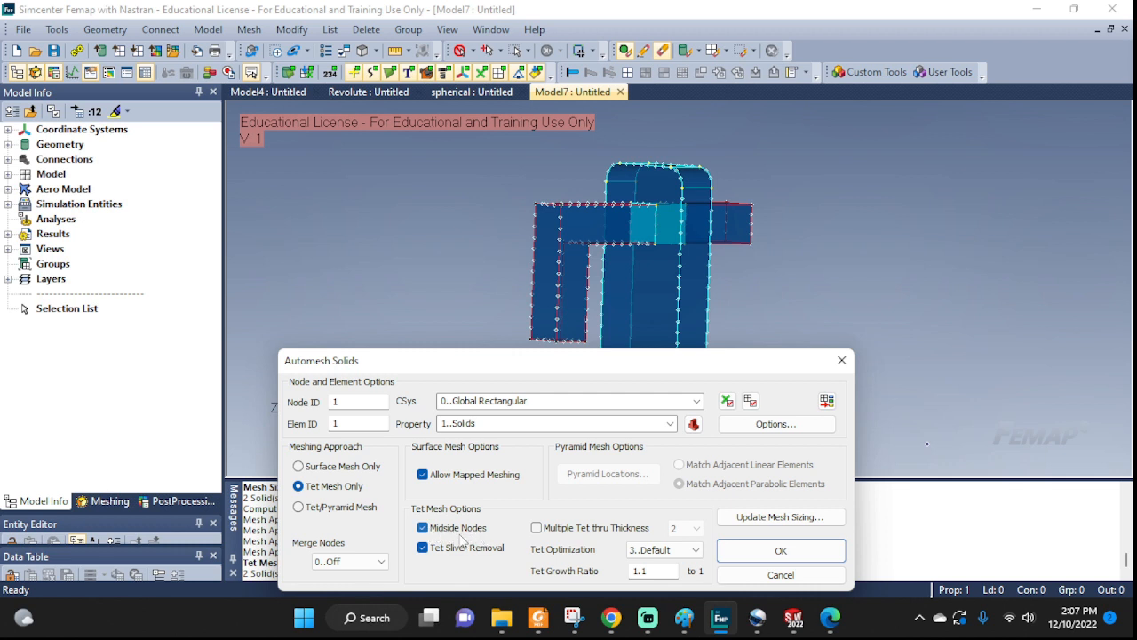
{"action": "mouse_move", "coordinate": [461, 537]}
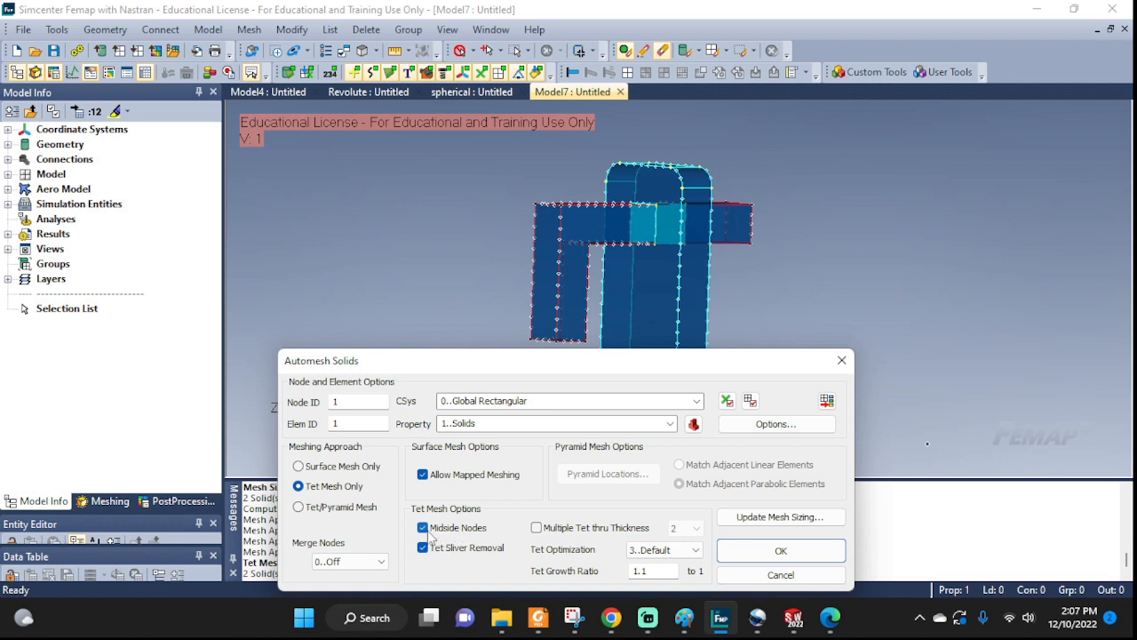
{"action": "mouse_move", "coordinate": [444, 537]}
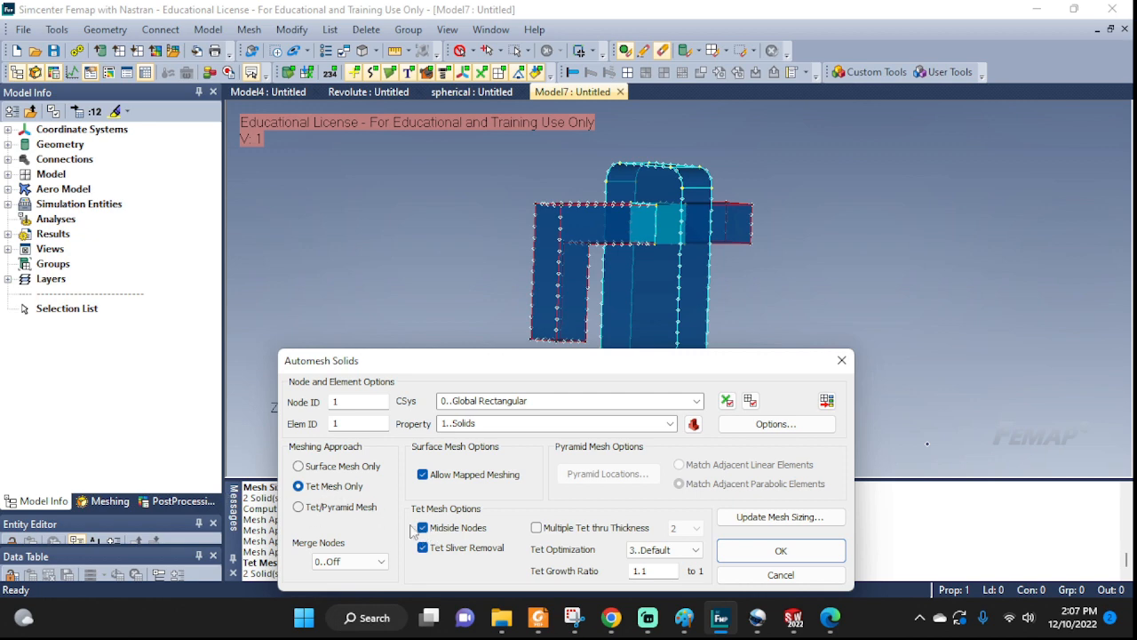
{"action": "left_click", "coordinate": [423, 527]}
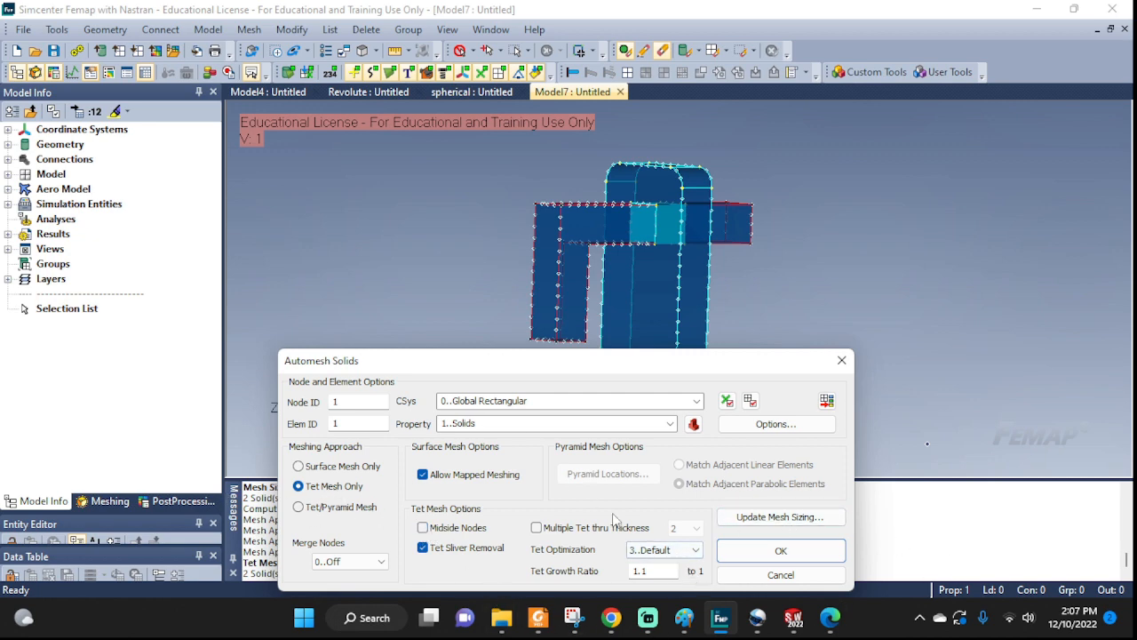
{"action": "left_click", "coordinate": [781, 550]}
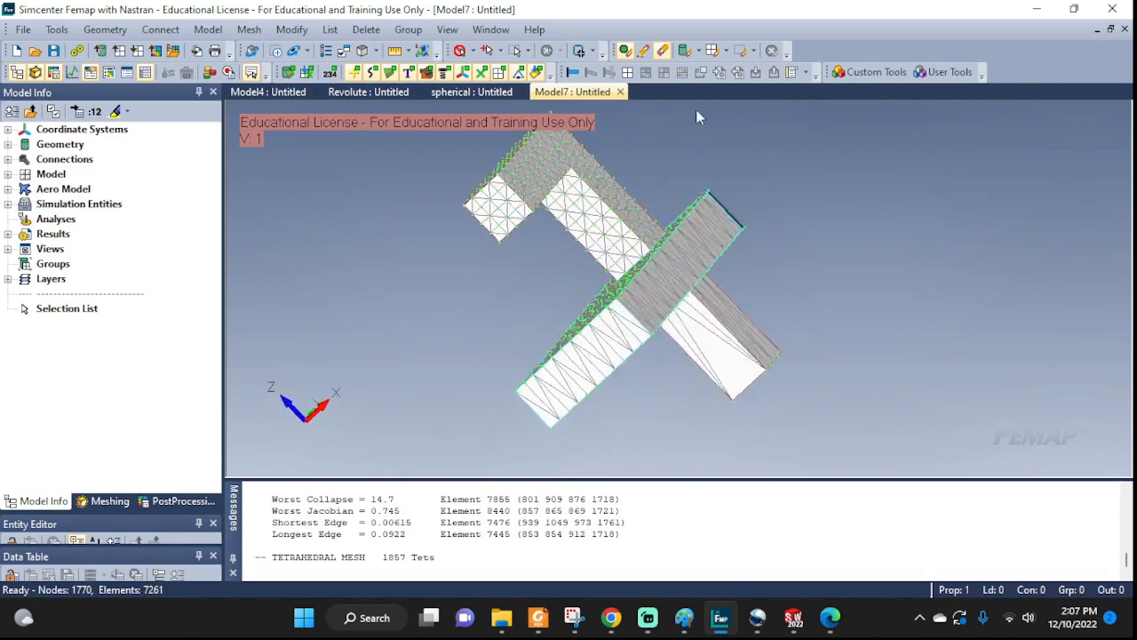
{"action": "left_click_drag", "start_coordinate": [698, 117], "coordinate": [471, 220]}
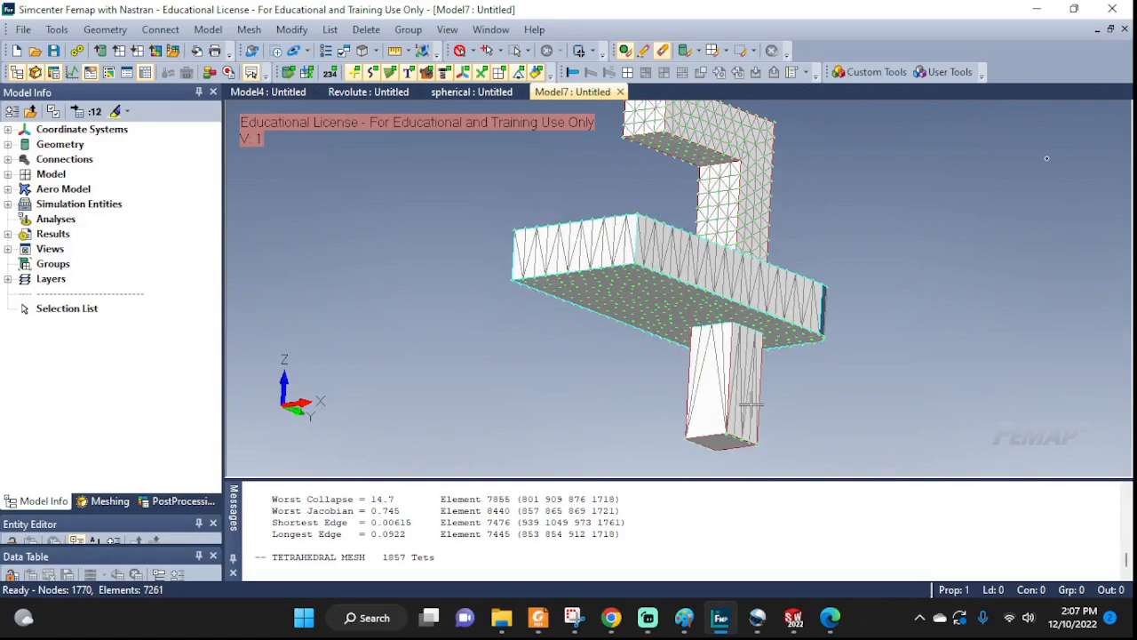
{"action": "left_click_drag", "start_coordinate": [751, 404], "coordinate": [742, 457]}
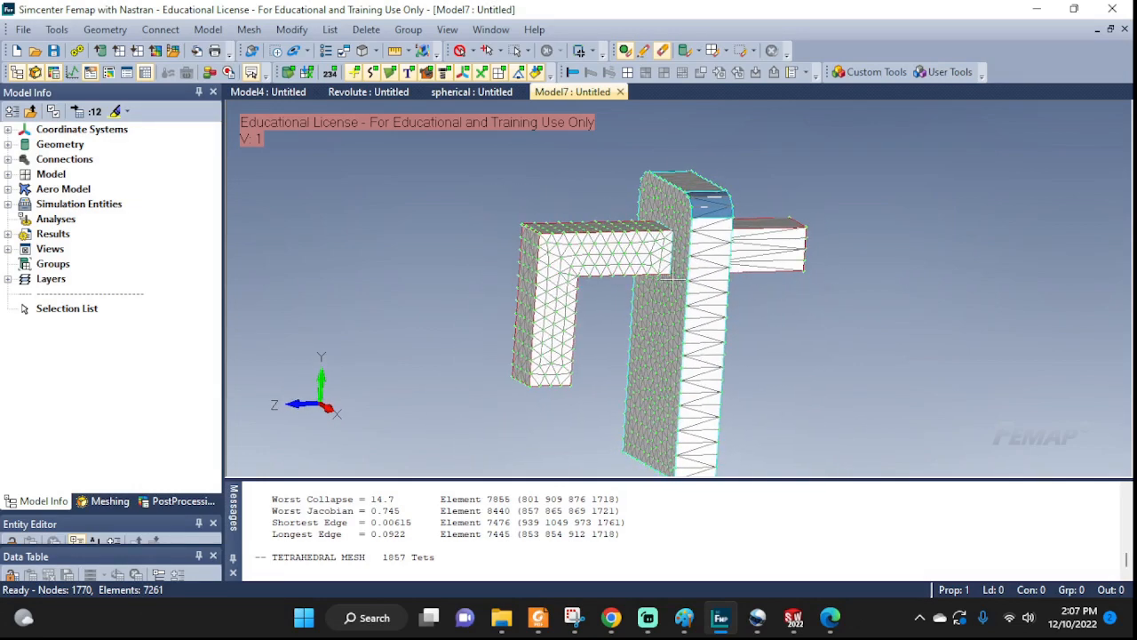
{"action": "left_click", "coordinate": [249, 29]}
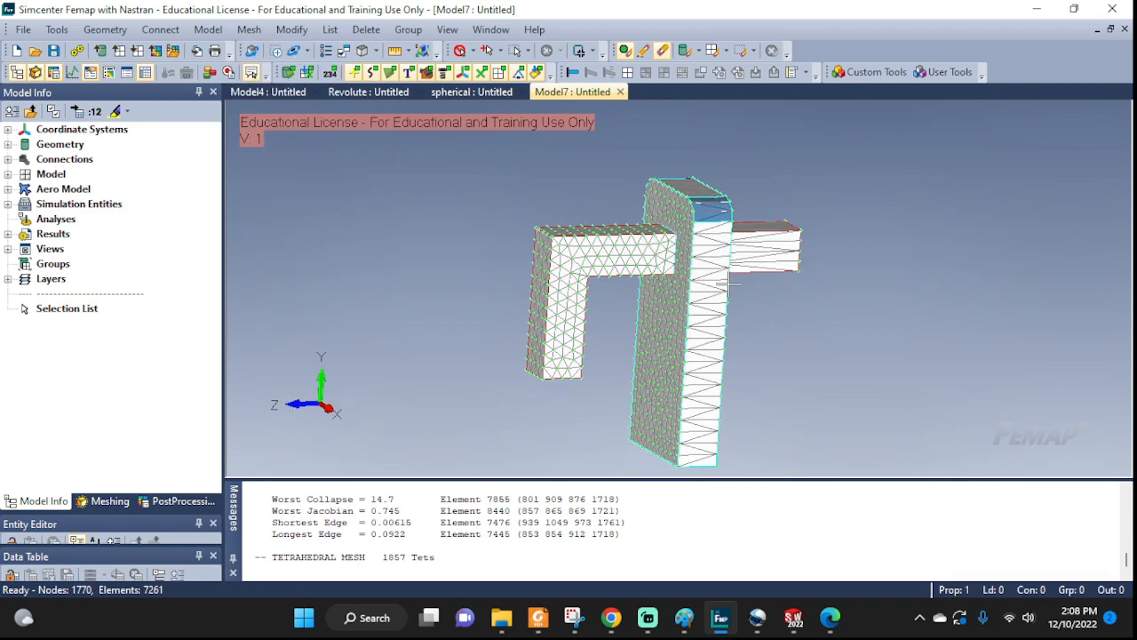
Step: Start an orange-red RBE2 rigid element with a new independent node at center
{"action": "left_click", "coordinate": [208, 29]}
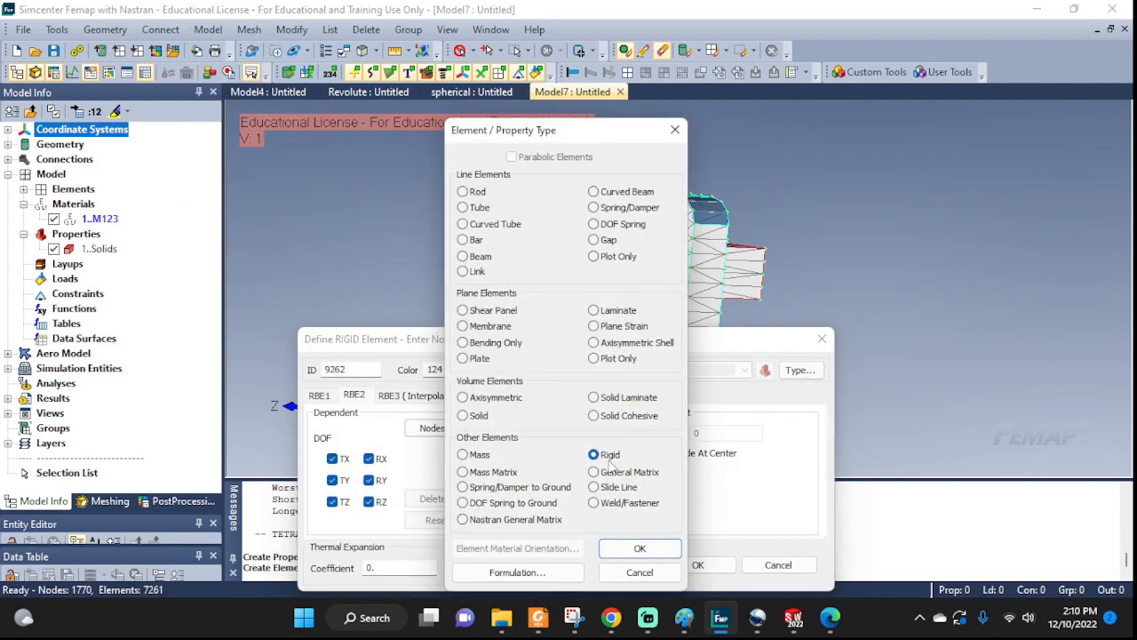
{"action": "left_click", "coordinate": [639, 548]}
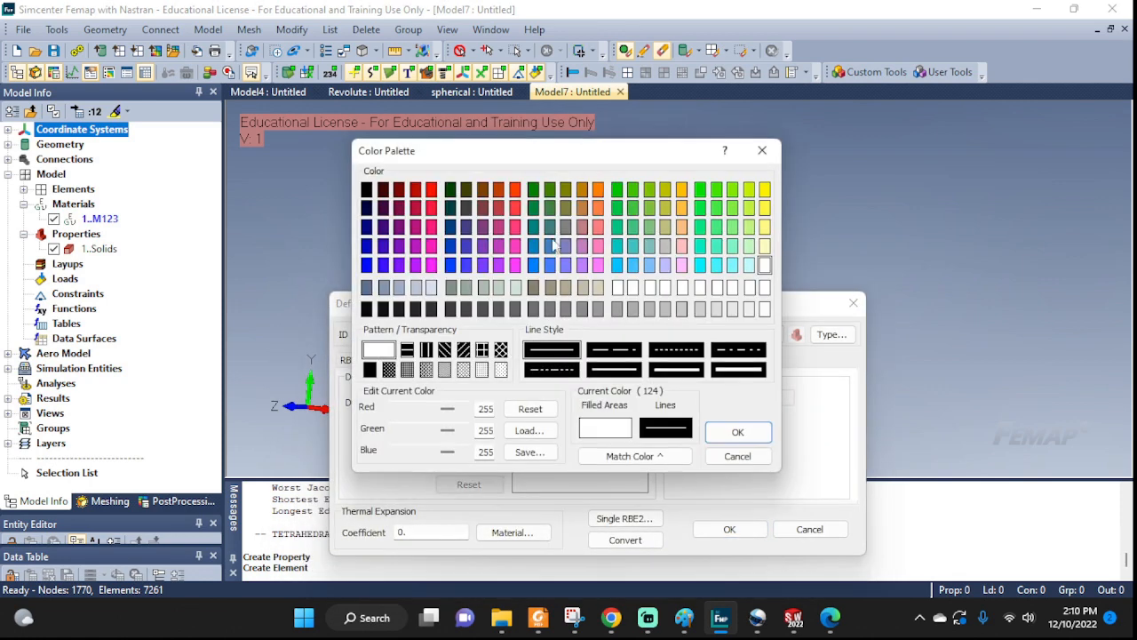
{"action": "left_click", "coordinate": [514, 189]}
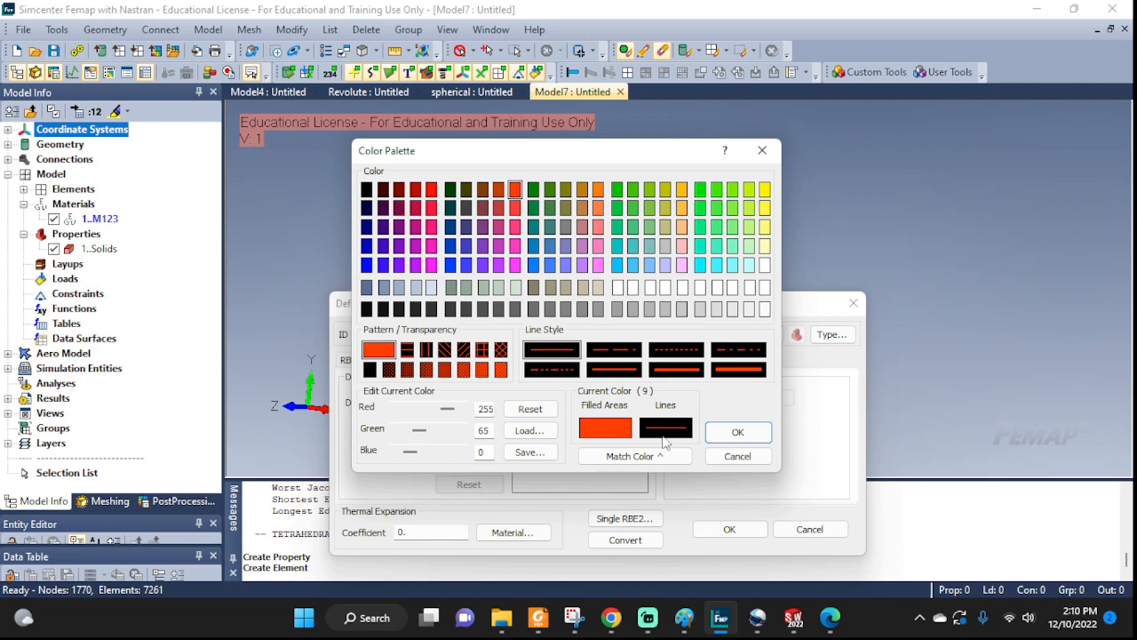
{"action": "left_click", "coordinate": [737, 432]}
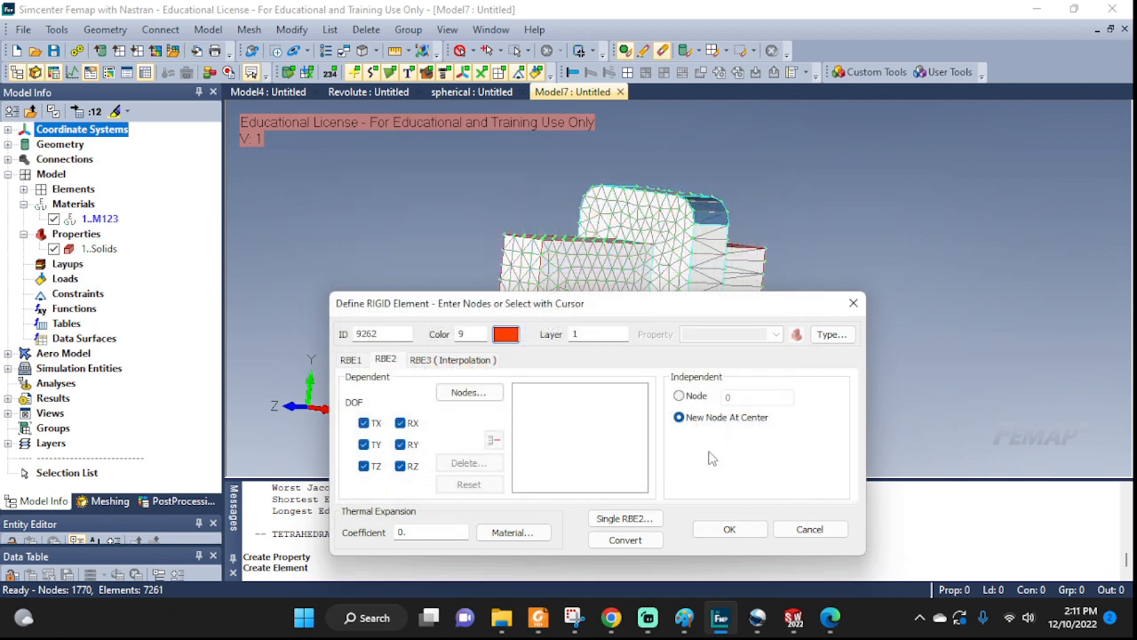
{"action": "left_click", "coordinate": [680, 418]}
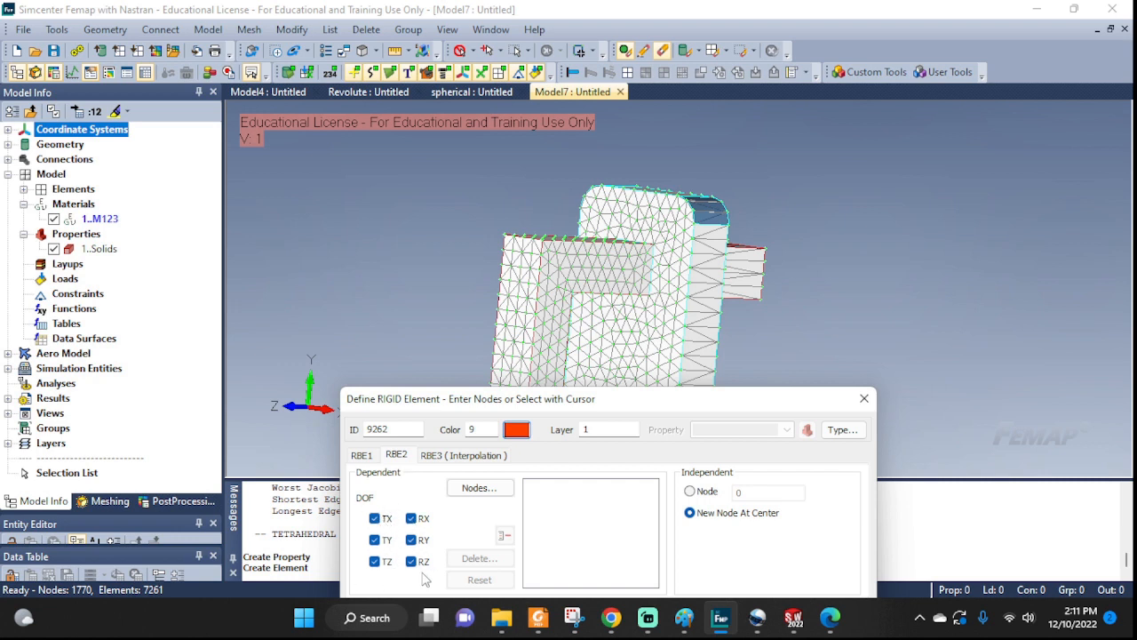
{"action": "mouse_move", "coordinate": [405, 478]}
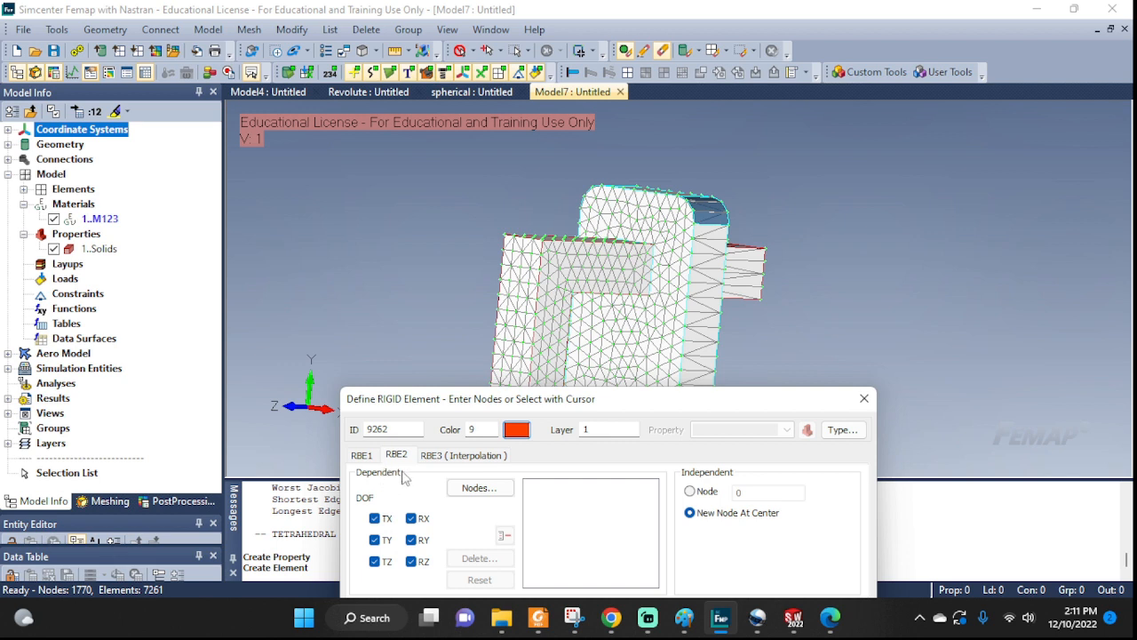
{"action": "mouse_move", "coordinate": [768, 533]}
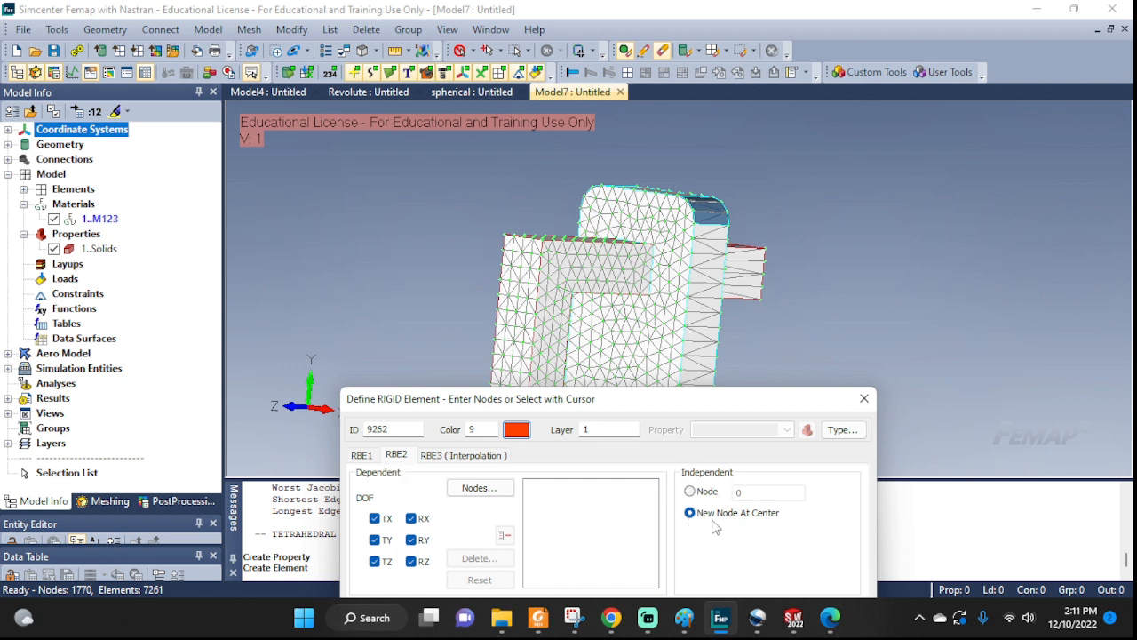
{"action": "left_click", "coordinate": [475, 487]}
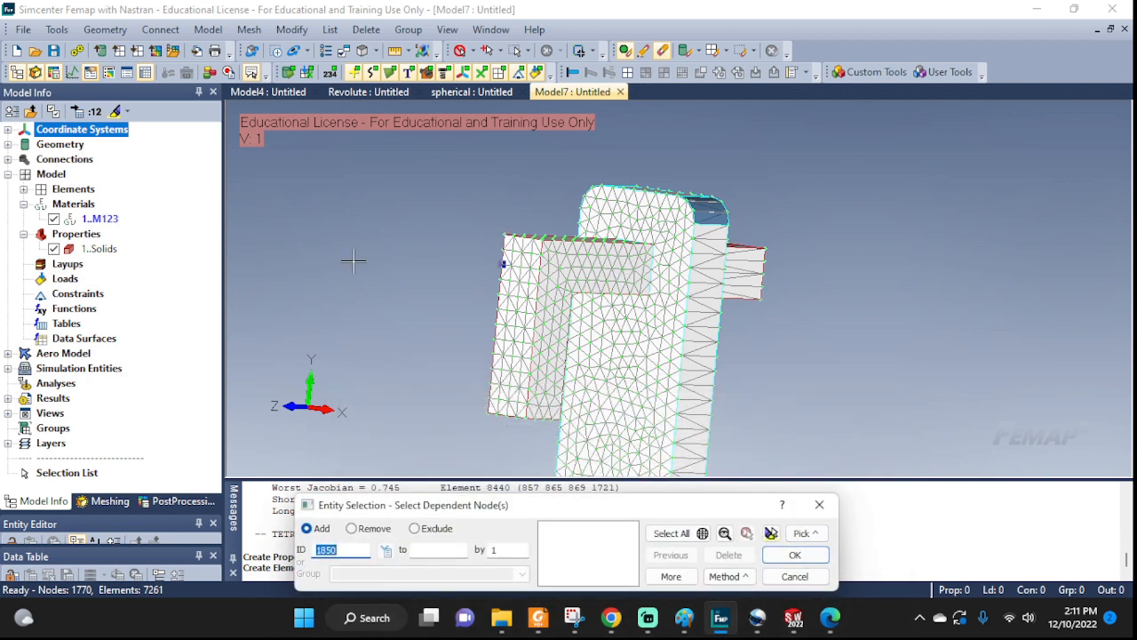
Step: Select nodes on the four opening surfaces and create RBE2 element 9262
{"action": "left_click", "coordinate": [673, 533]}
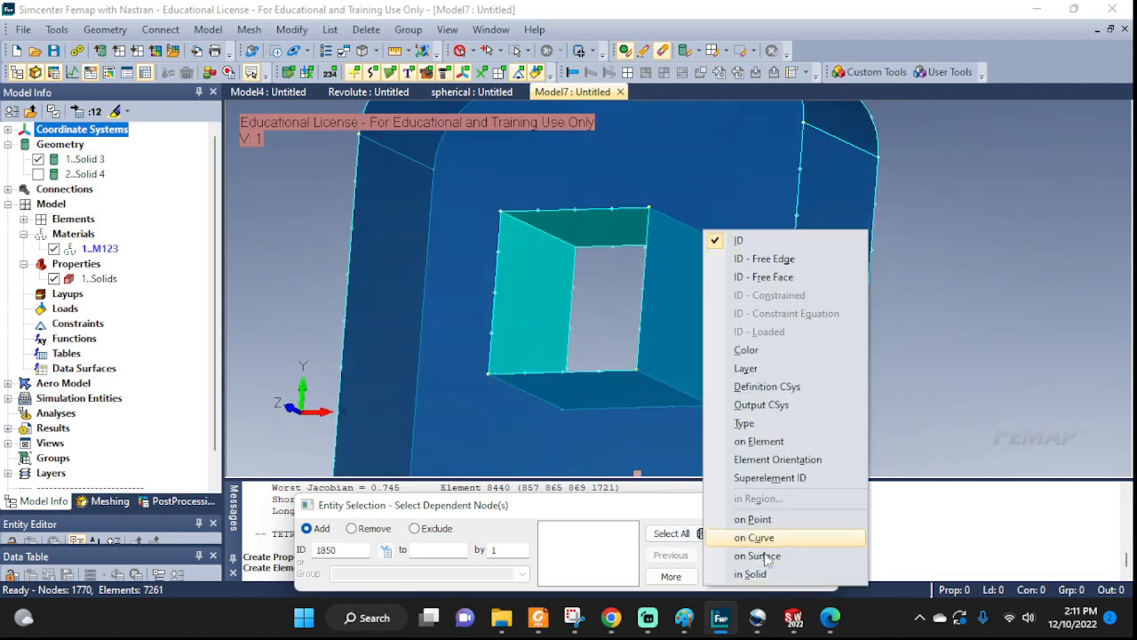
{"action": "left_click", "coordinate": [757, 556]}
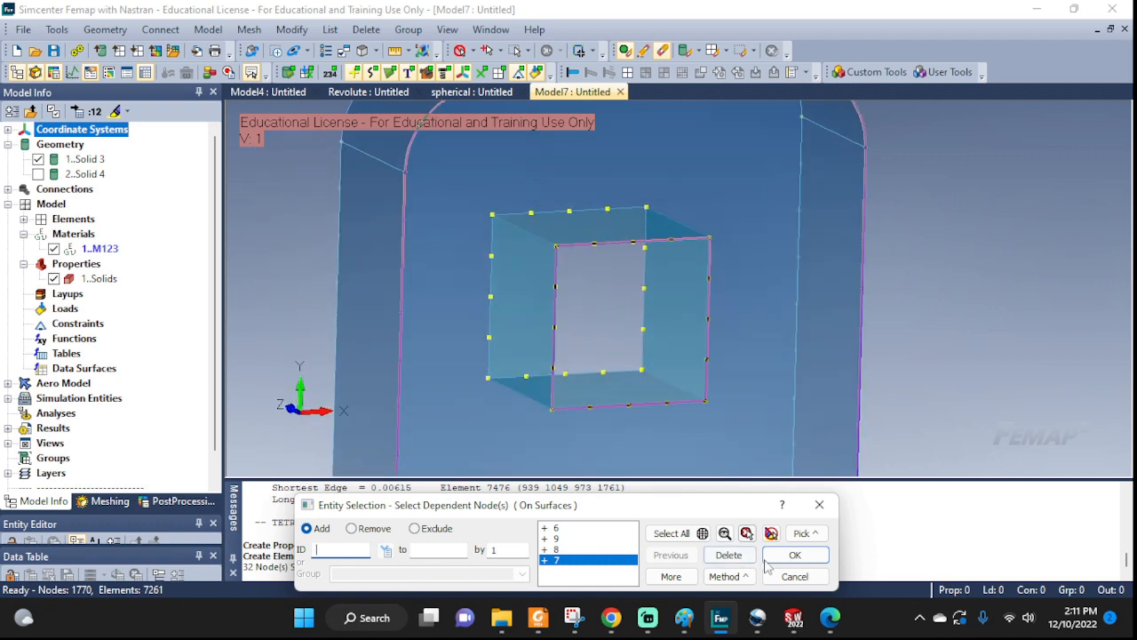
{"action": "left_click", "coordinate": [794, 555]}
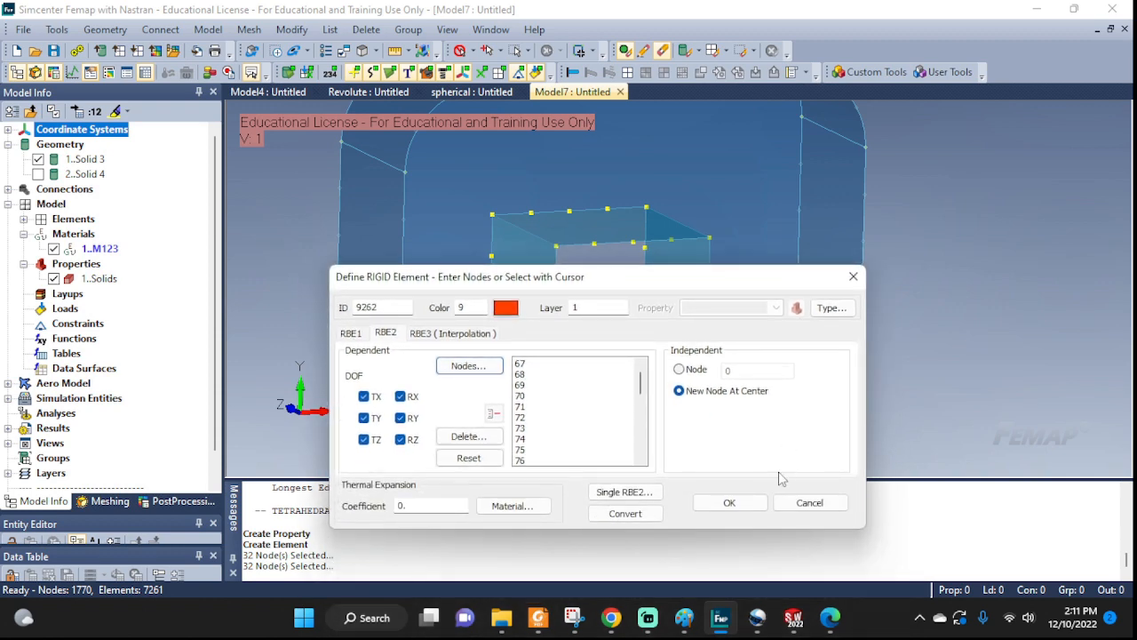
{"action": "left_click", "coordinate": [729, 502]}
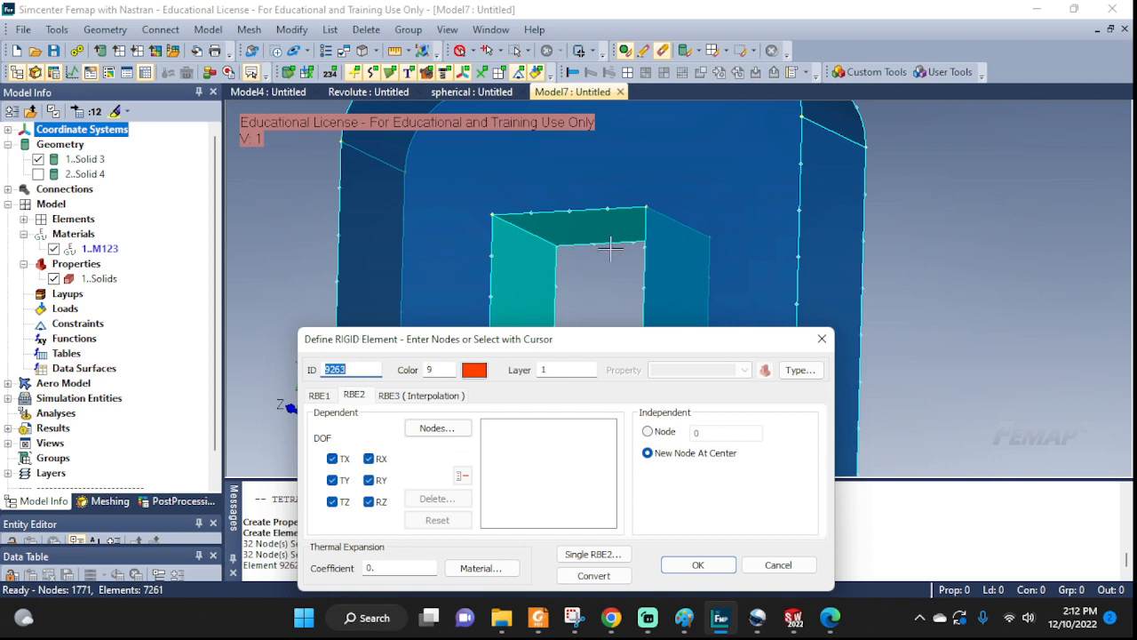
{"action": "mouse_move", "coordinate": [591, 234]}
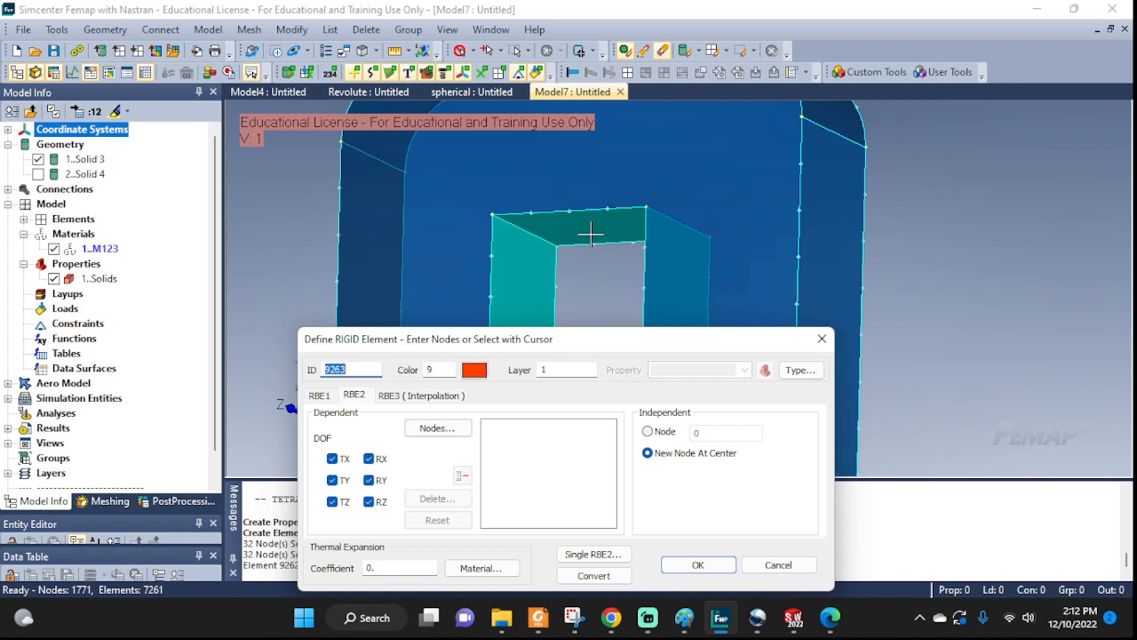
{"action": "mouse_move", "coordinate": [609, 264]}
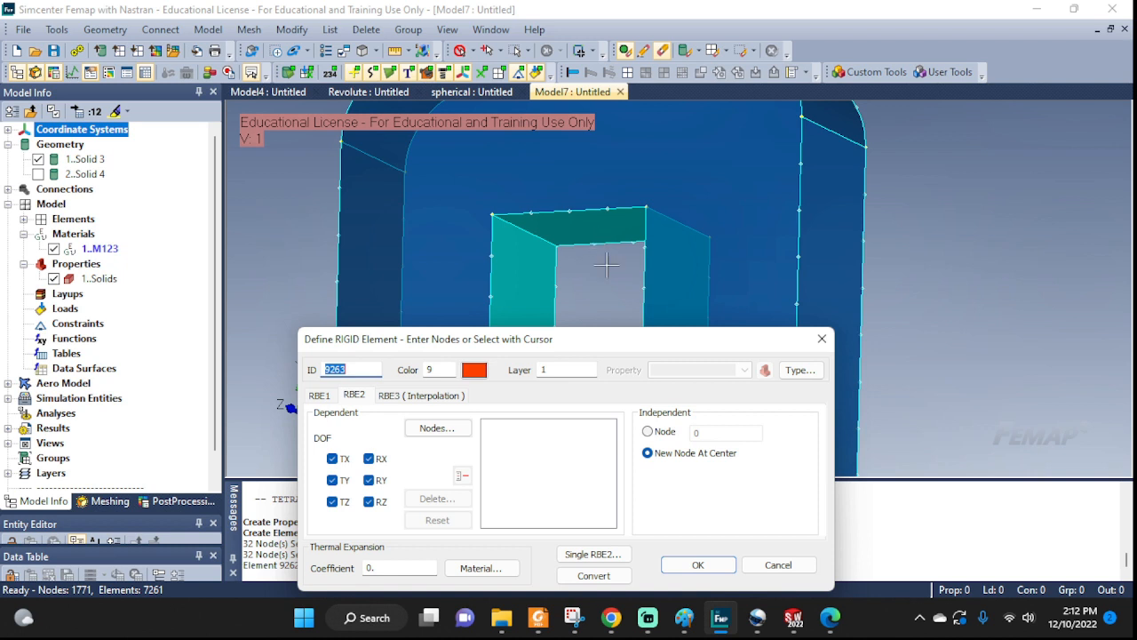
{"action": "mouse_move", "coordinate": [617, 288]}
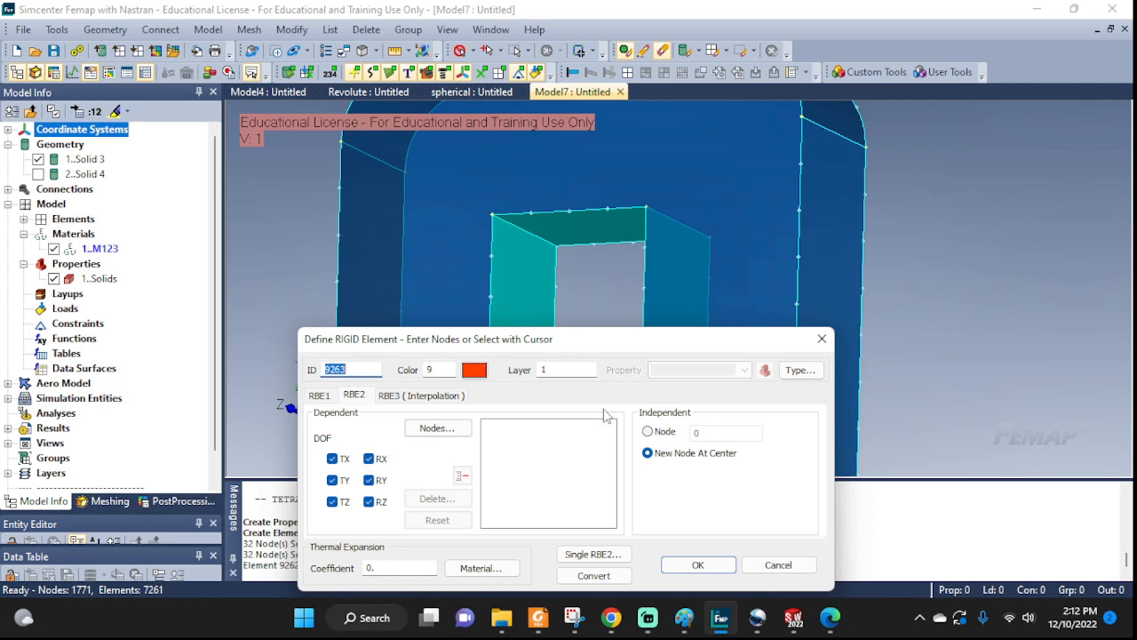
Step: Pick the 32 nodes on the slider's four opening surfaces and set the element colour
{"action": "left_click", "coordinate": [436, 428]}
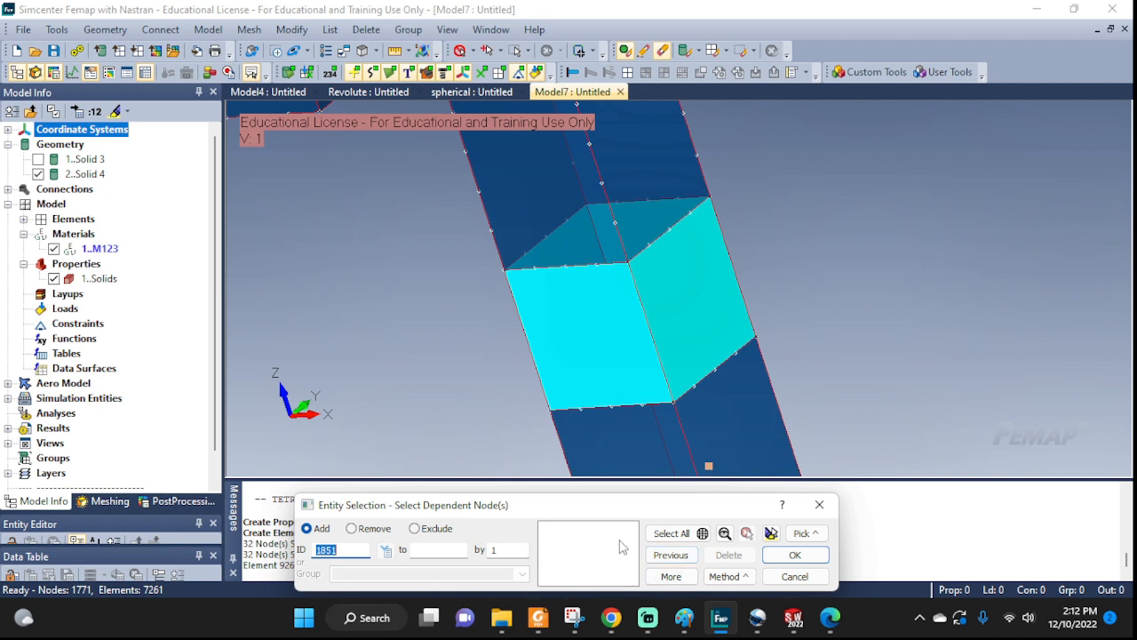
{"action": "left_click", "coordinate": [802, 534]}
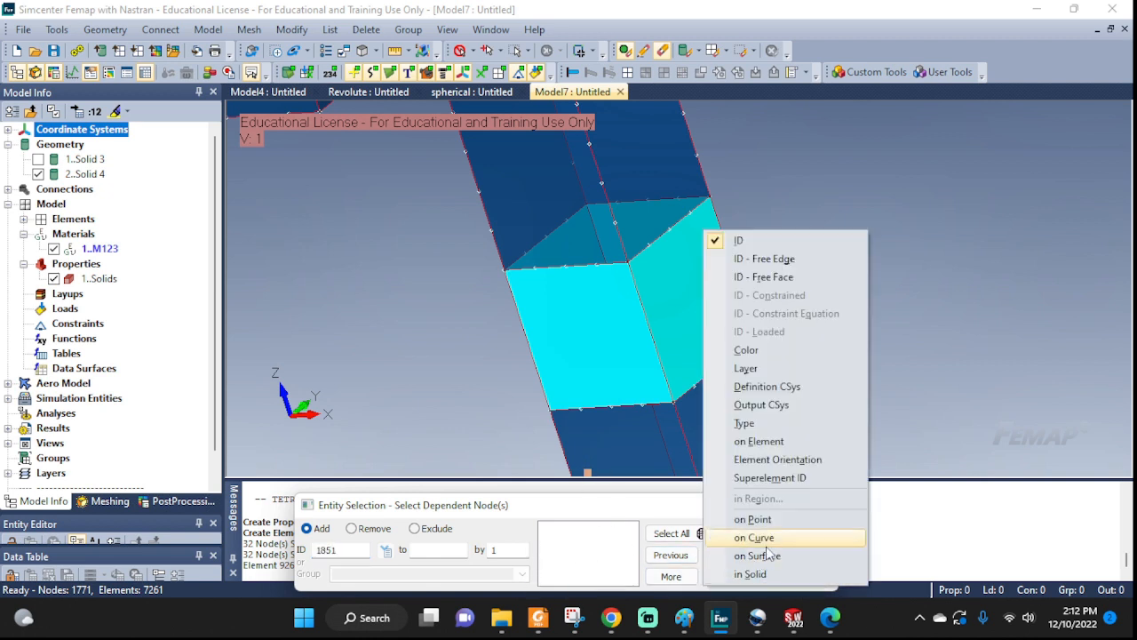
{"action": "left_click", "coordinate": [756, 555]}
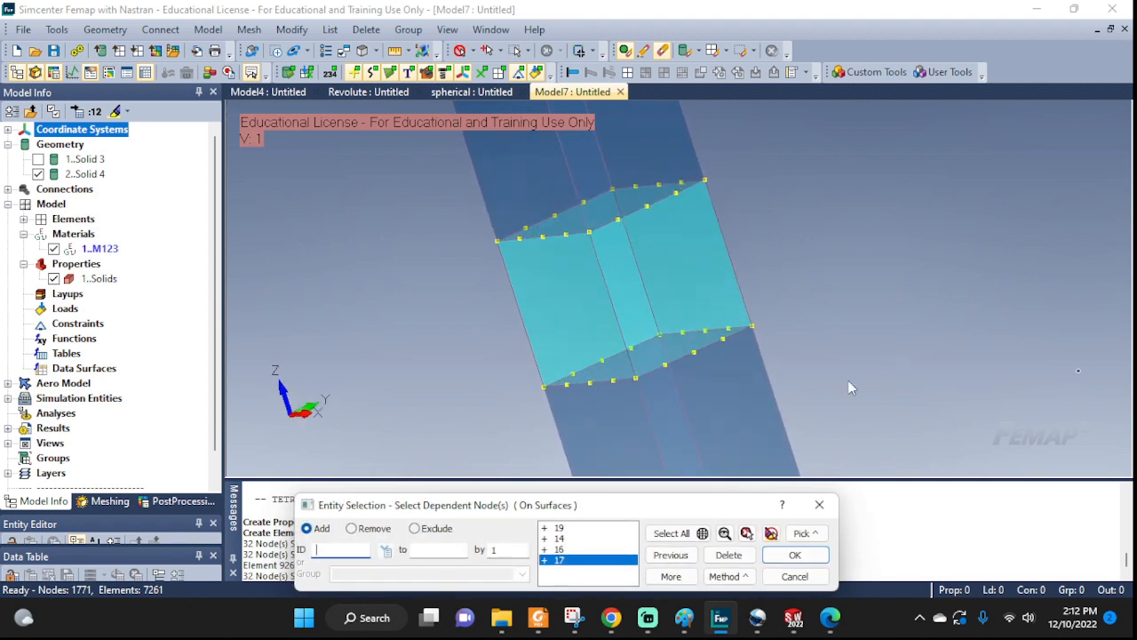
{"action": "left_click", "coordinate": [795, 555]}
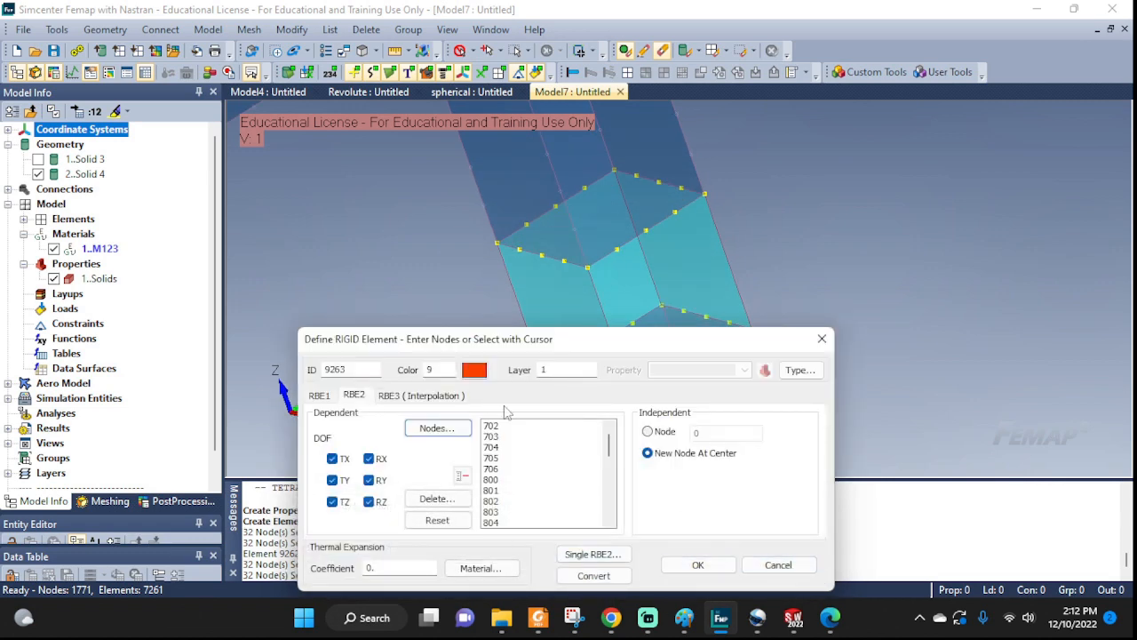
{"action": "left_click", "coordinate": [474, 370]}
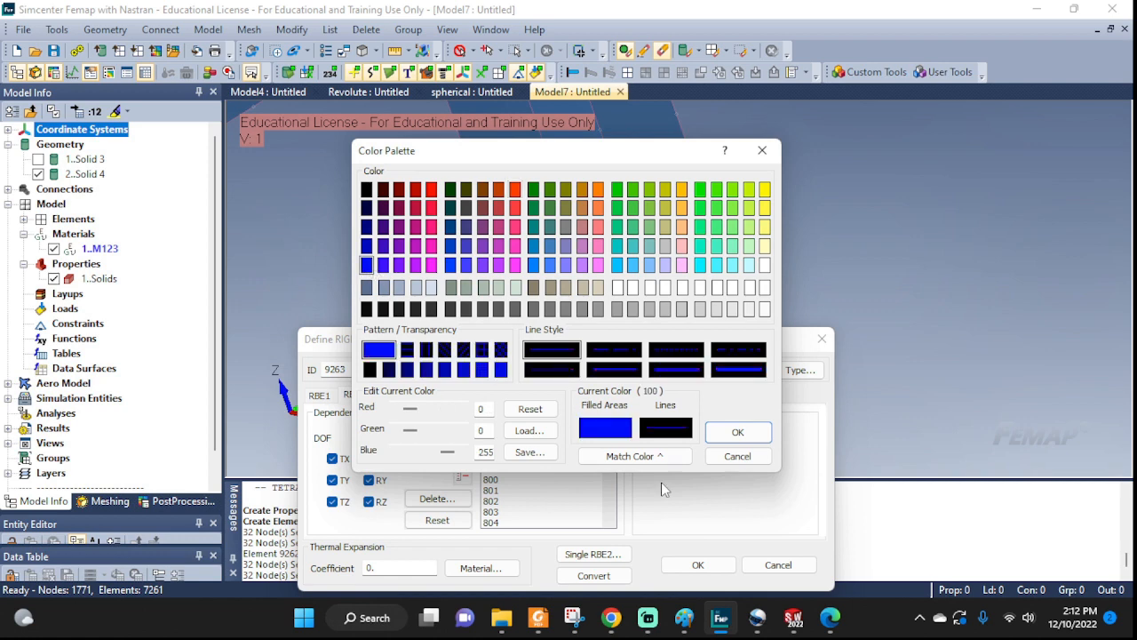
{"action": "left_click", "coordinate": [738, 432]}
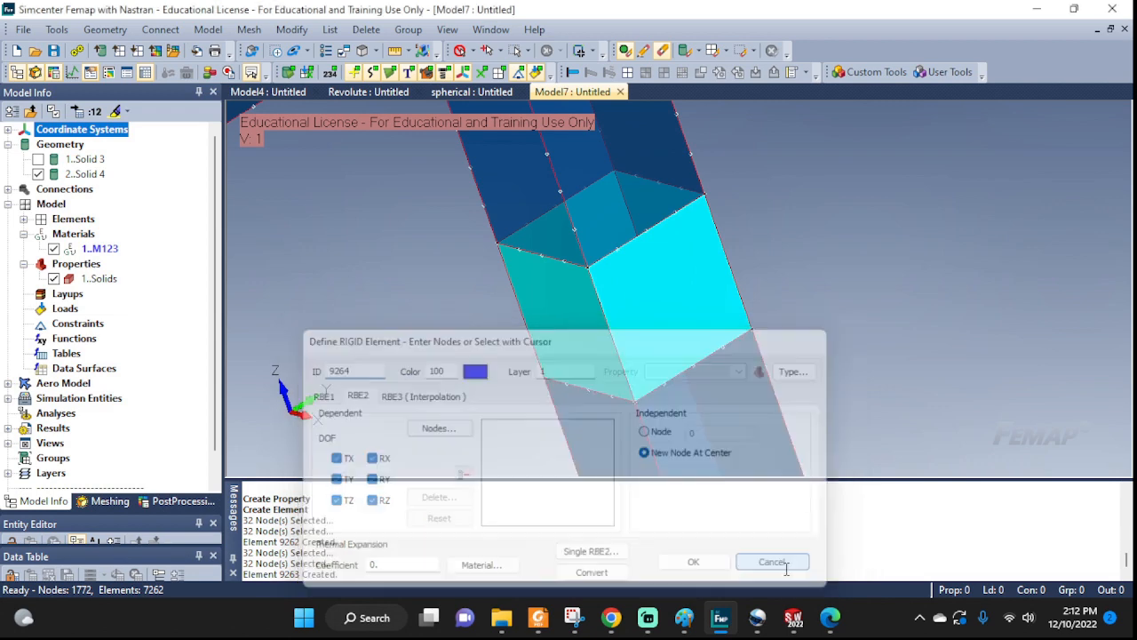
Step: Switch to wireframe, show elements, and hide Solid, Linear elements so only rigid spiders show
{"action": "left_click", "coordinate": [771, 560]}
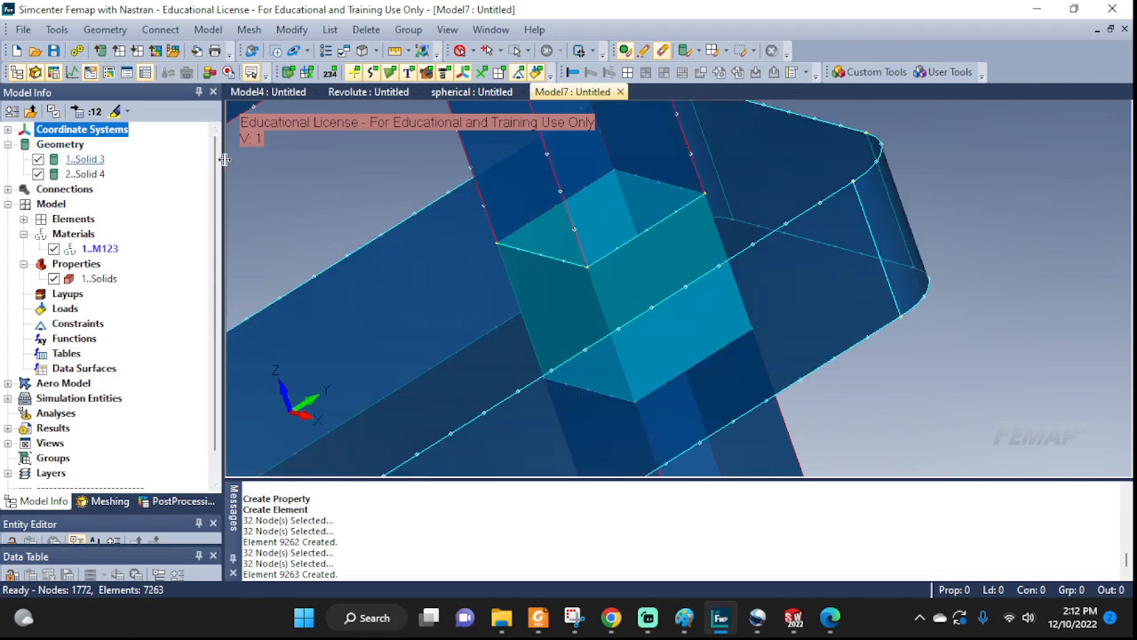
{"action": "left_click", "coordinate": [500, 73]}
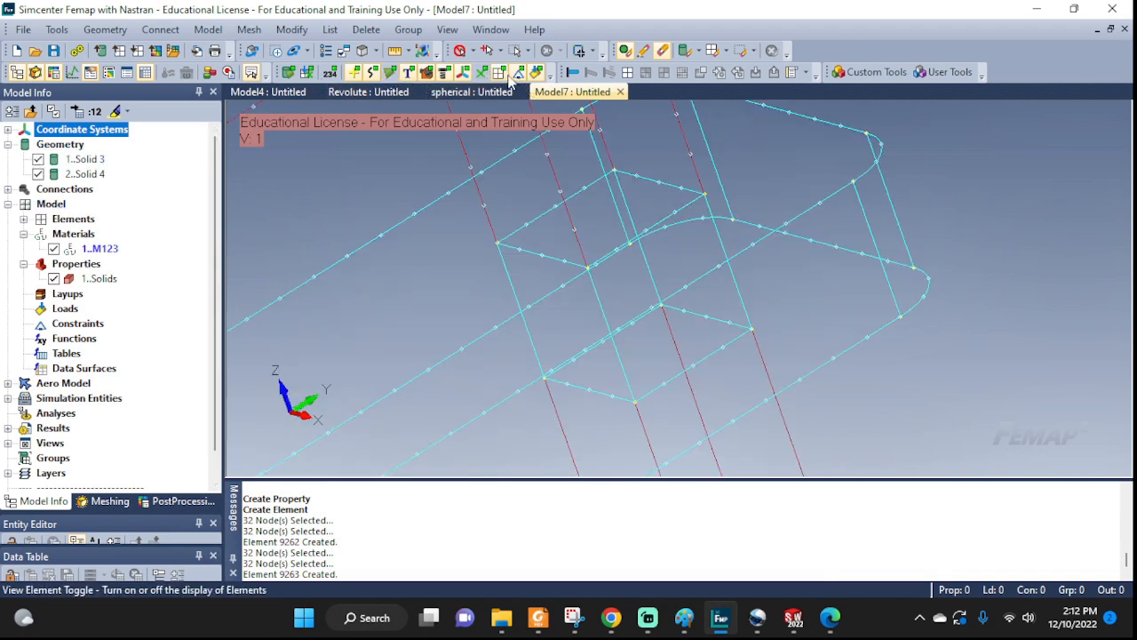
{"action": "left_click", "coordinate": [252, 49]}
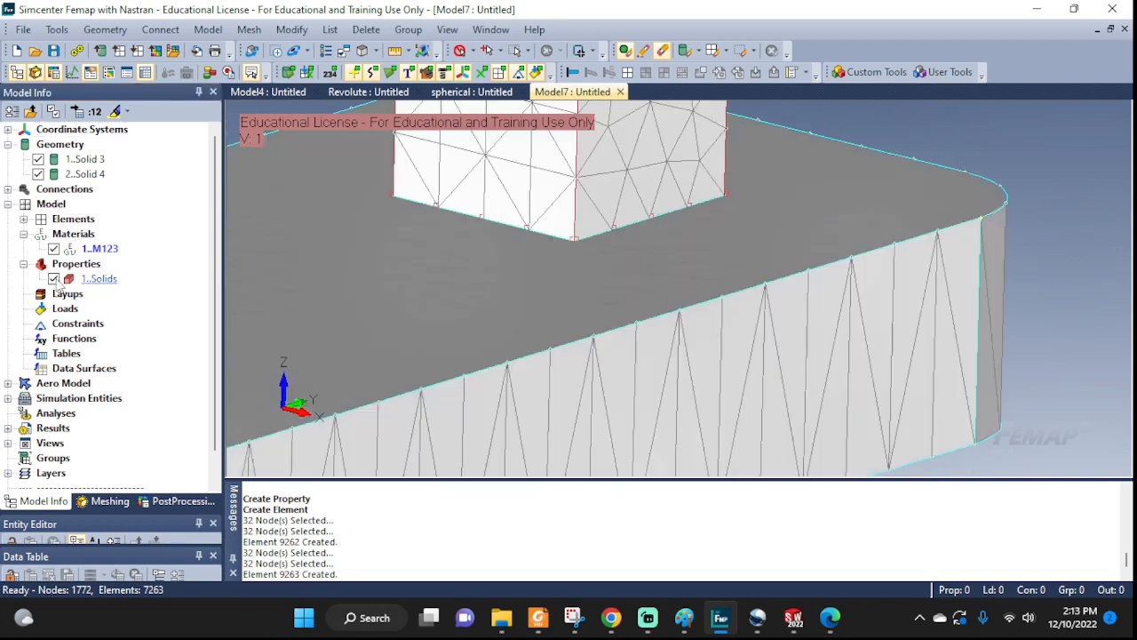
{"action": "left_click", "coordinate": [25, 219]}
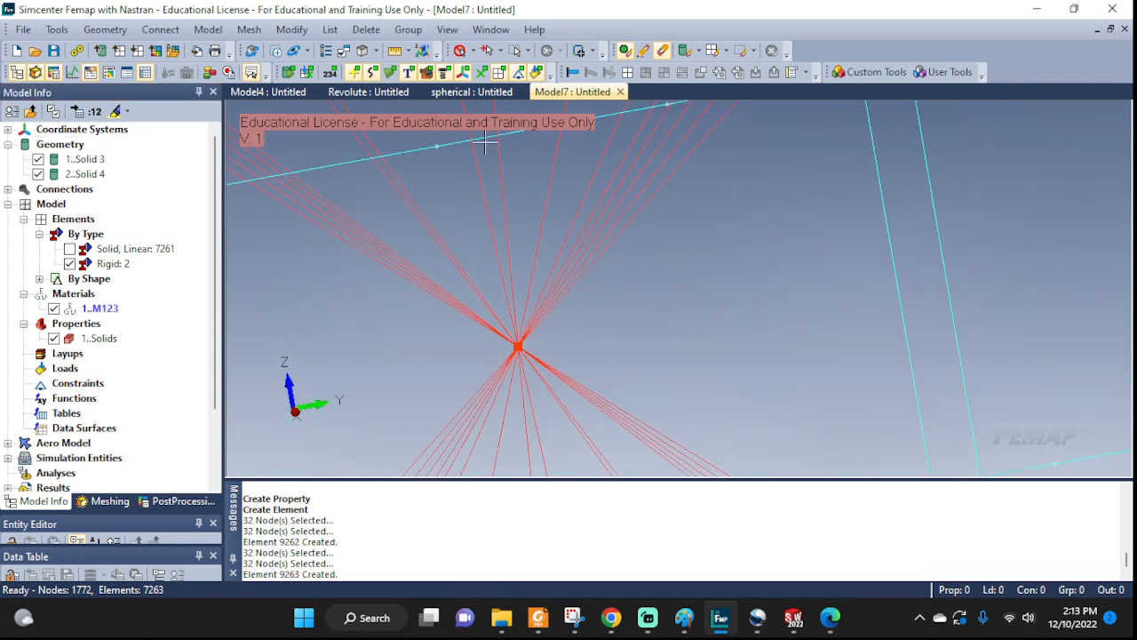
{"action": "left_click", "coordinate": [330, 30]}
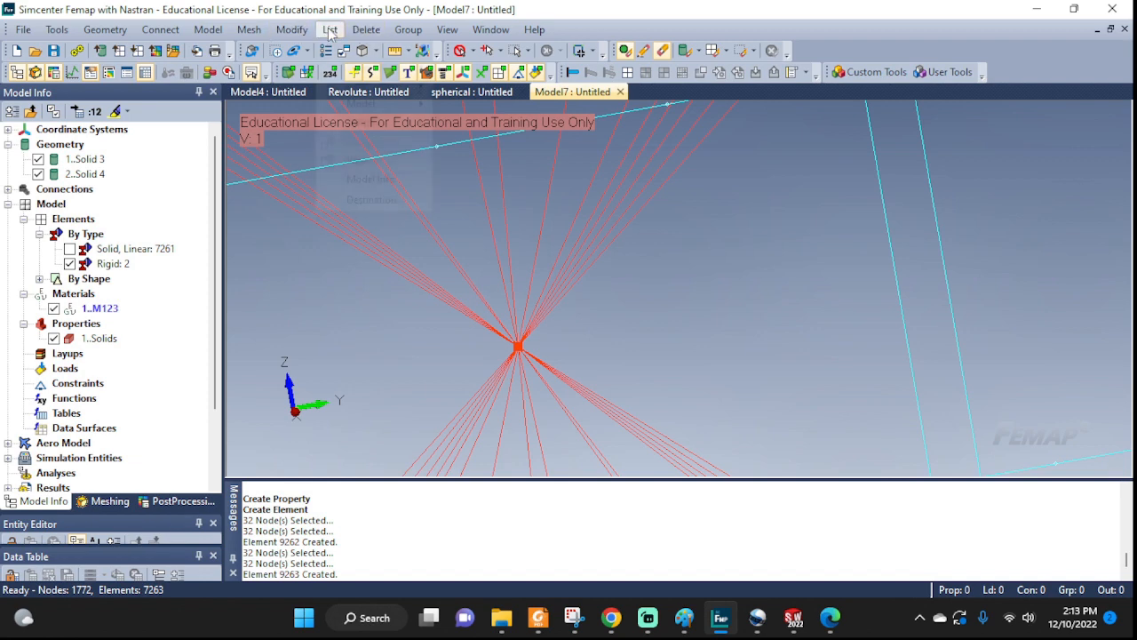
Step: List nodes 1851 and 1852, confirming both sit at (-0.46, 0.20078, -0.02)
{"action": "left_click", "coordinate": [329, 29]}
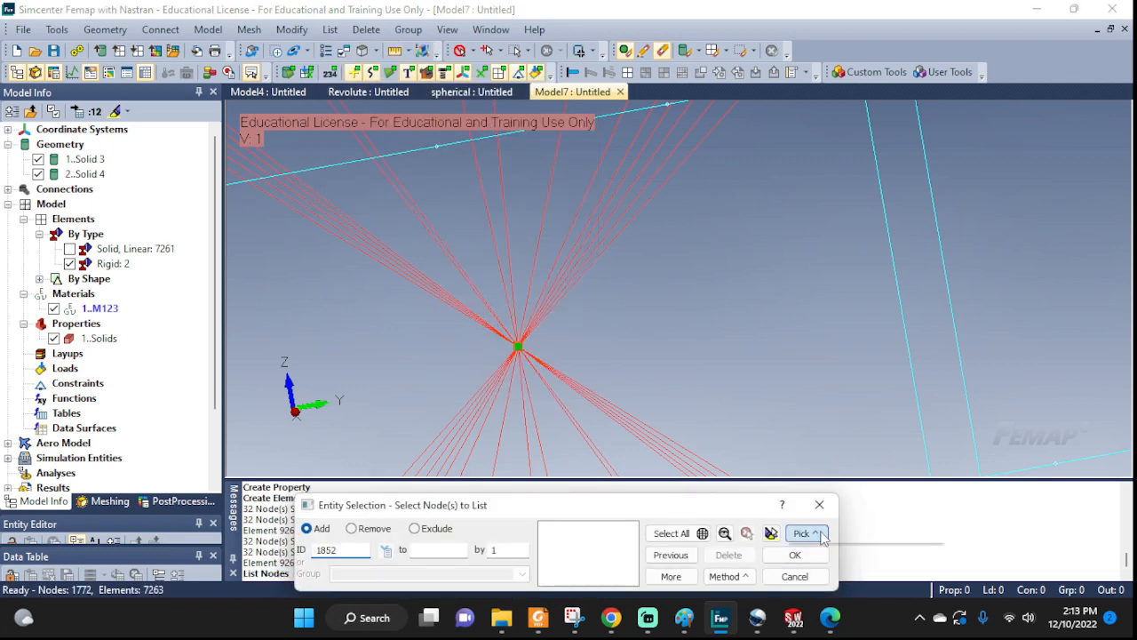
{"action": "left_click", "coordinate": [804, 534]}
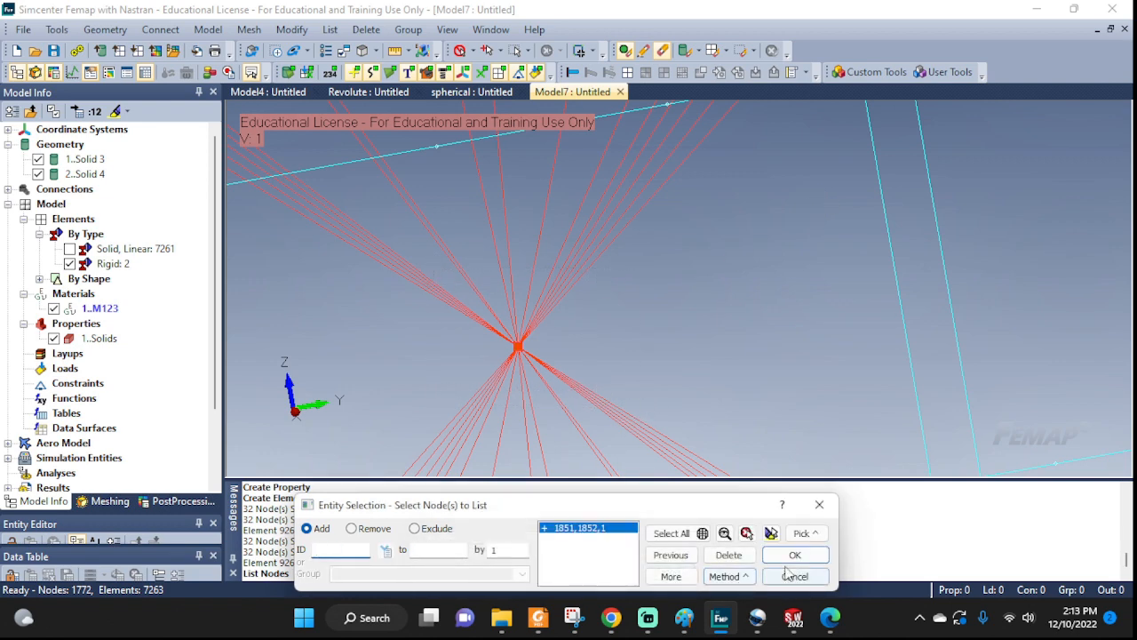
{"action": "left_click", "coordinate": [795, 554]}
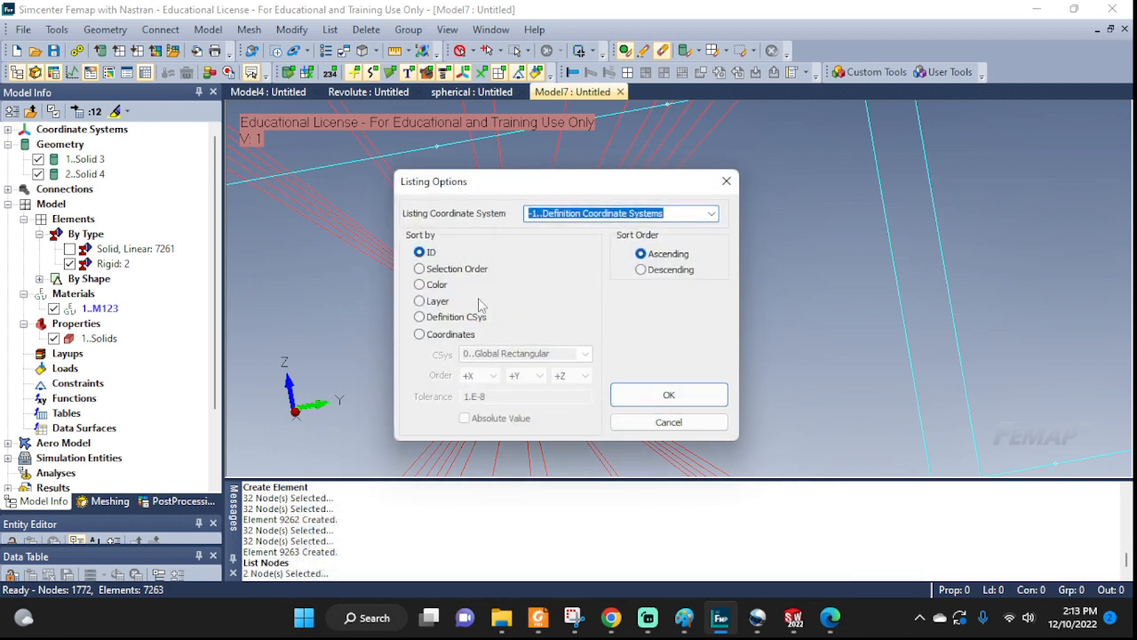
{"action": "left_click", "coordinate": [668, 395]}
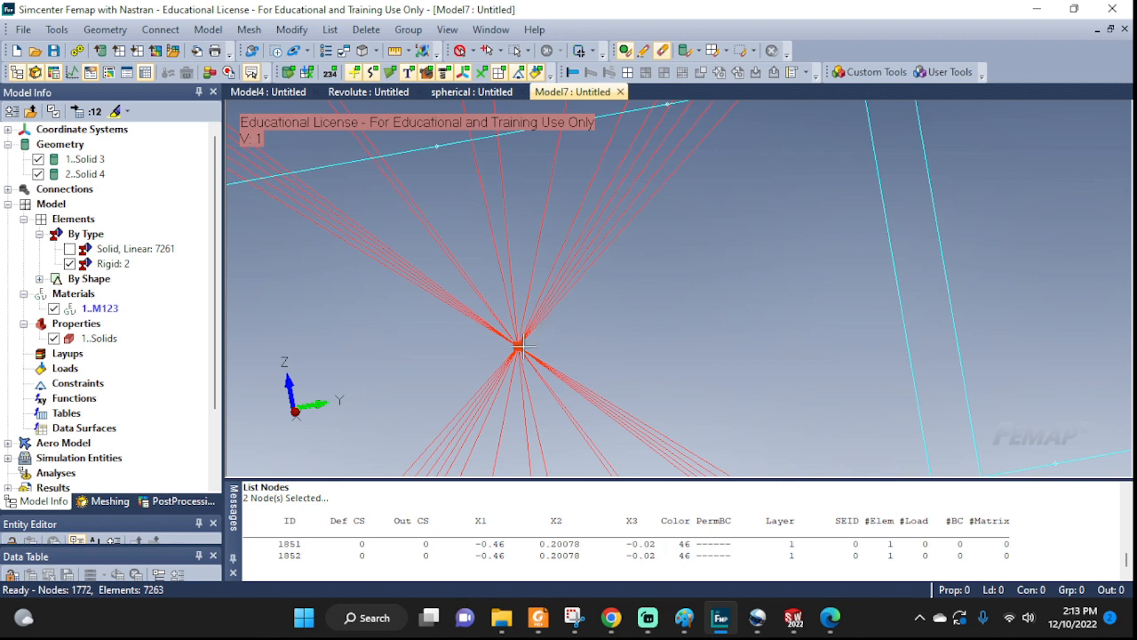
{"action": "mouse_move", "coordinate": [594, 324]}
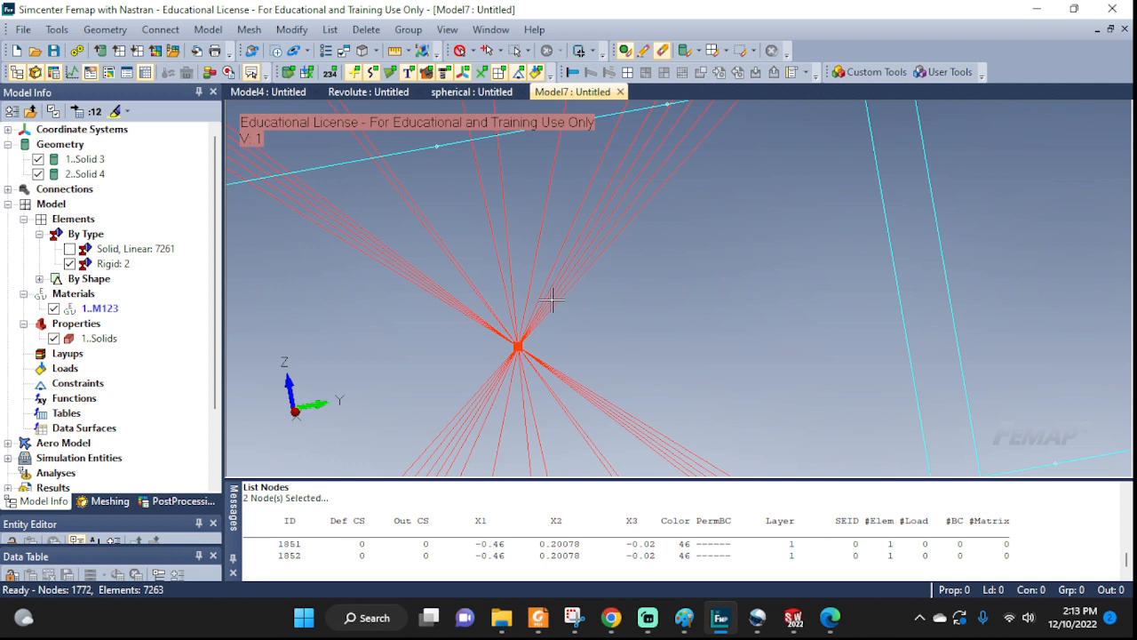
{"action": "mouse_move", "coordinate": [489, 351]}
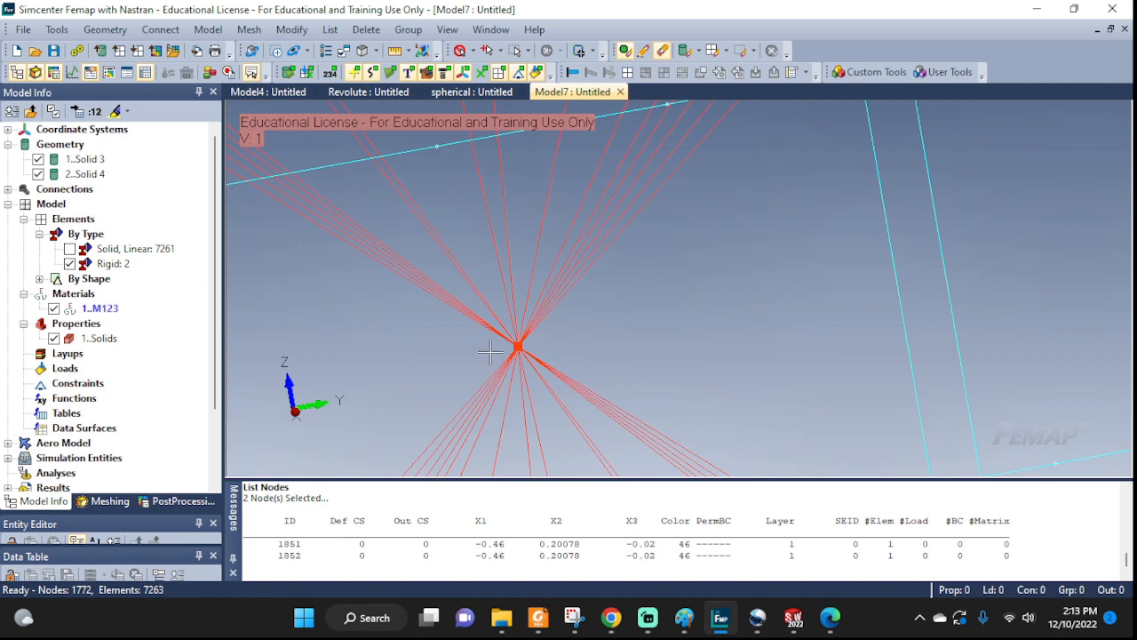
{"action": "mouse_move", "coordinate": [547, 325]}
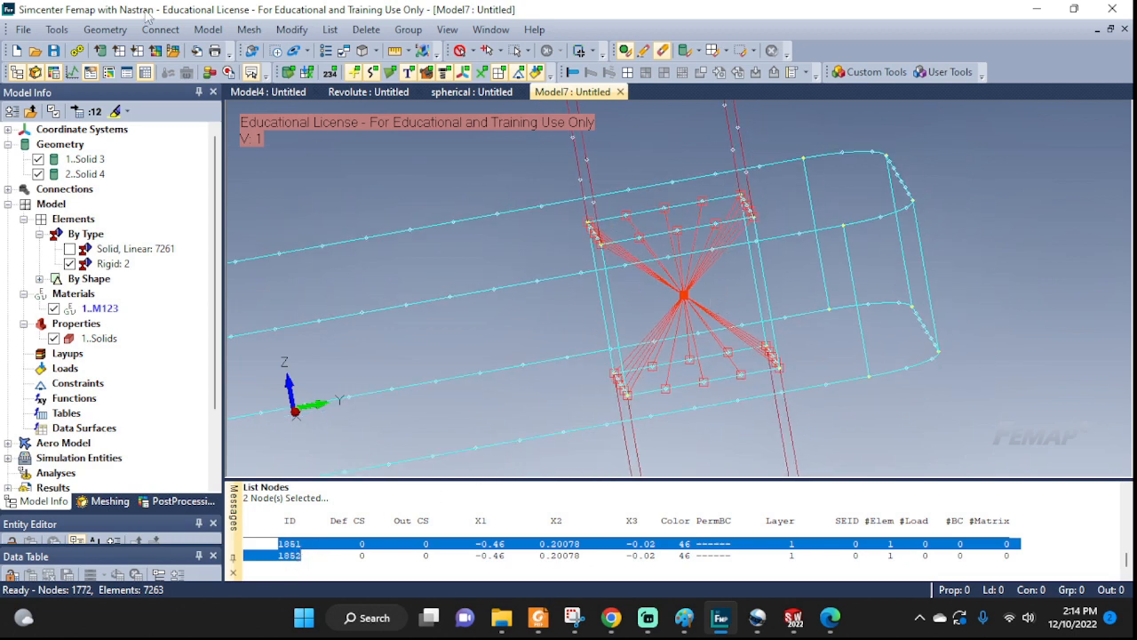
Step: Create property SPRING as a CBUSH with 1e6 stiffness on DOFs 1, 2, 4-6 and 0 on DOF 3
{"action": "left_click", "coordinate": [208, 30]}
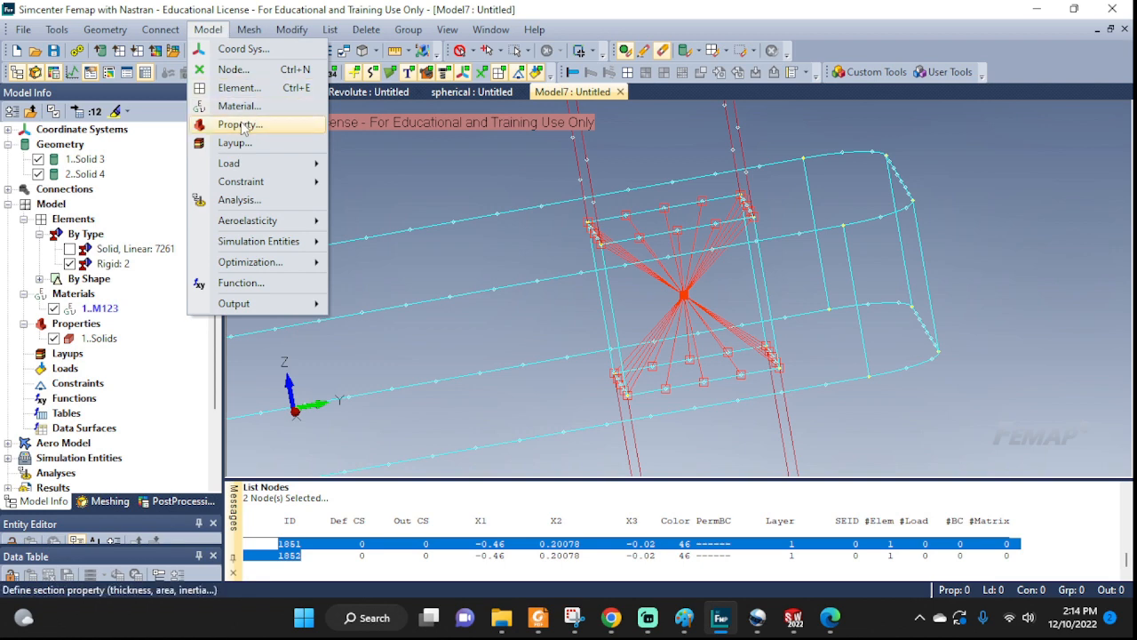
{"action": "left_click", "coordinate": [242, 125]}
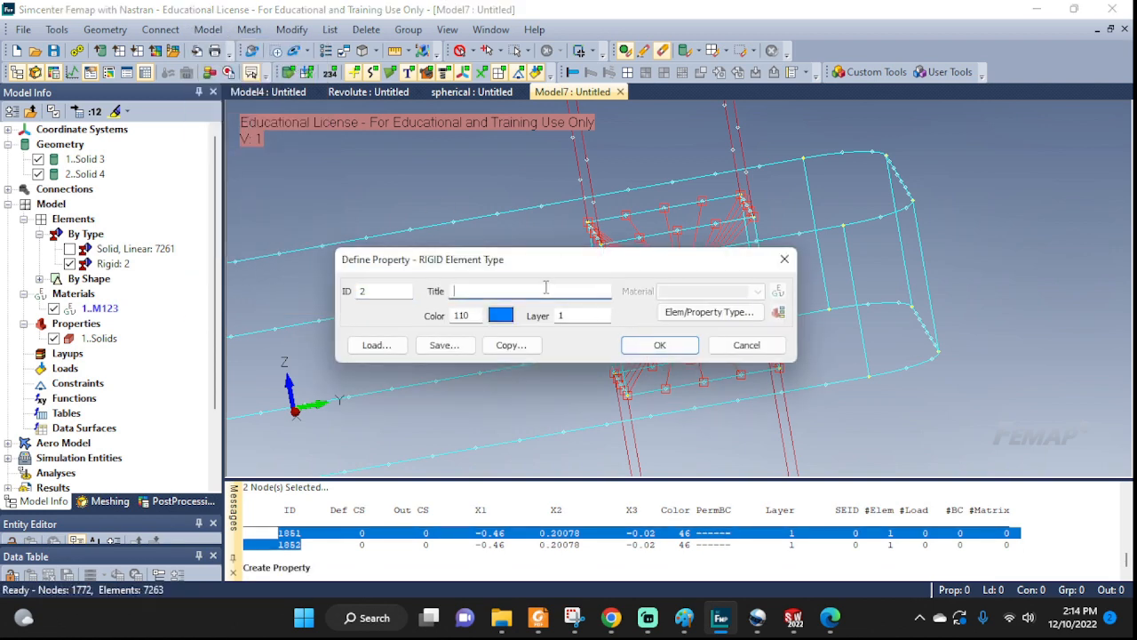
{"action": "type", "text": "SPRING"}
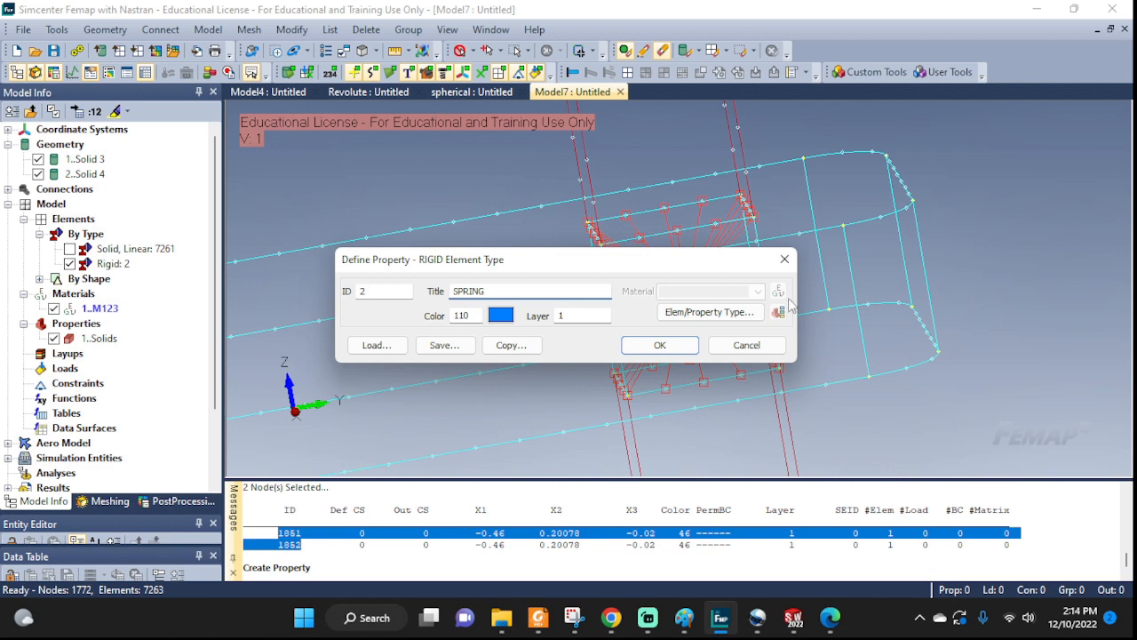
{"action": "left_click", "coordinate": [710, 311]}
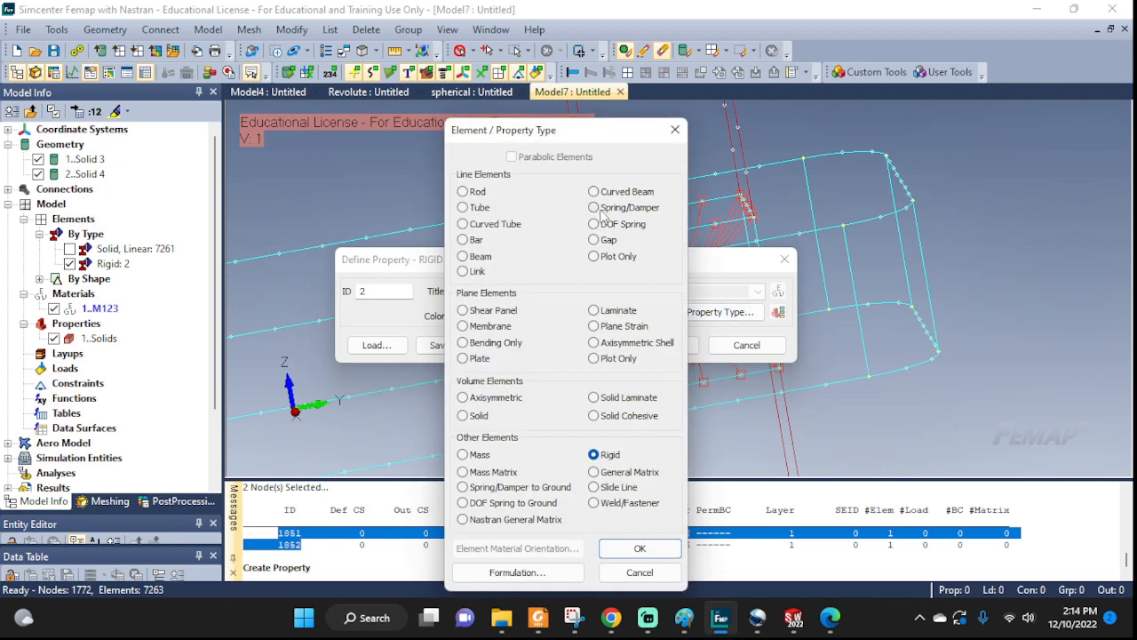
{"action": "left_click", "coordinate": [594, 207]}
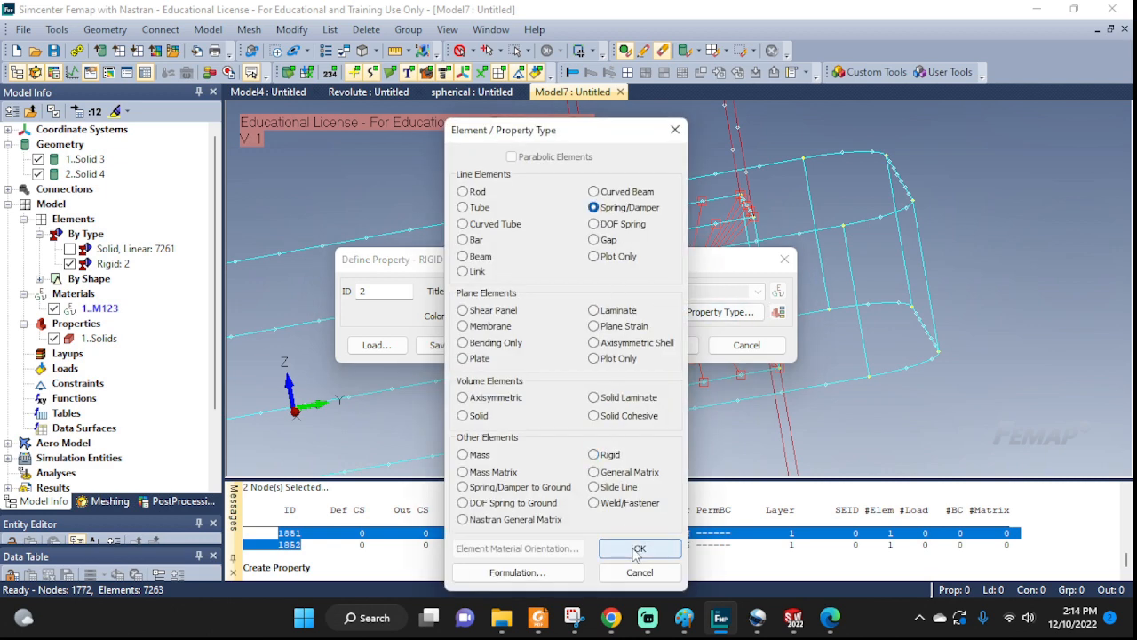
{"action": "left_click", "coordinate": [638, 549]}
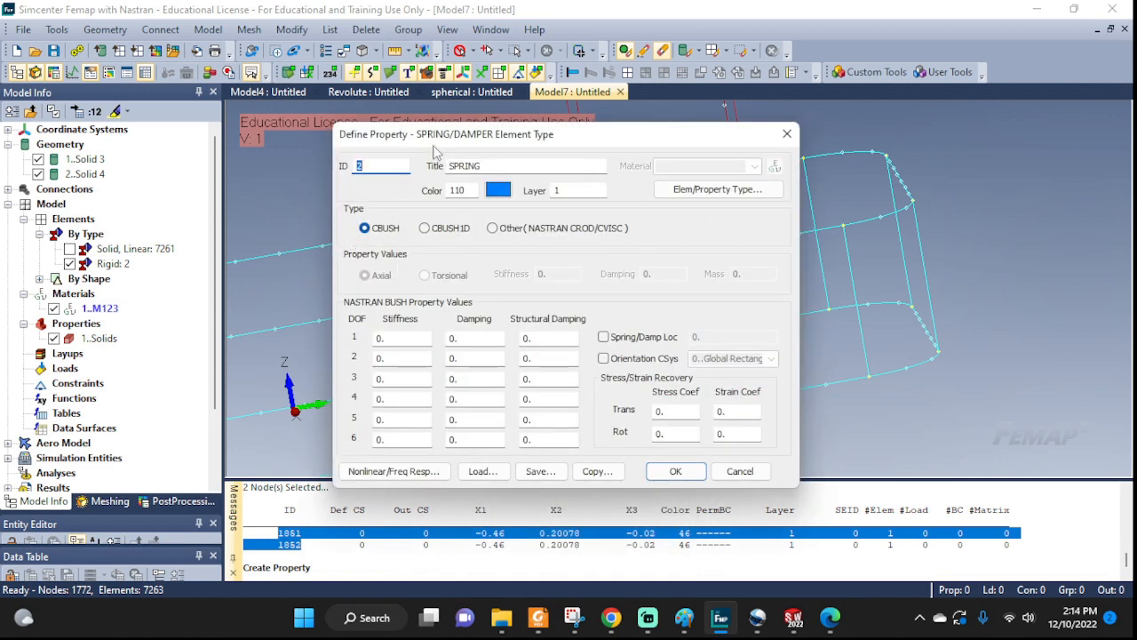
{"action": "left_click_drag", "start_coordinate": [444, 134], "coordinate": [888, 120]}
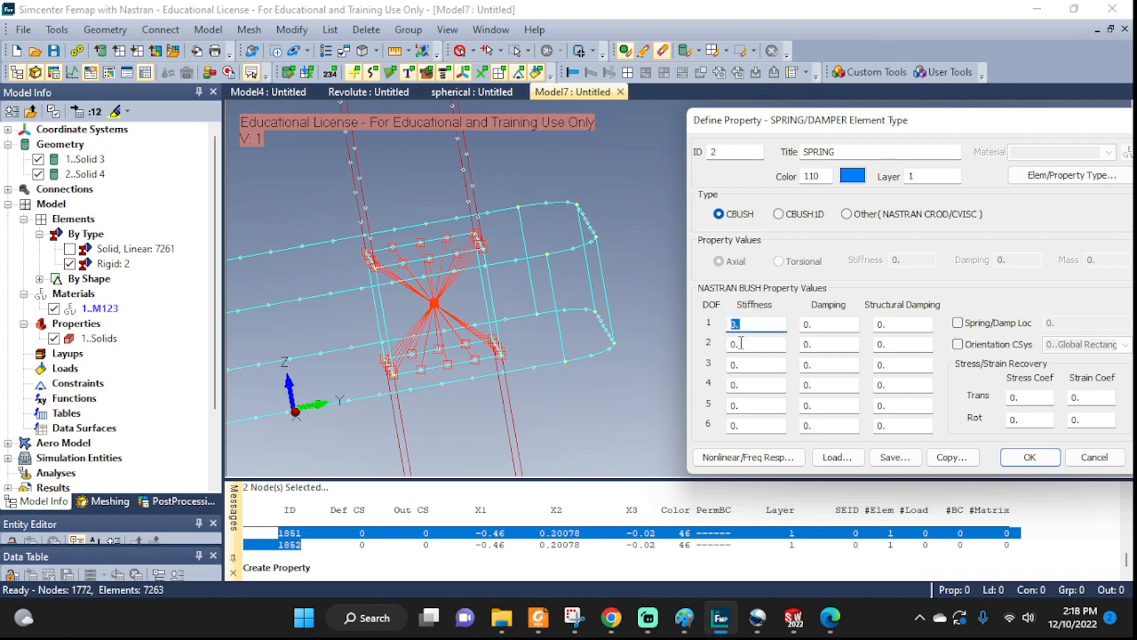
{"action": "type", "text": "1e6"}
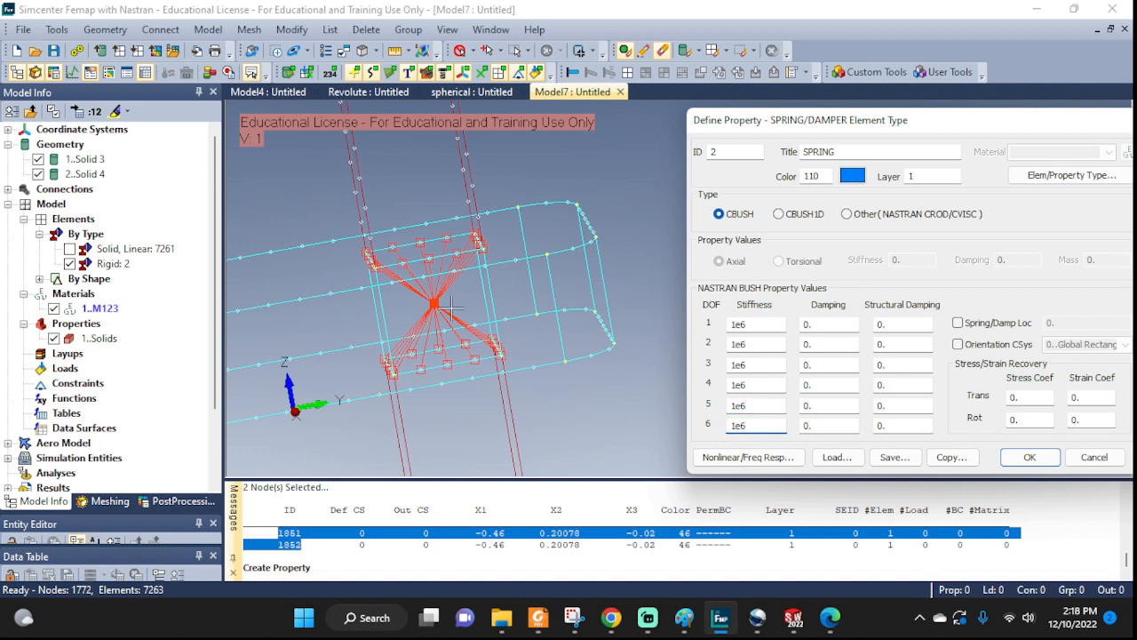
{"action": "mouse_move", "coordinate": [315, 391]}
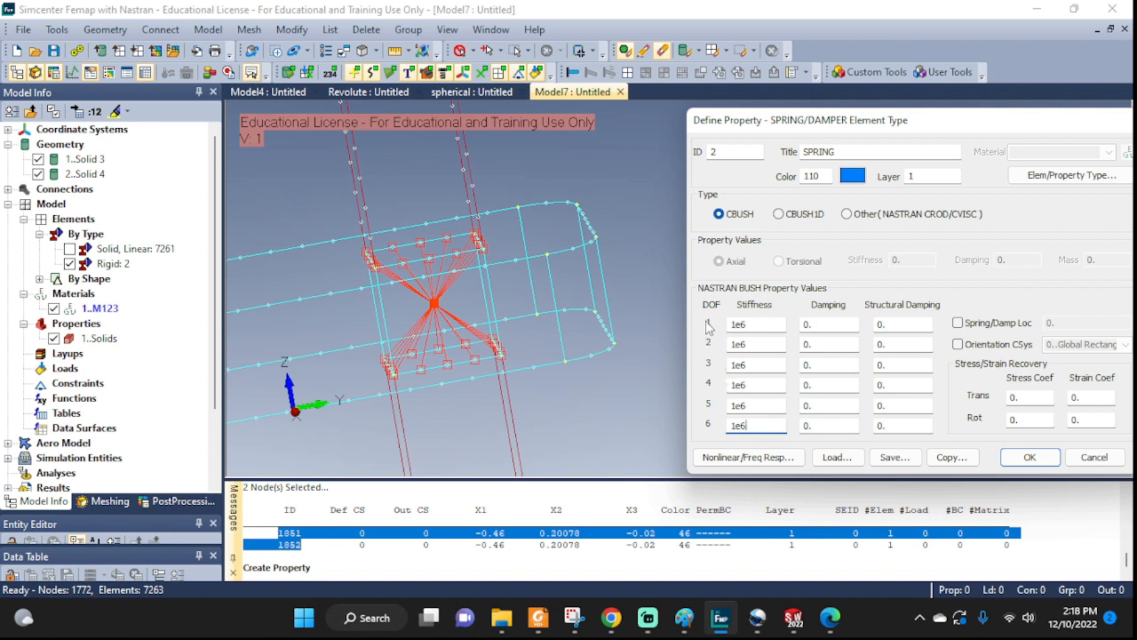
{"action": "mouse_move", "coordinate": [715, 372]}
{"action": "type", "text": "0"}
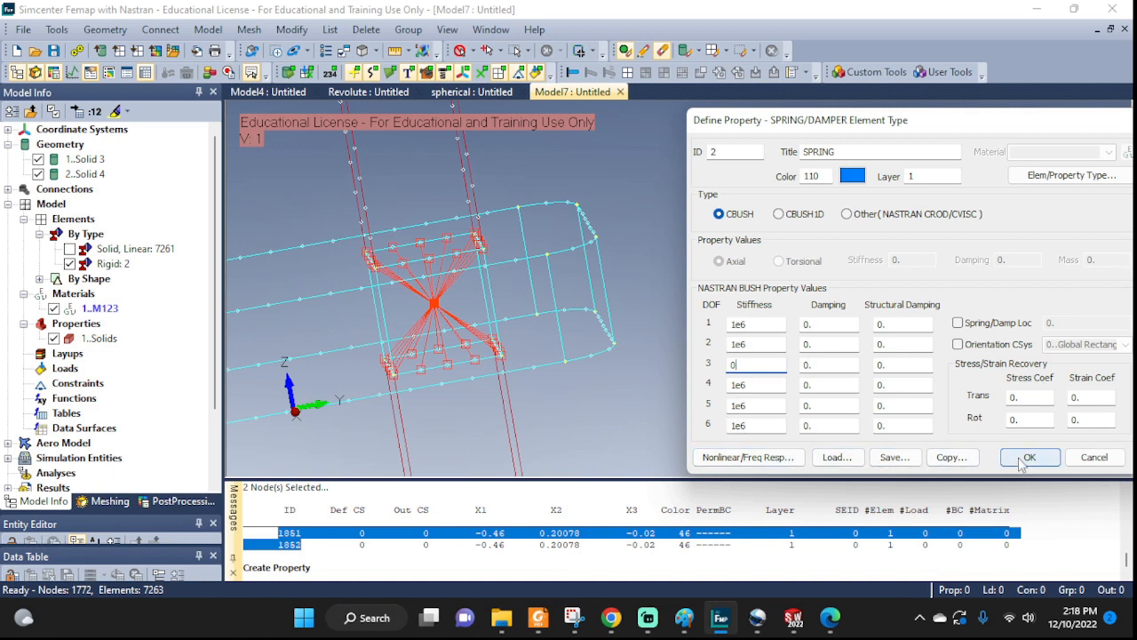
{"action": "left_click", "coordinate": [1029, 456]}
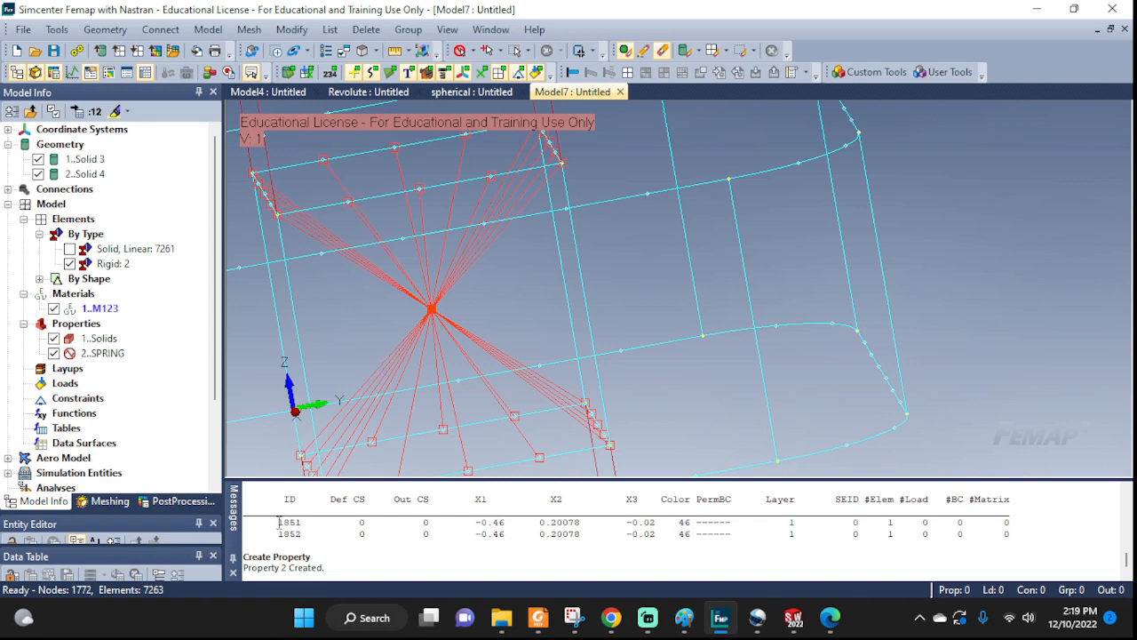
Step: Create spring element 9264 using property SPRING between nodes 1851 and 1852
{"action": "left_click", "coordinate": [288, 521]}
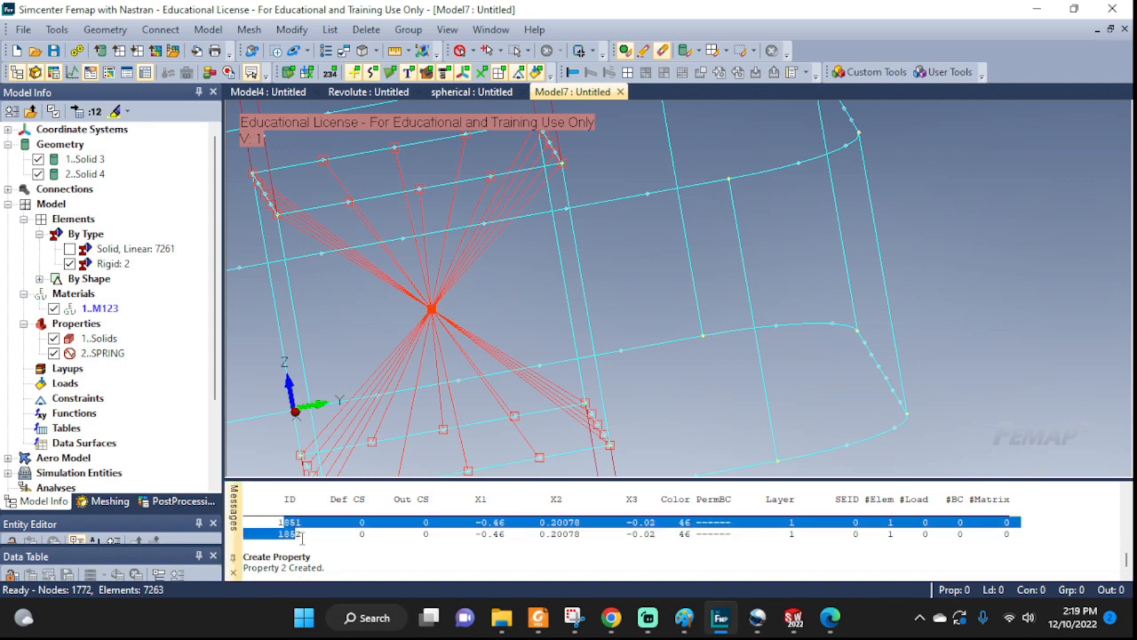
{"action": "left_click", "coordinate": [208, 29]}
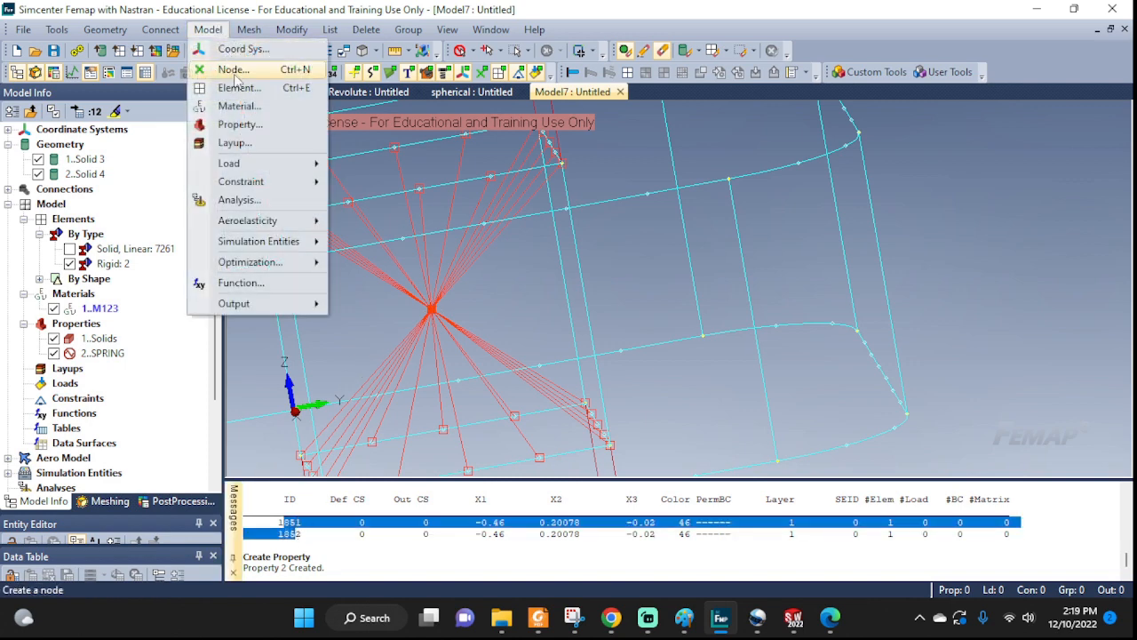
{"action": "left_click", "coordinate": [238, 88]}
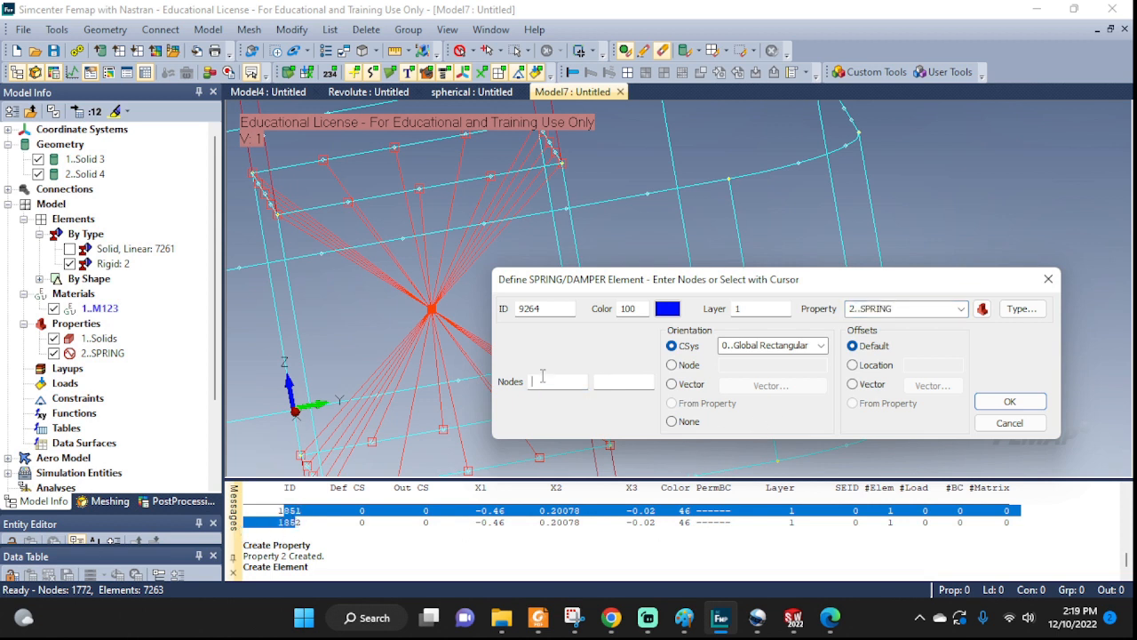
{"action": "type", "text": "1851"}
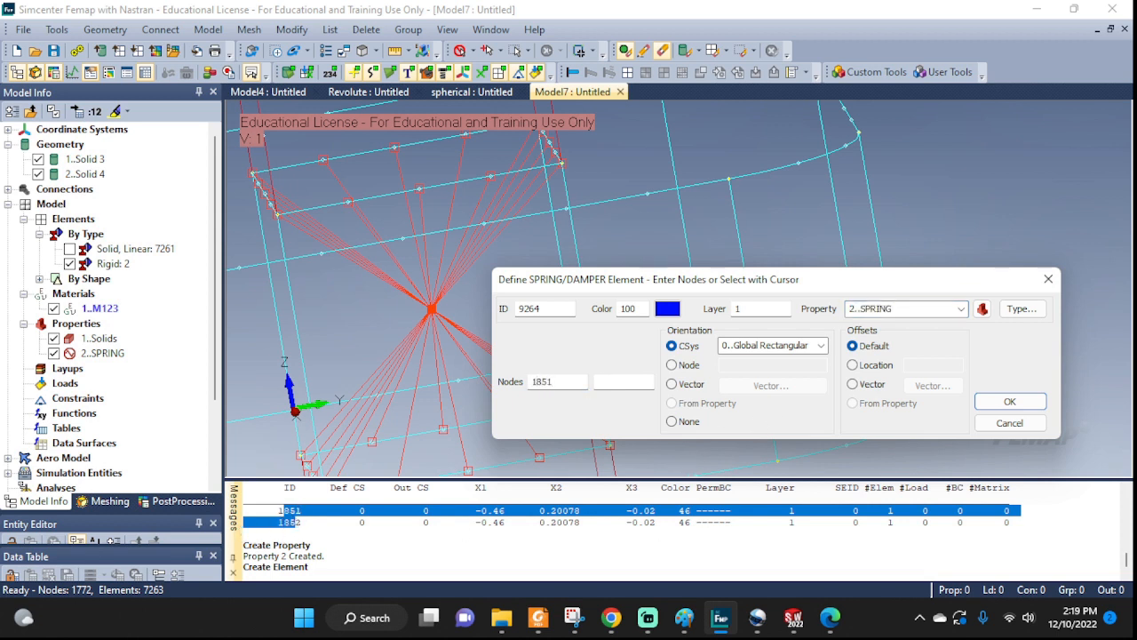
{"action": "left_click", "coordinate": [623, 382]}
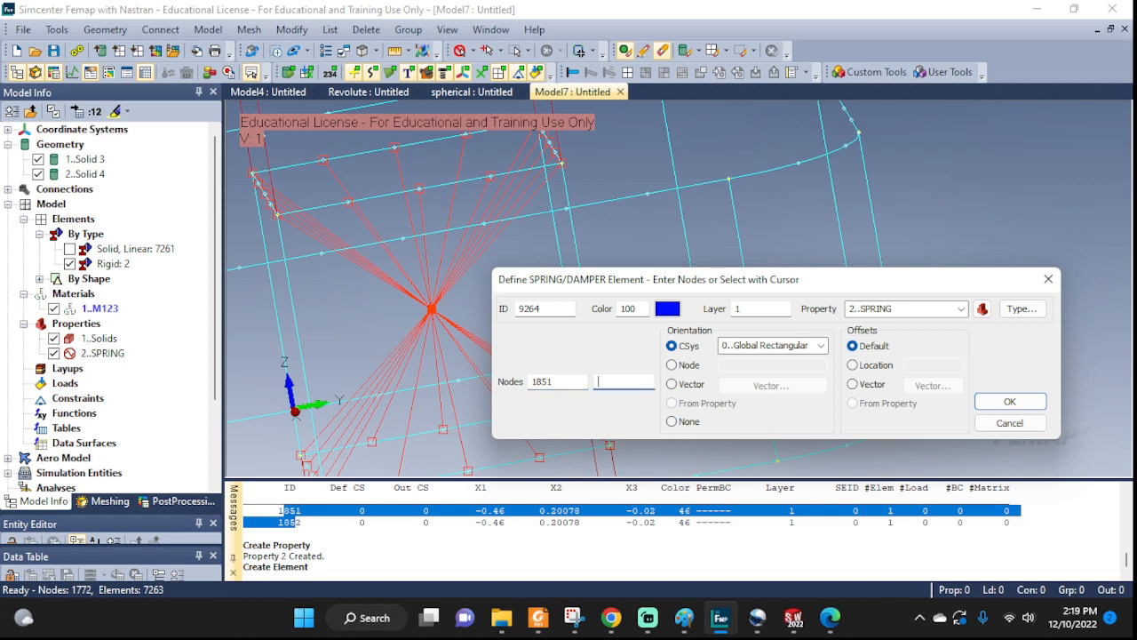
{"action": "type", "text": "1852"}
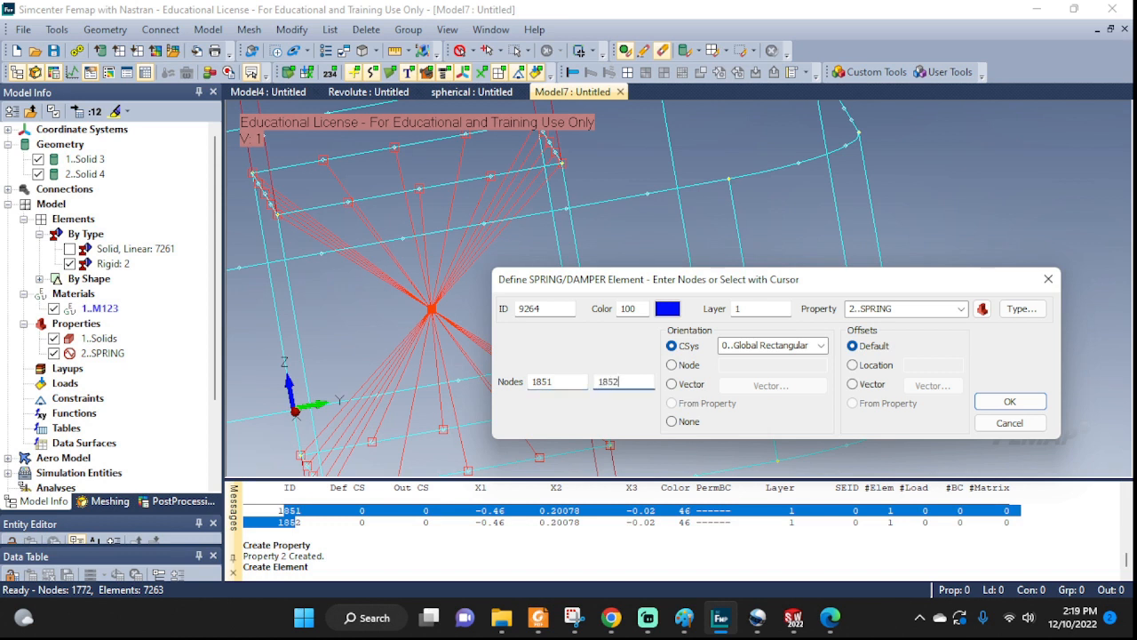
{"action": "left_click", "coordinate": [1010, 401]}
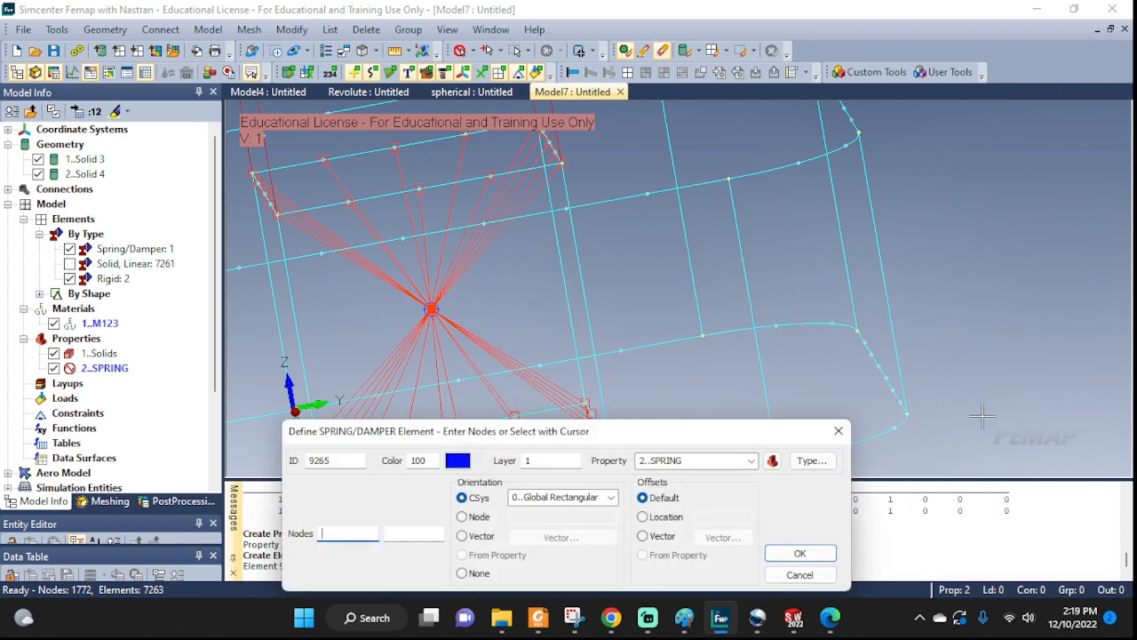
{"action": "left_click", "coordinate": [799, 552]}
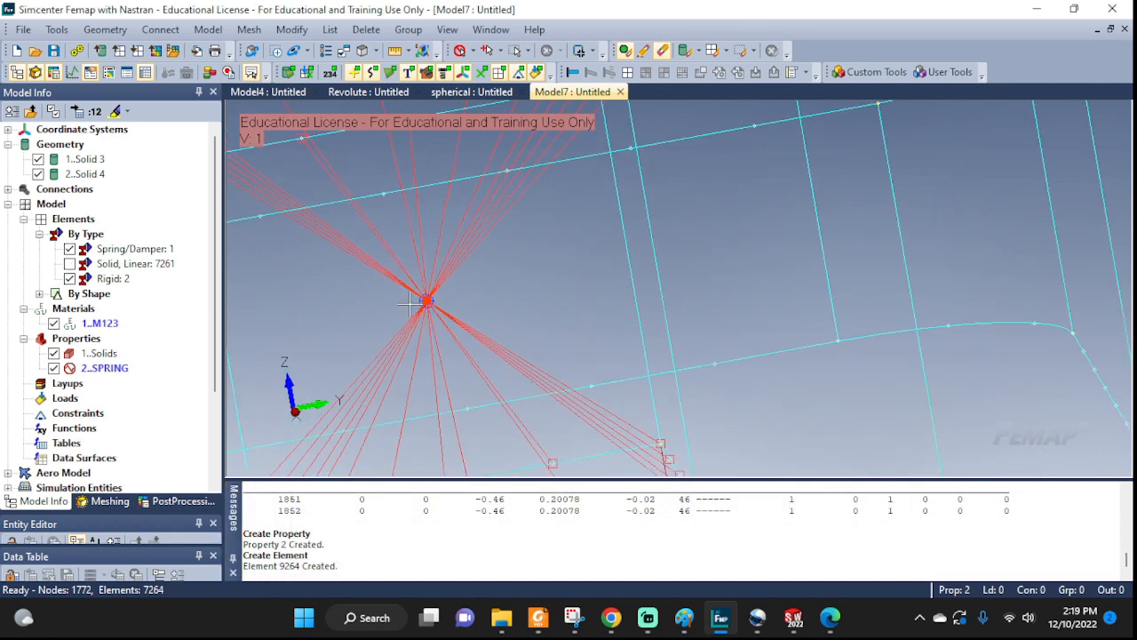
{"action": "left_click", "coordinate": [69, 278]}
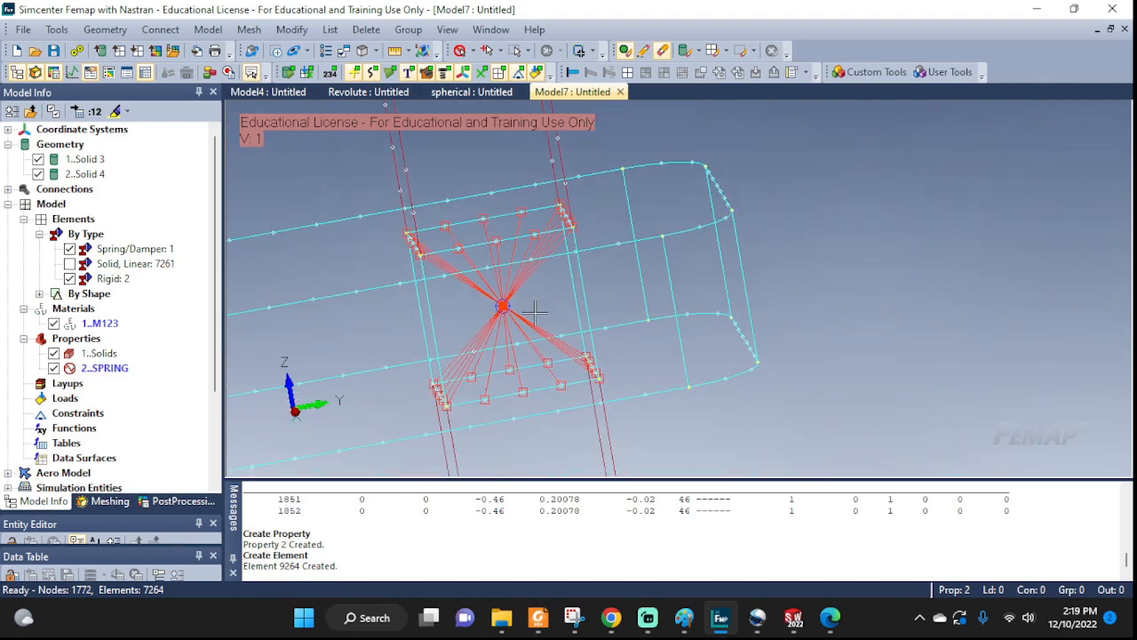
Step: Zoom out and orbit to view the whole slider-and-guide assembly
{"action": "left_click_drag", "start_coordinate": [502, 311], "coordinate": [631, 319]}
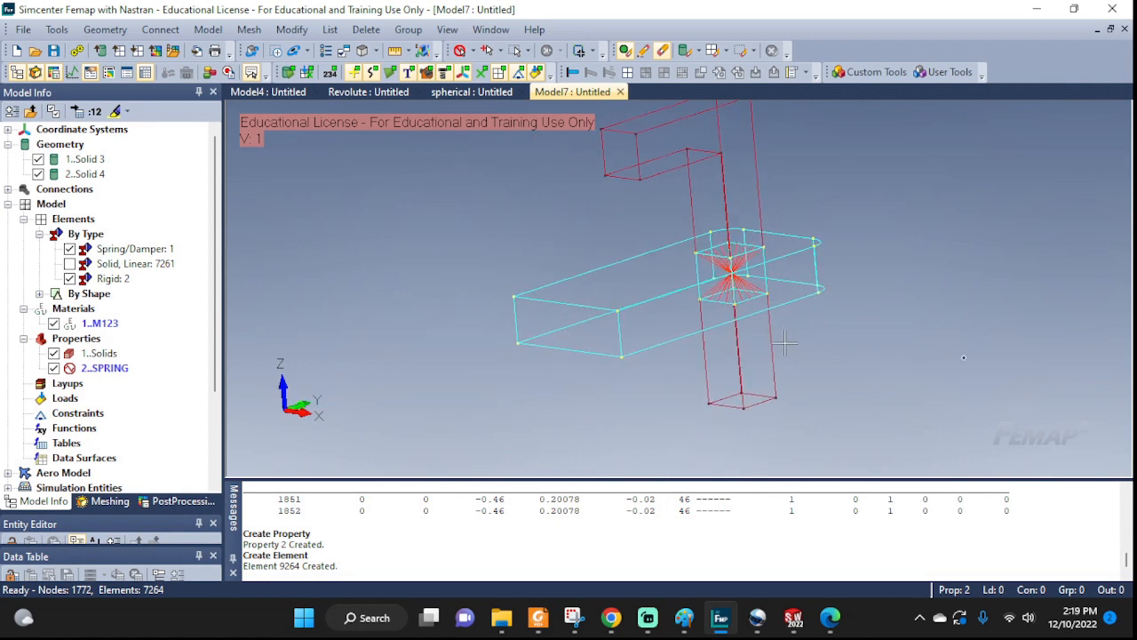
{"action": "left_click_drag", "start_coordinate": [782, 343], "coordinate": [724, 386]}
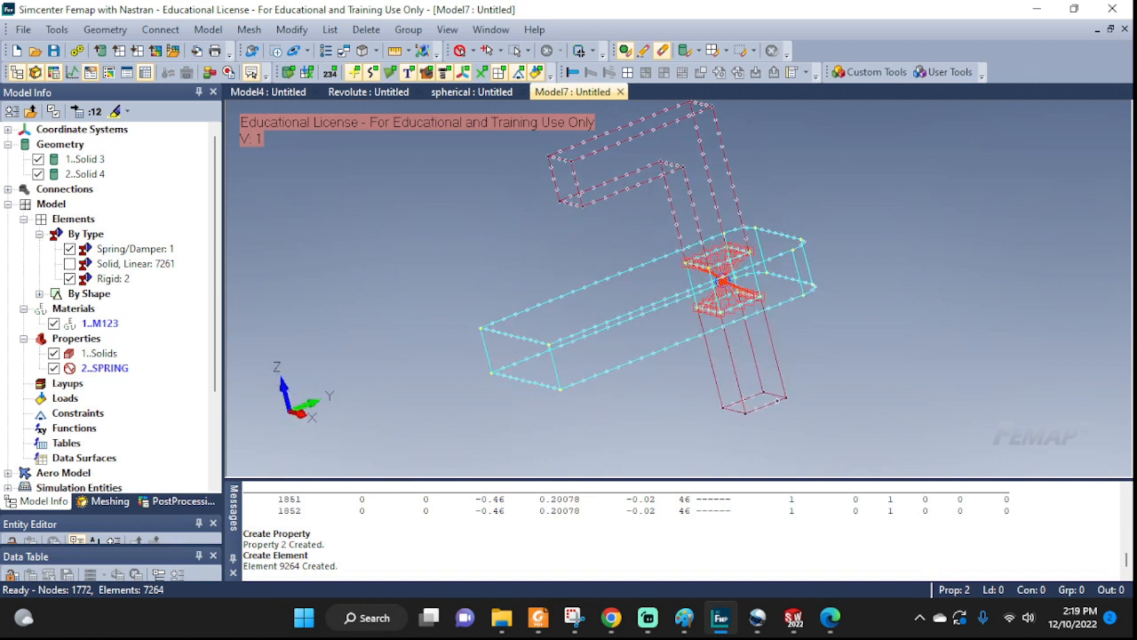
{"action": "mouse_move", "coordinate": [290, 306]}
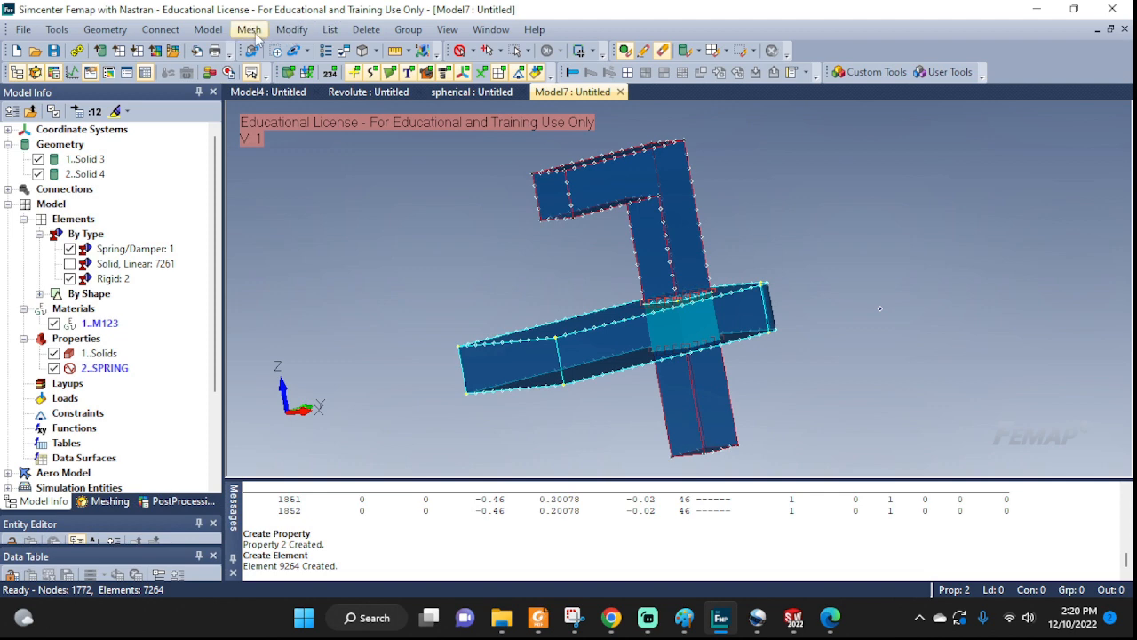
Step: Fix the guide's end face with a constraint titled 'wall' in constraint set BC
{"action": "left_click", "coordinate": [208, 29]}
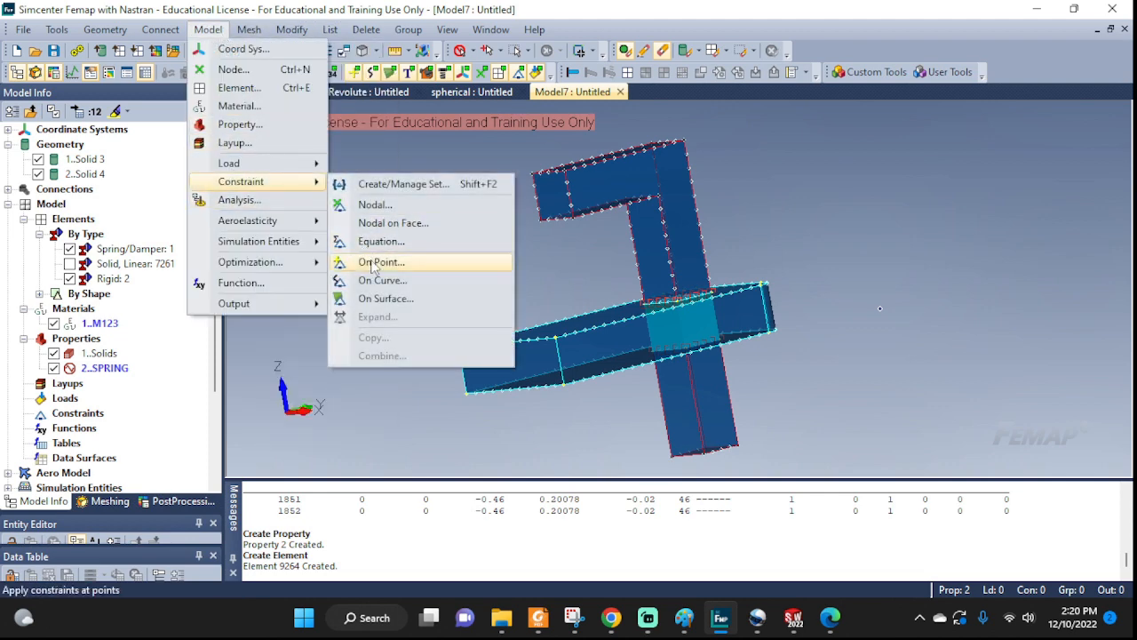
{"action": "left_click", "coordinate": [380, 261]}
{"action": "type", "text": "BC"}
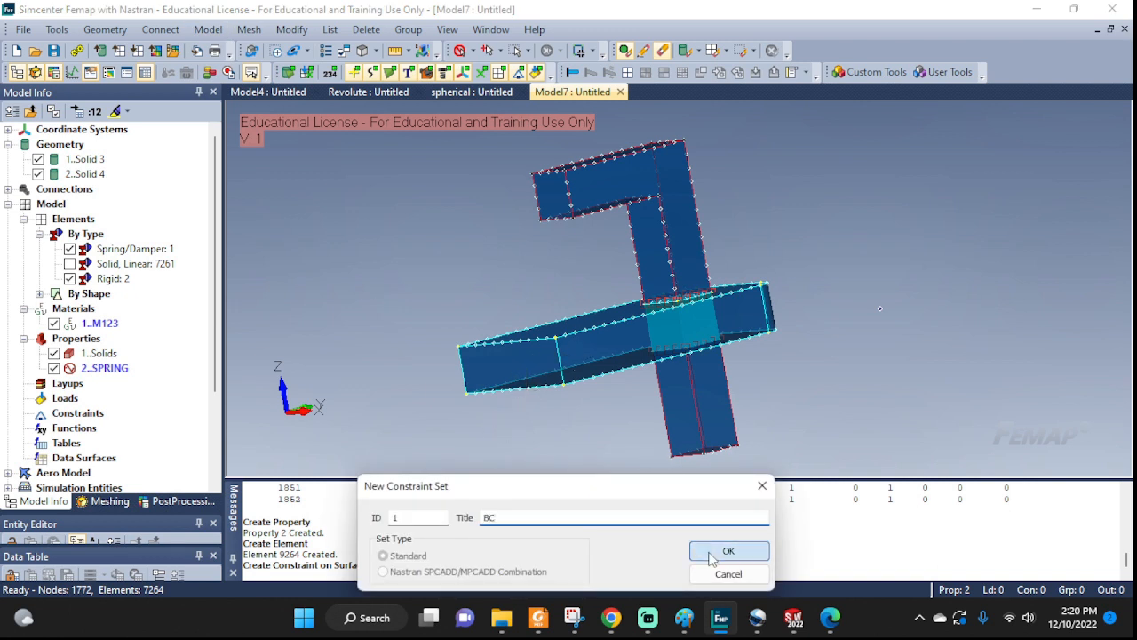
{"action": "left_click", "coordinate": [728, 551]}
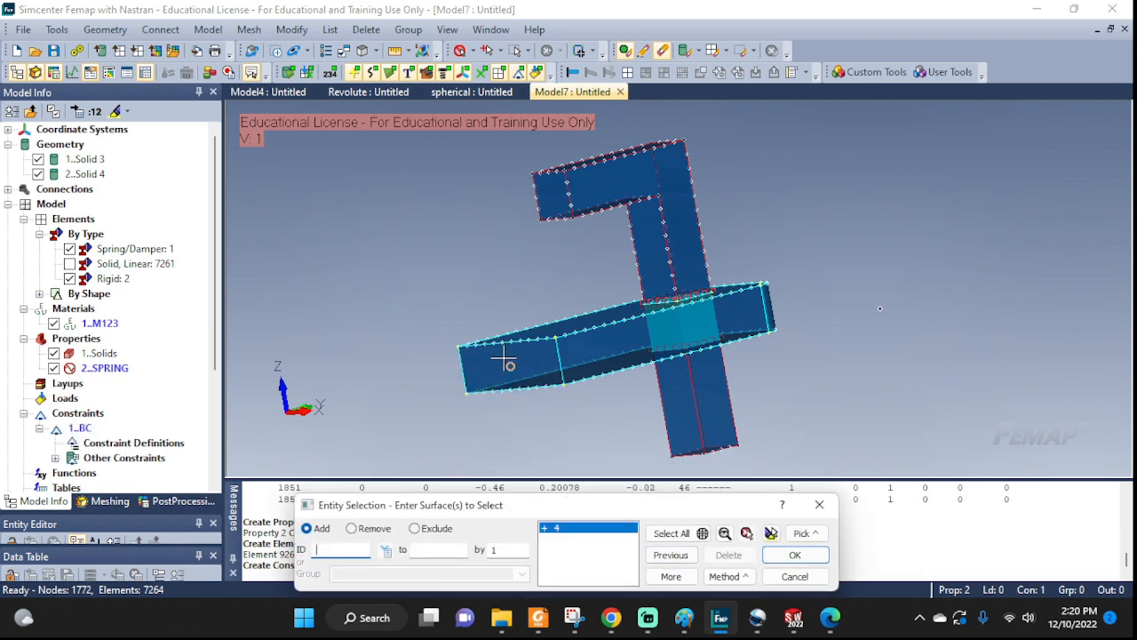
{"action": "left_click", "coordinate": [793, 555]}
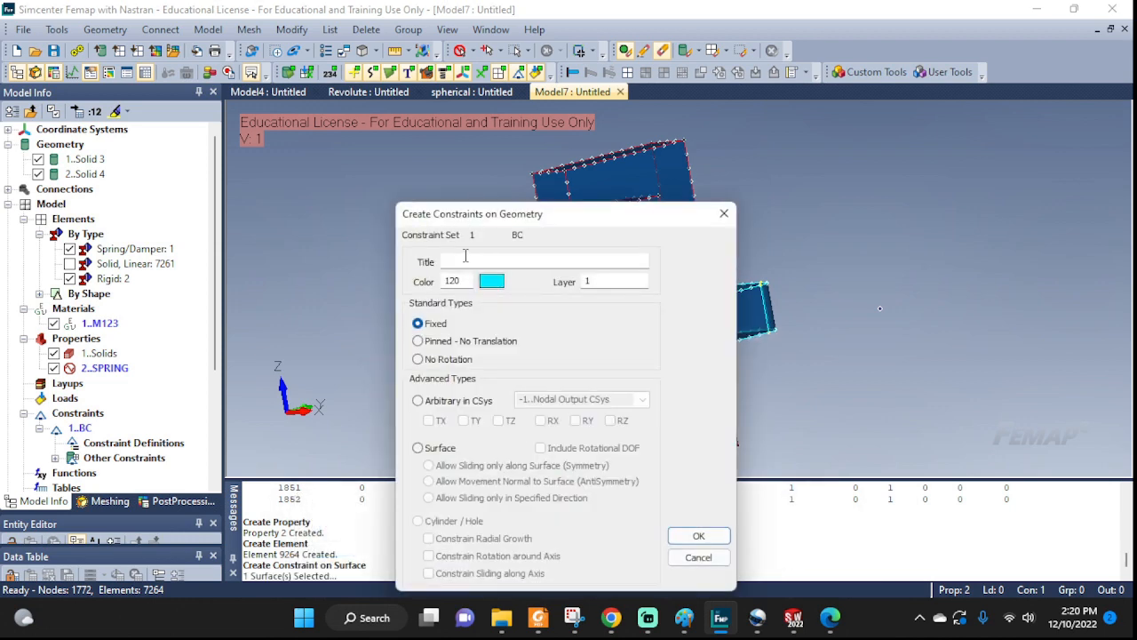
{"action": "type", "text": "wall"}
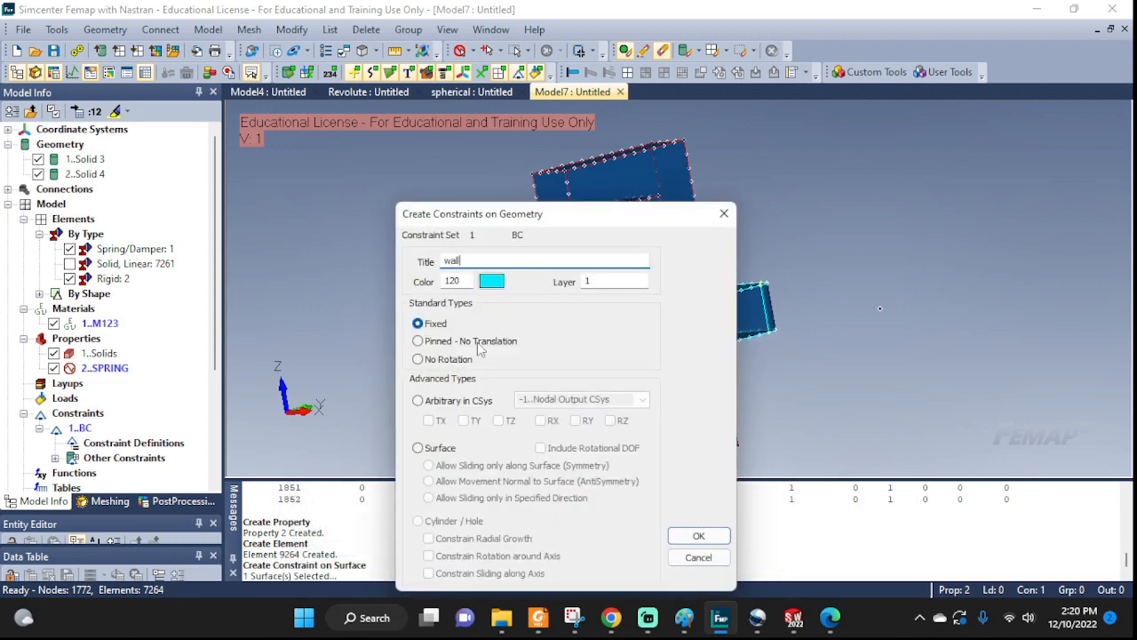
{"action": "left_click", "coordinate": [698, 535]}
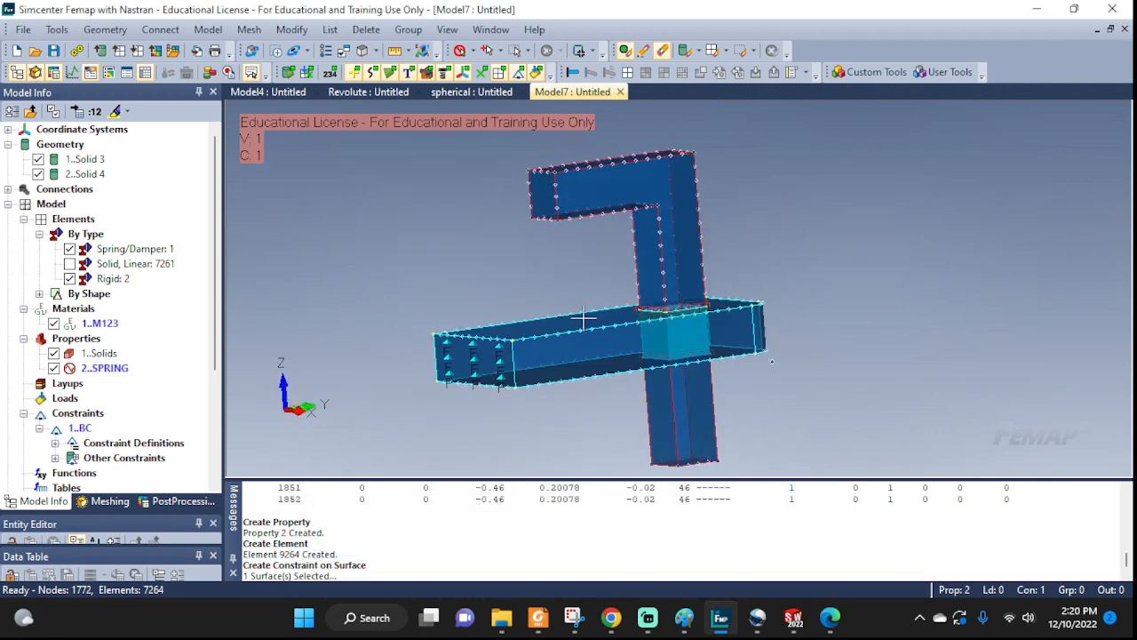
{"action": "left_click", "coordinate": [292, 29]}
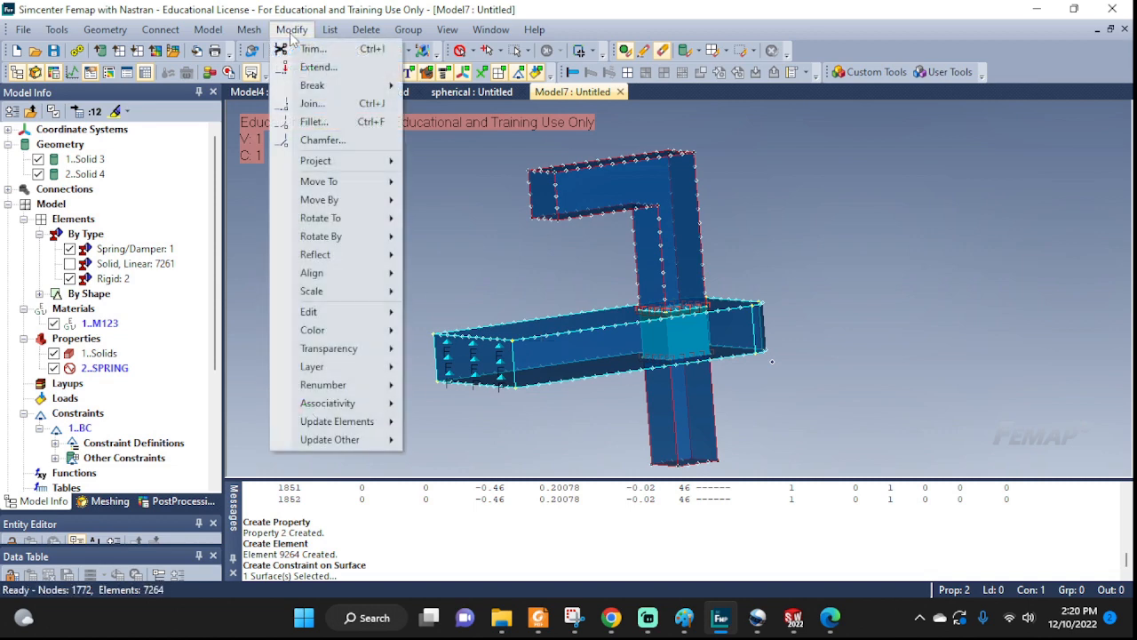
Step: Create and run a Simcenter Nastran Normal Modes/Eigenvalue analysis set
{"action": "left_click", "coordinate": [208, 29]}
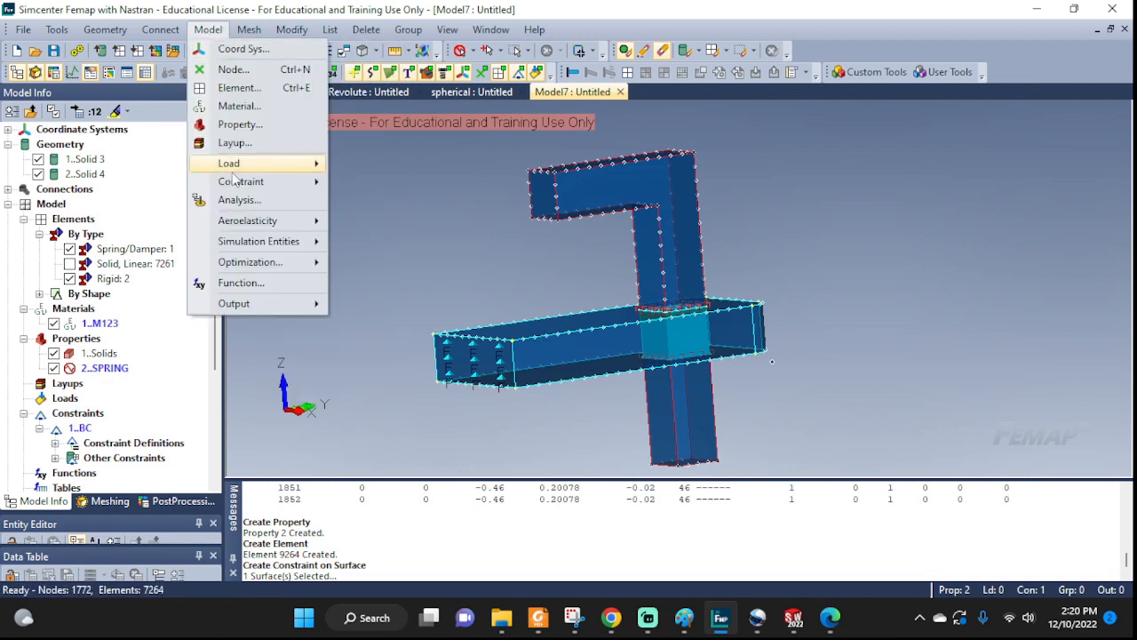
{"action": "left_click", "coordinate": [238, 199]}
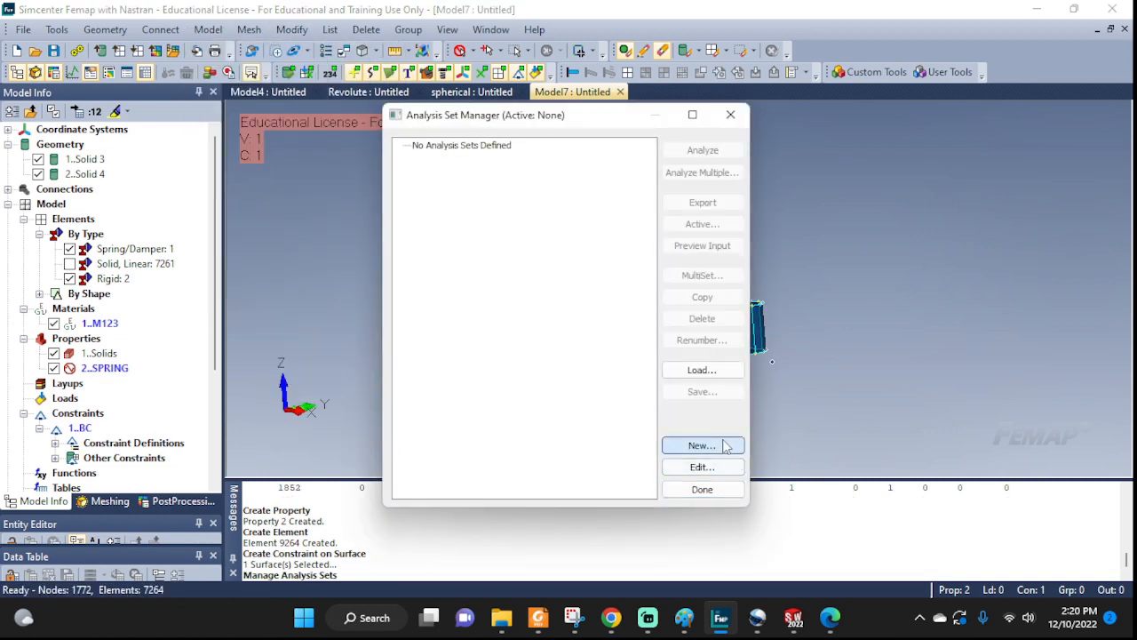
{"action": "left_click", "coordinate": [702, 445]}
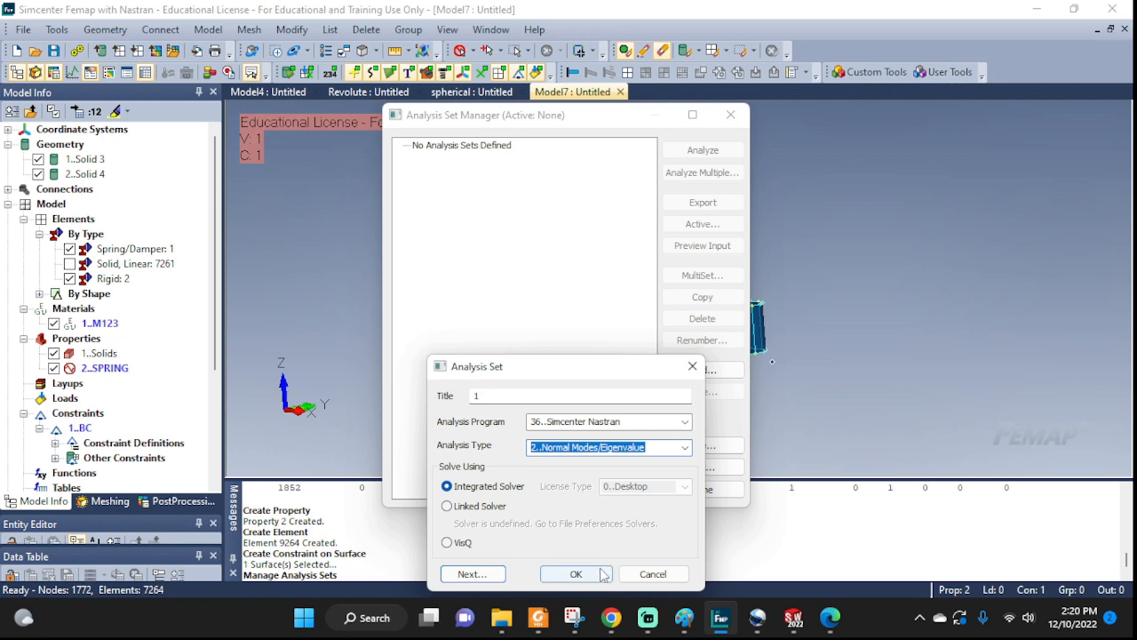
{"action": "left_click", "coordinate": [575, 573]}
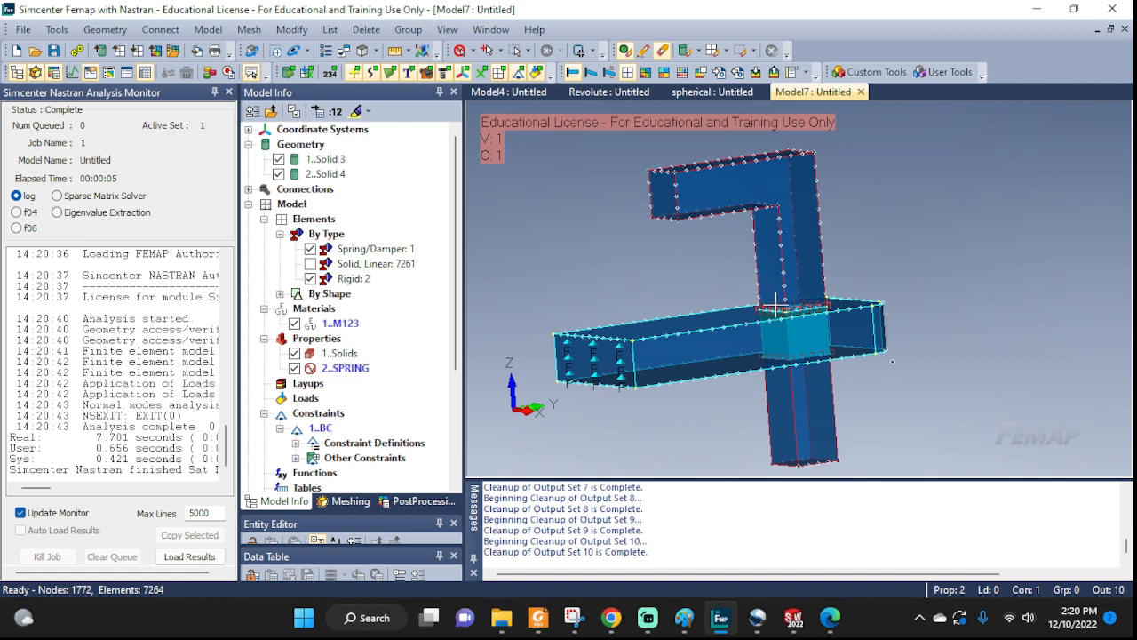
{"action": "mouse_move", "coordinate": [813, 240]}
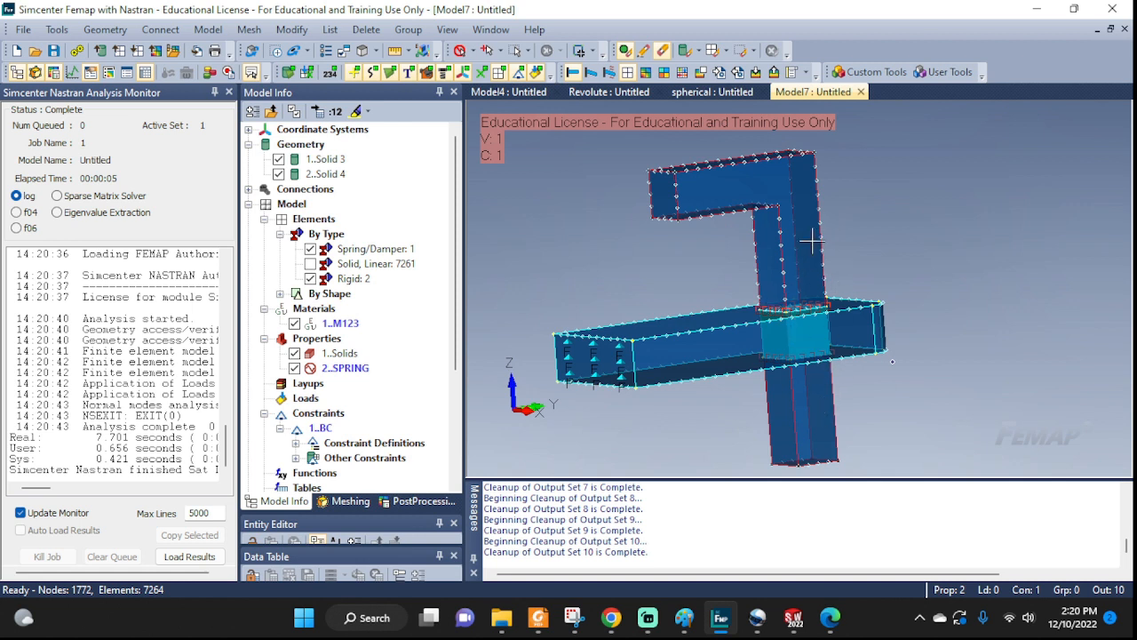
{"action": "mouse_move", "coordinate": [657, 336]}
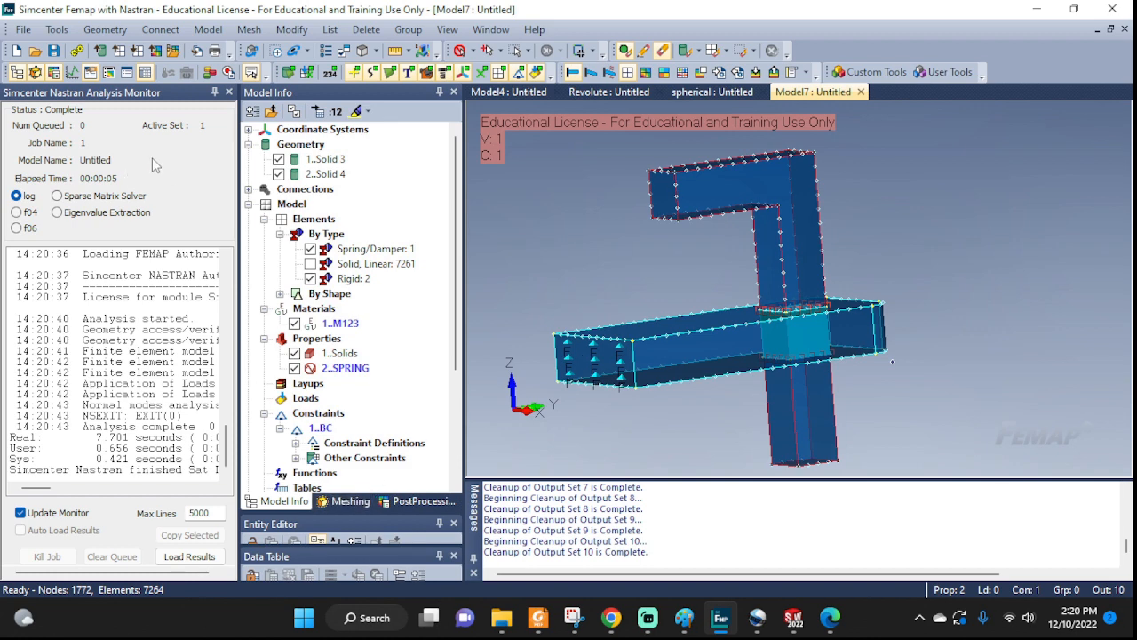
{"action": "mouse_move", "coordinate": [187, 133]}
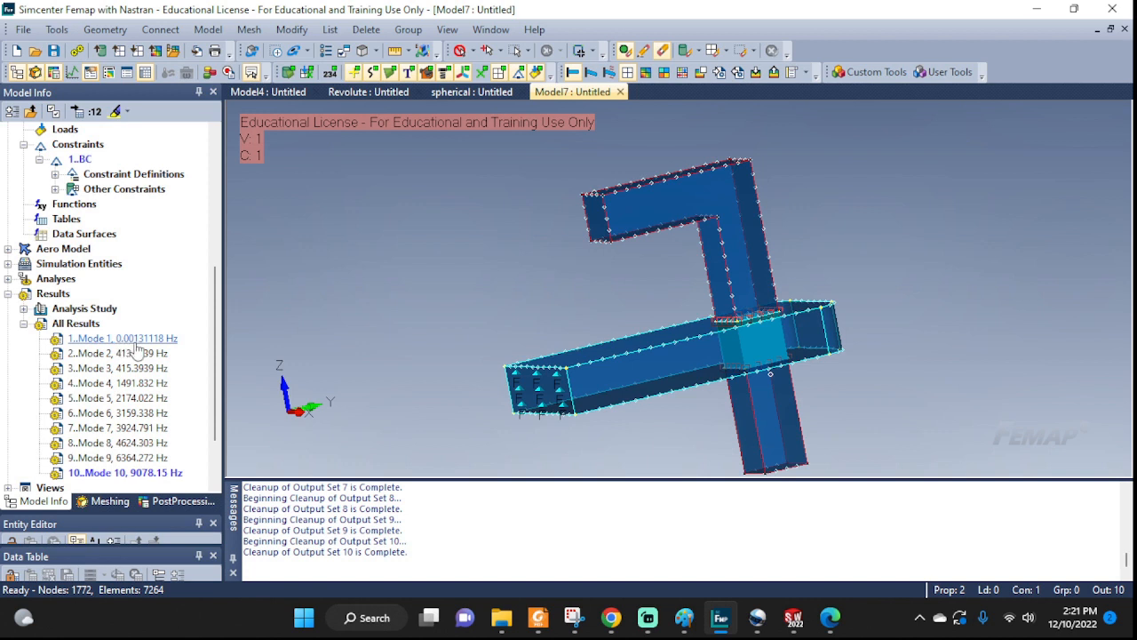
{"action": "mouse_move", "coordinate": [139, 346]}
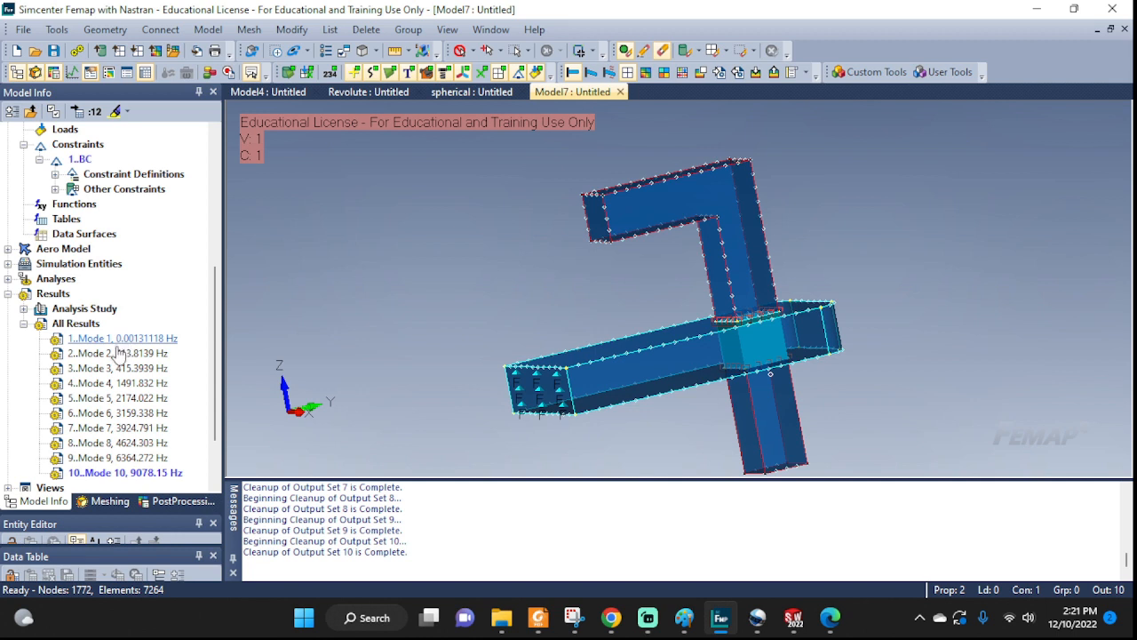
Step: Expand All Results to show ten modes (0.00131-9078.15 Hz) and select Mode 1
{"action": "left_click", "coordinate": [116, 353]}
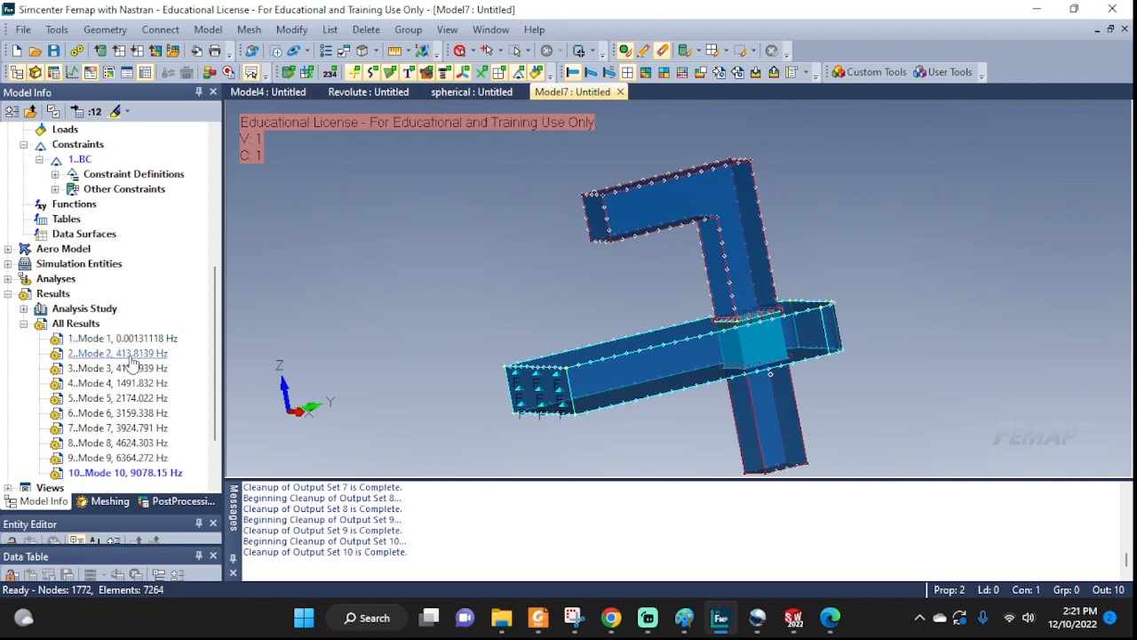
{"action": "left_click", "coordinate": [122, 338]}
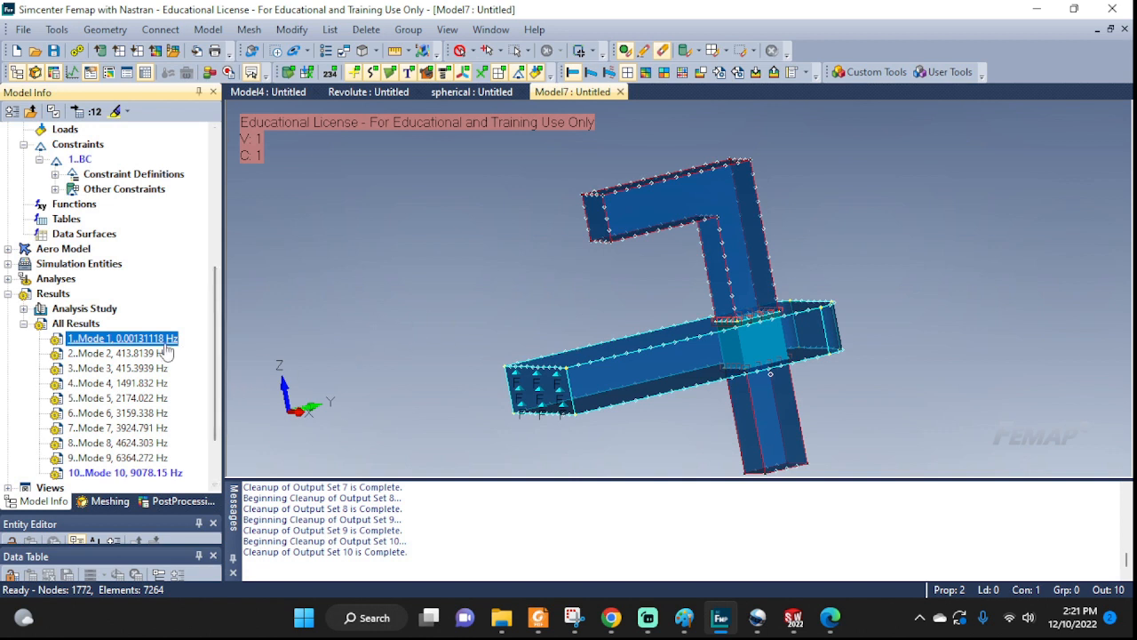
Step: Animate Mode 1 (0.00131118 Hz) as a total-translation deformed shape
{"action": "right_click", "coordinate": [122, 338]}
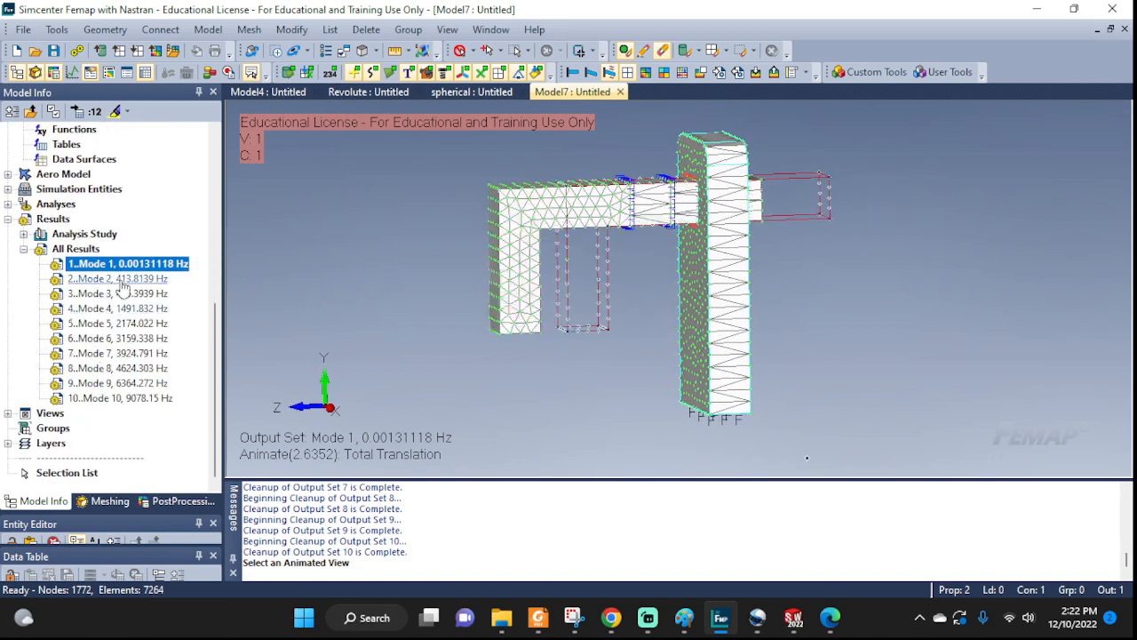
Step: Animate Mode 2 (413.8139 Hz) as total translation, then bring up the results menu again
{"action": "right_click", "coordinate": [116, 278]}
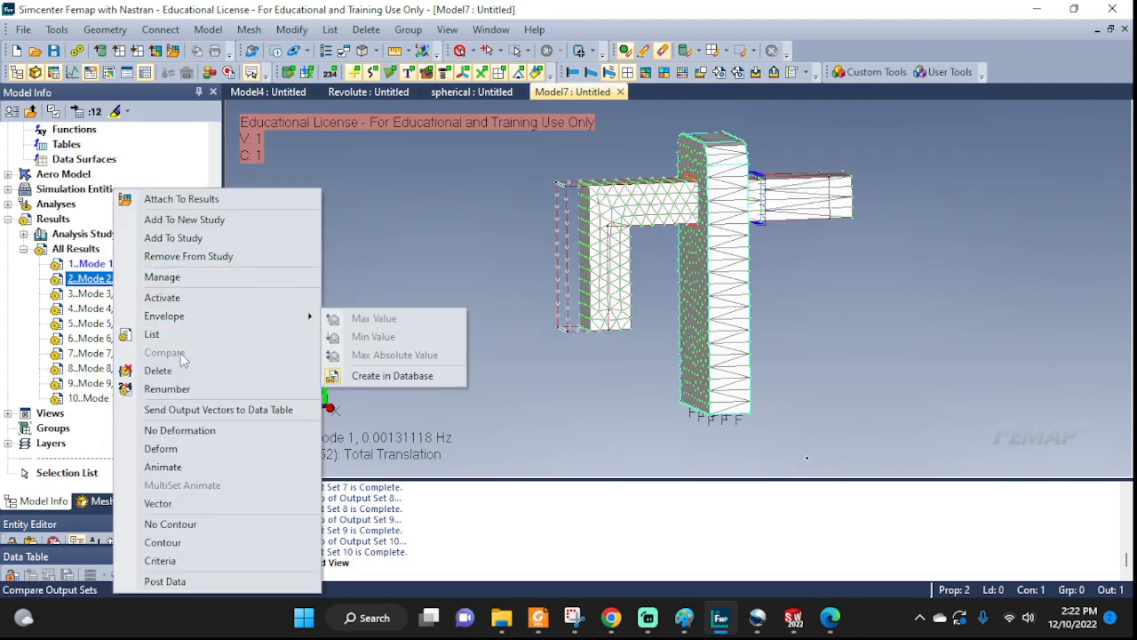
{"action": "mouse_move", "coordinate": [167, 388]}
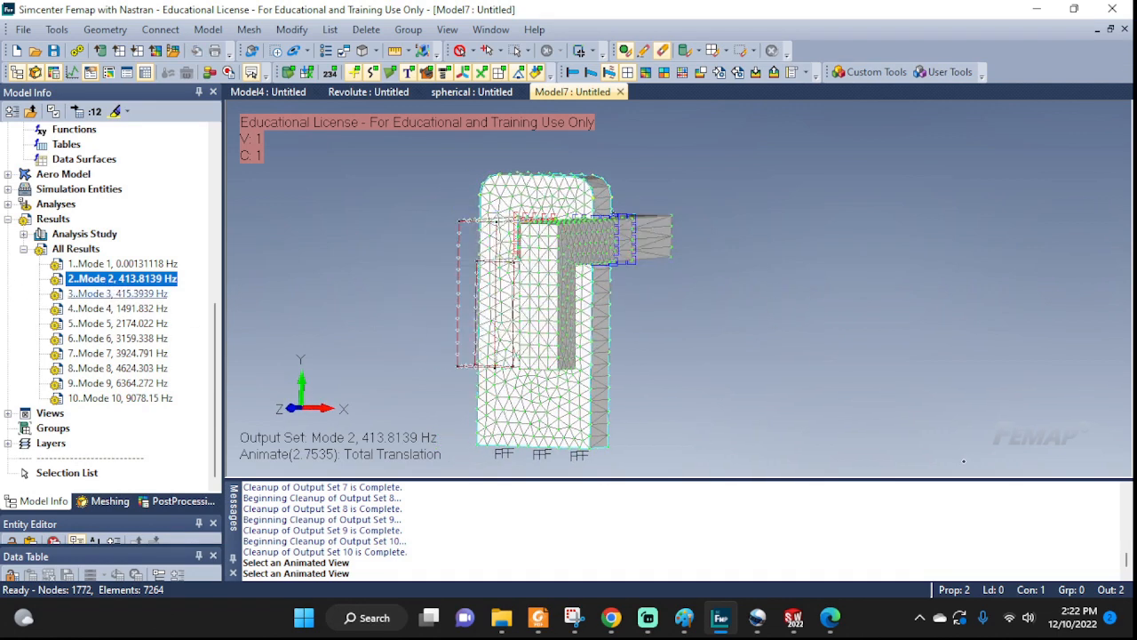
{"action": "right_click", "coordinate": [98, 263]}
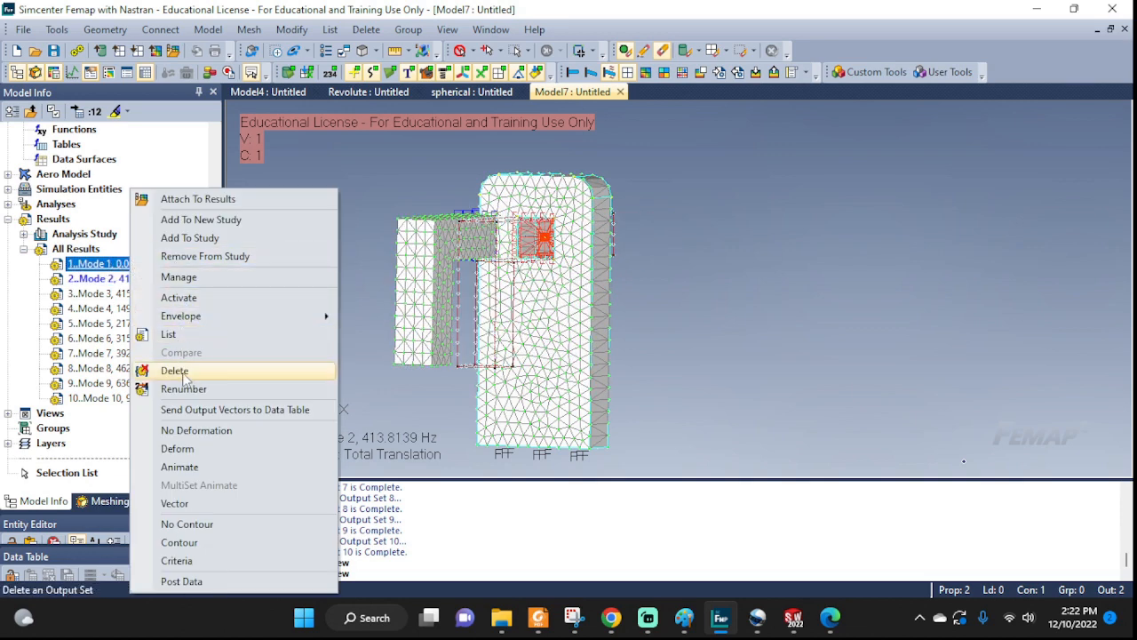